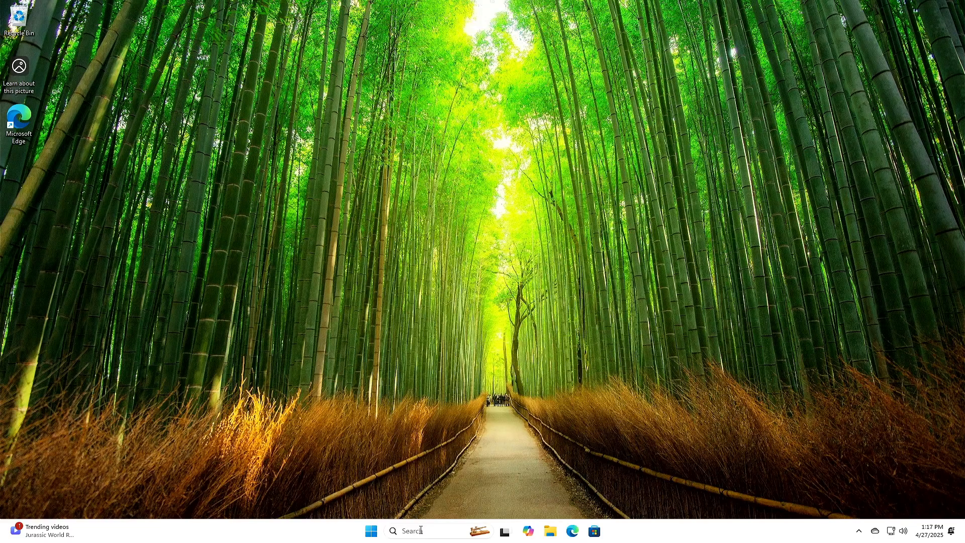
- Search Windows for 'bit' to surface Manage BitLocker as the best match
left_click(424, 531)
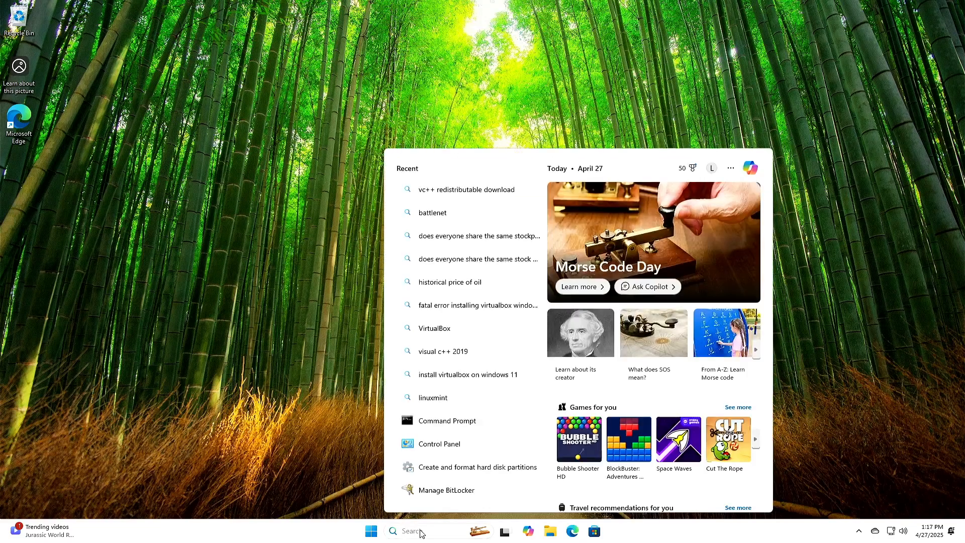
type("b")
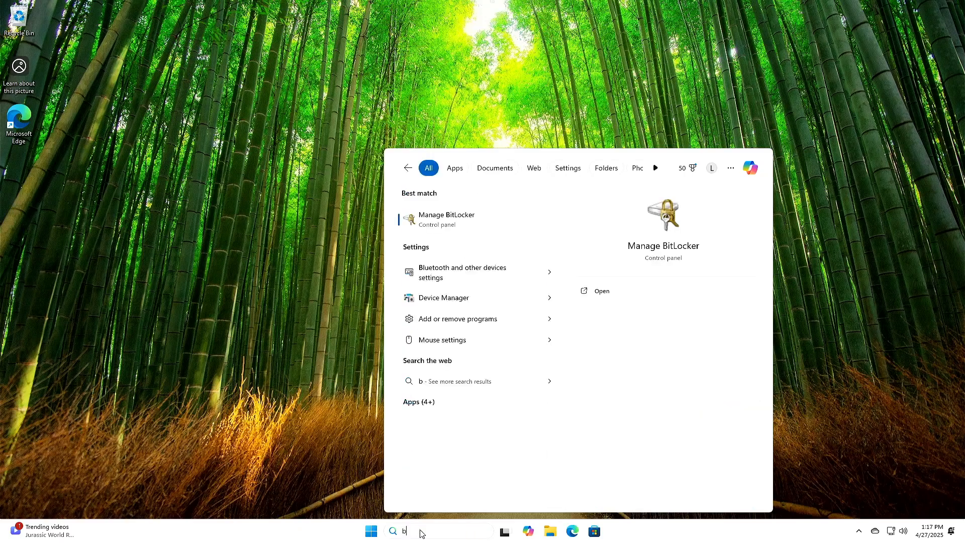
type("it")
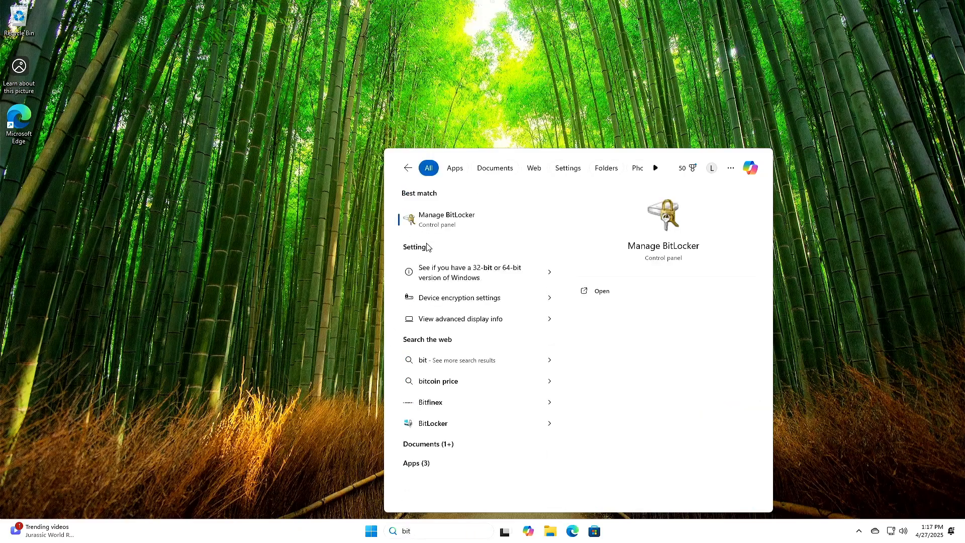
mouse_move(443, 328)
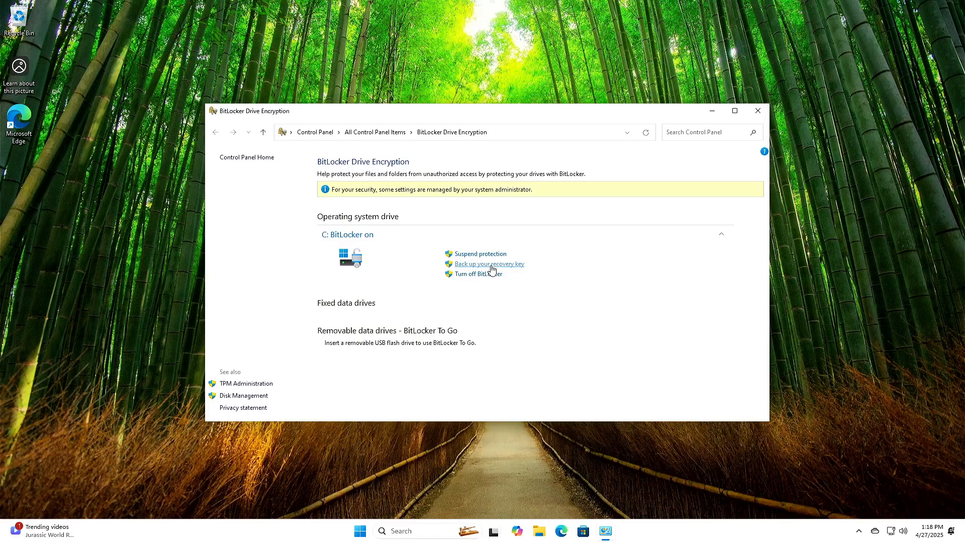
left_click(490, 264)
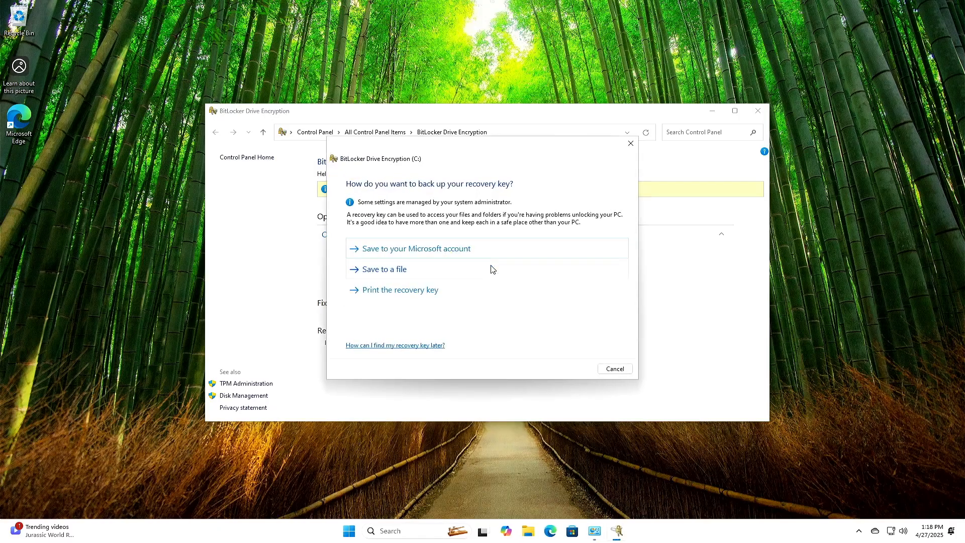
left_click(400, 290)
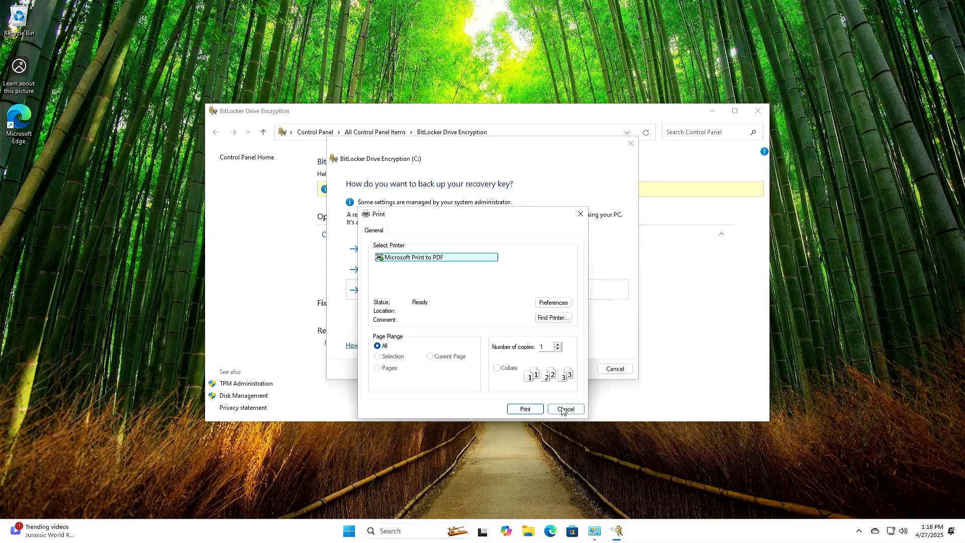
left_click(564, 409)
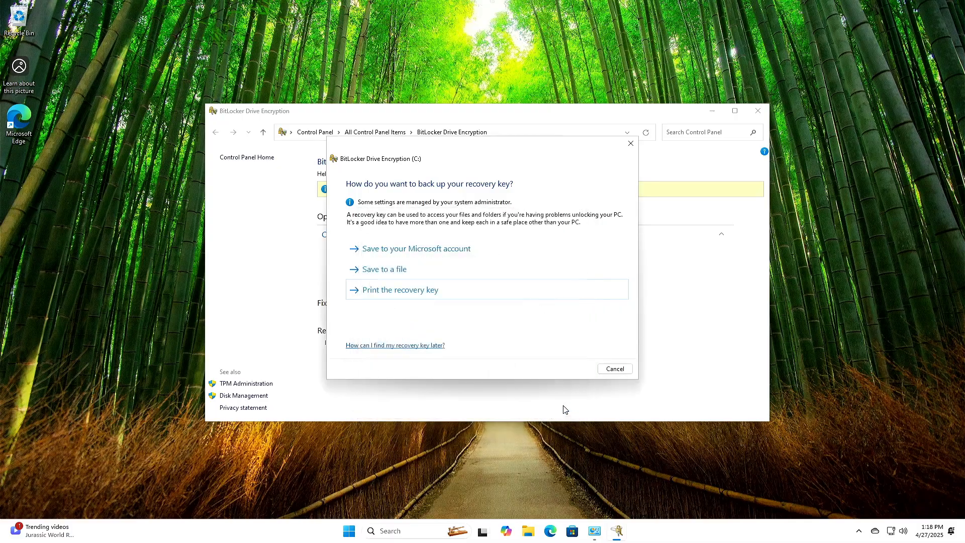
mouse_move(402, 262)
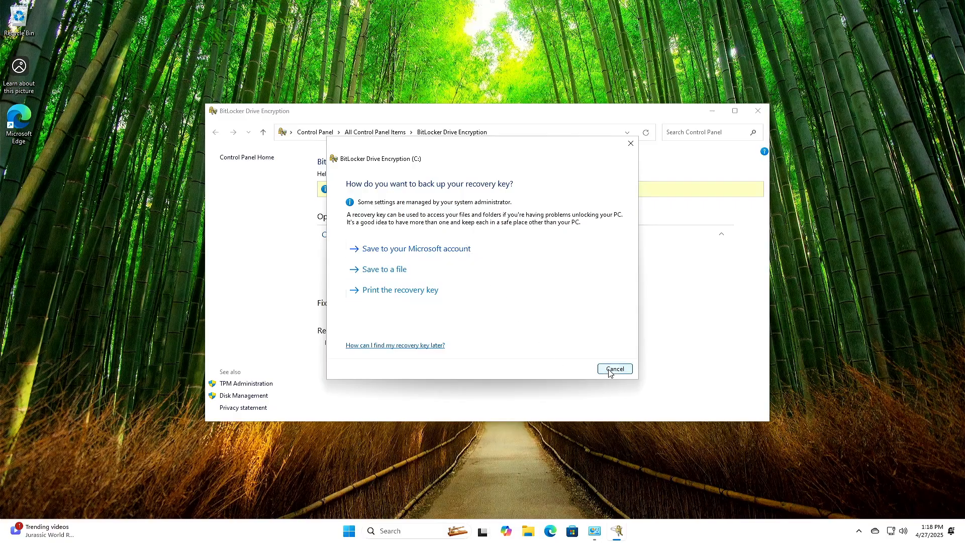
left_click(614, 369)
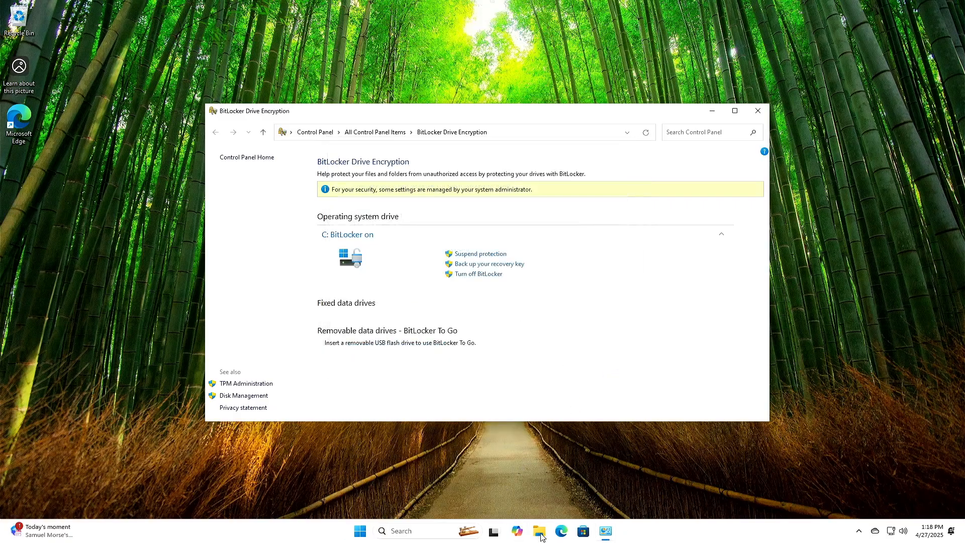
- Open the recently saved bitlocker PDF from File Explorer's Recent list
left_click(538, 531)
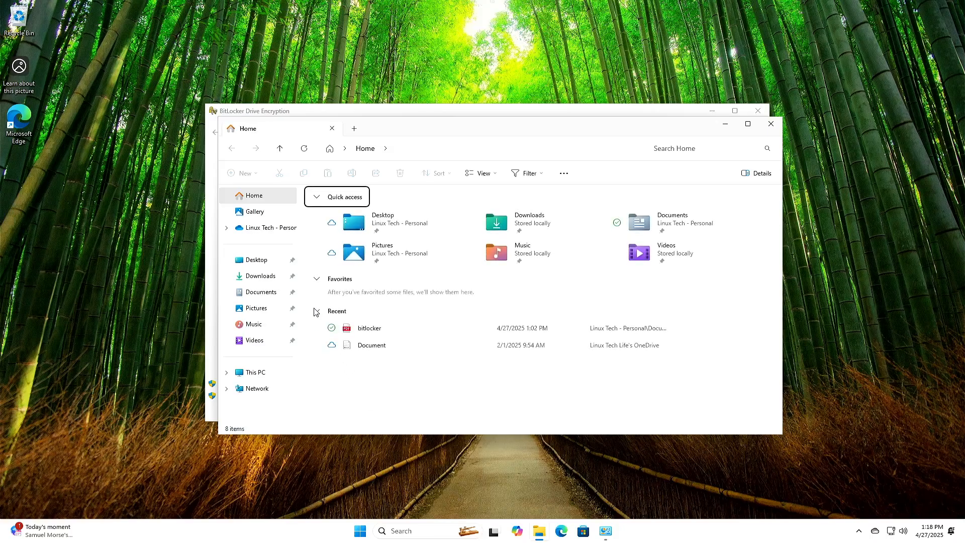
mouse_move(369, 328)
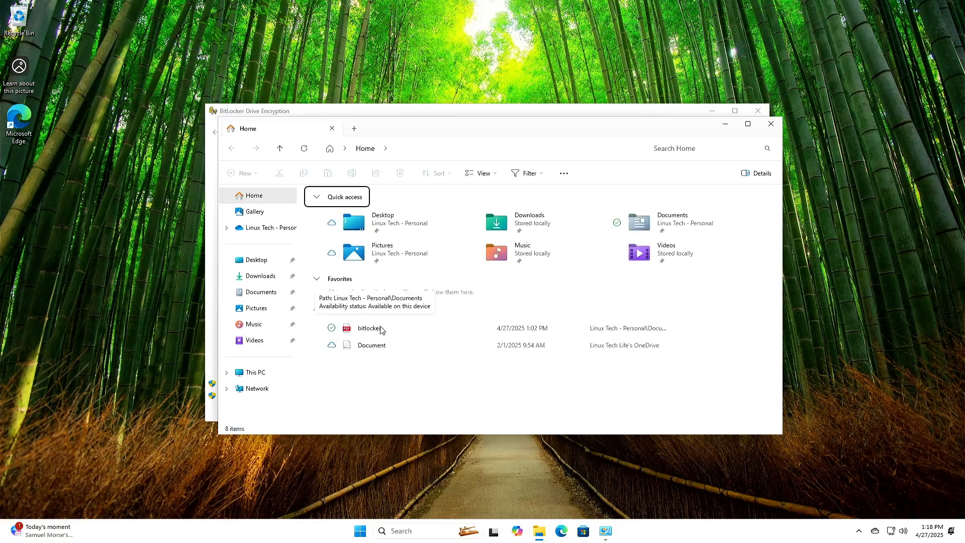
double_click(369, 328)
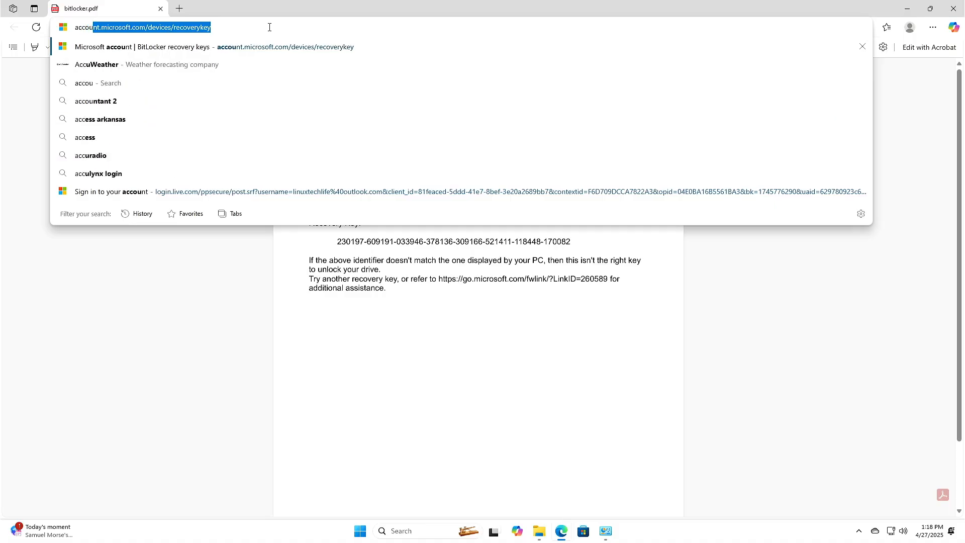
- Load account.microsoft.com/devices/recoverykey in Edge to compare the stored key with the PDF
type("account.microsoft.com/devices/recoverykey?refd=account.microsoft.com")
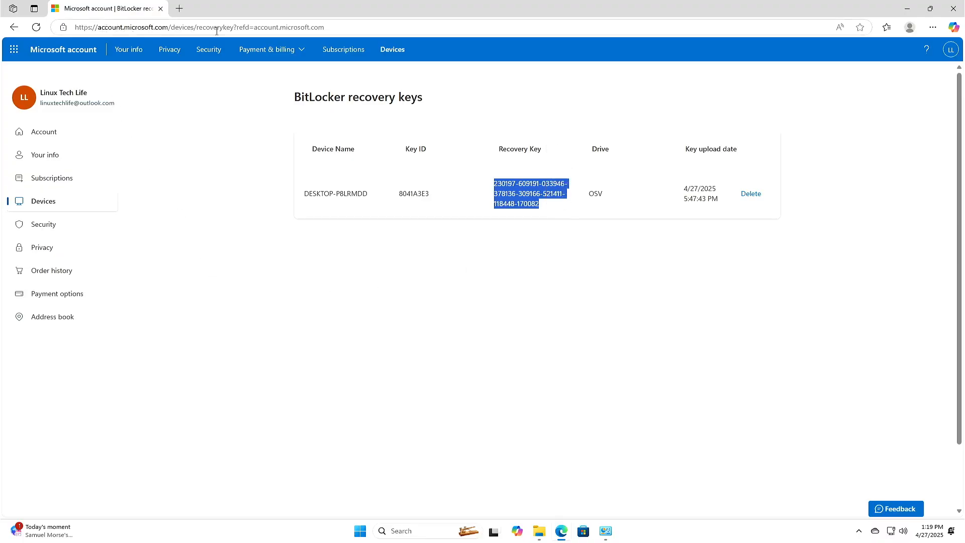
mouse_move(501, 448)
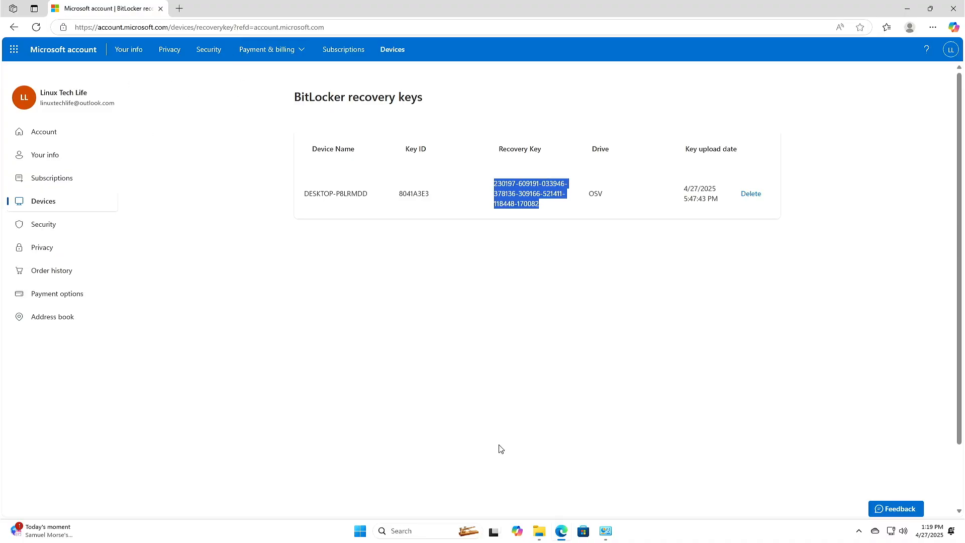
mouse_move(561, 531)
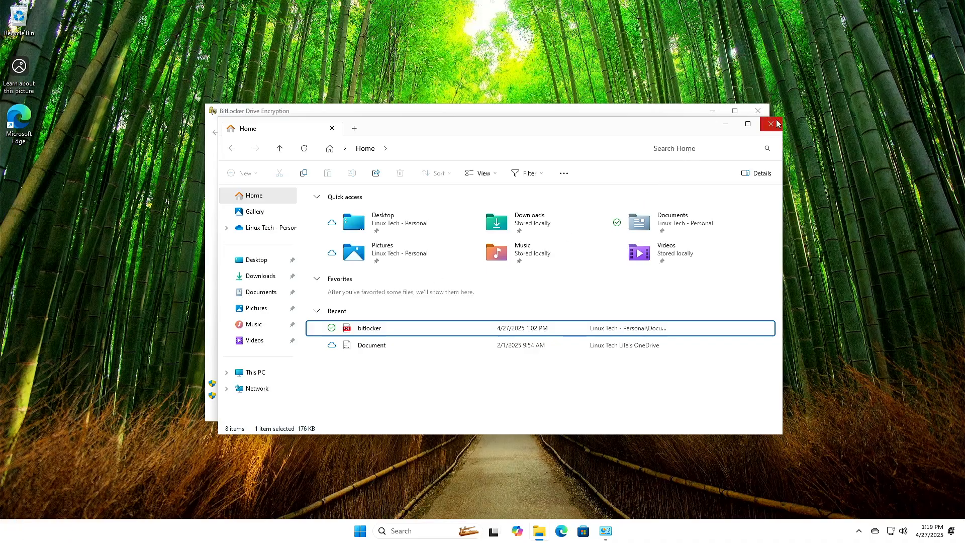
- Close File Explorer and launch Disk Management via a search for 'format'
left_click(773, 124)
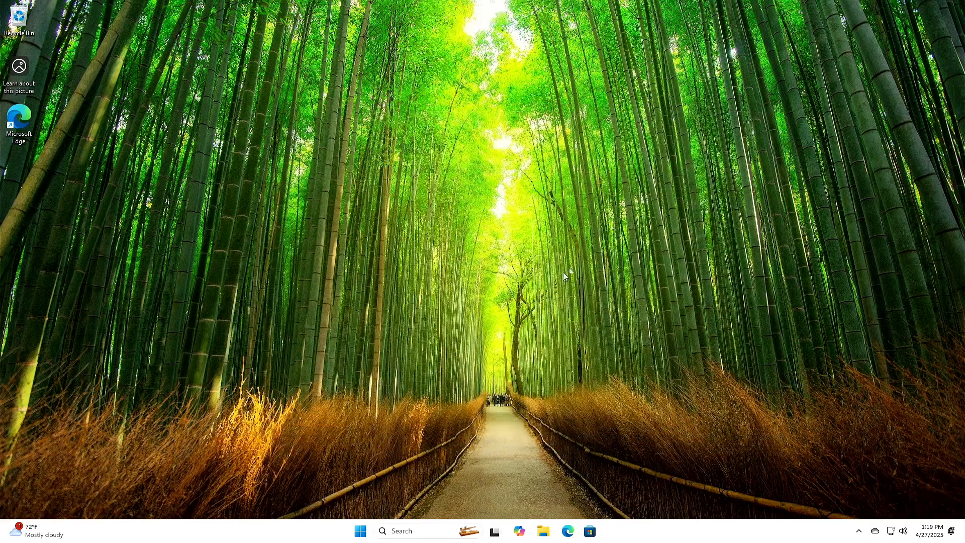
left_click(409, 531)
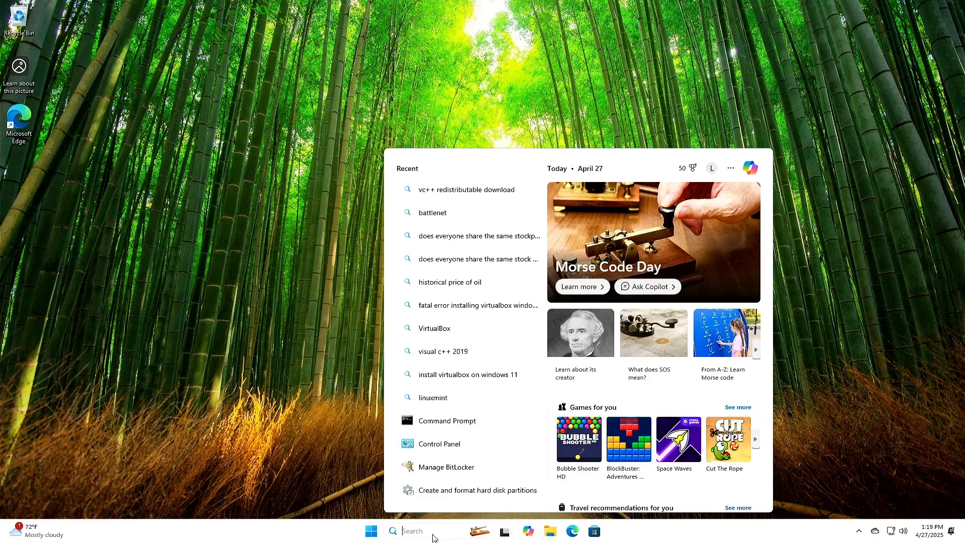
type("format")
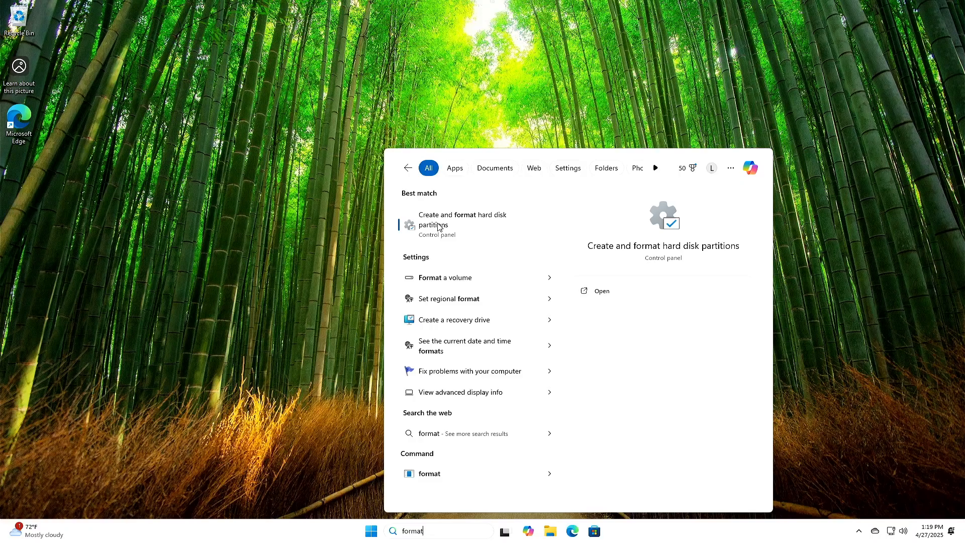
mouse_move(469, 228)
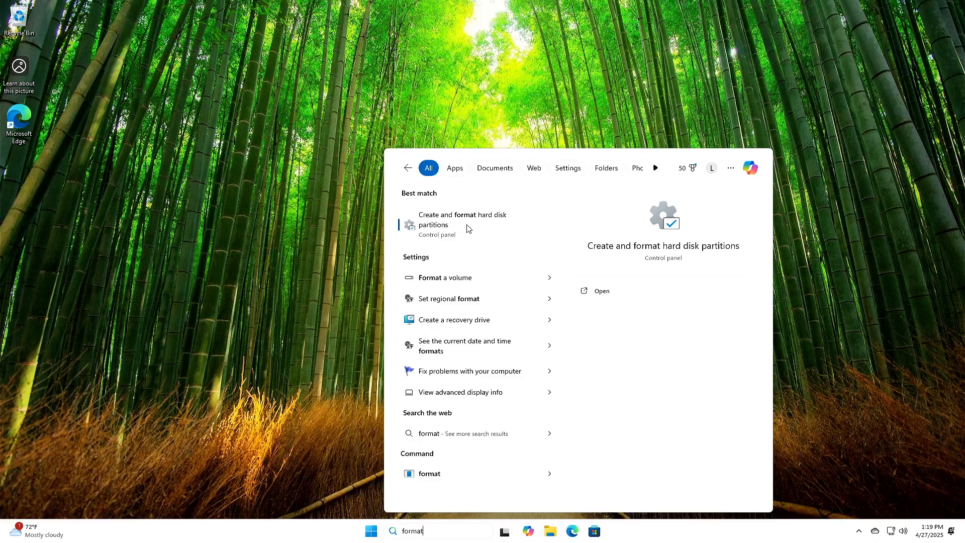
left_click(462, 219)
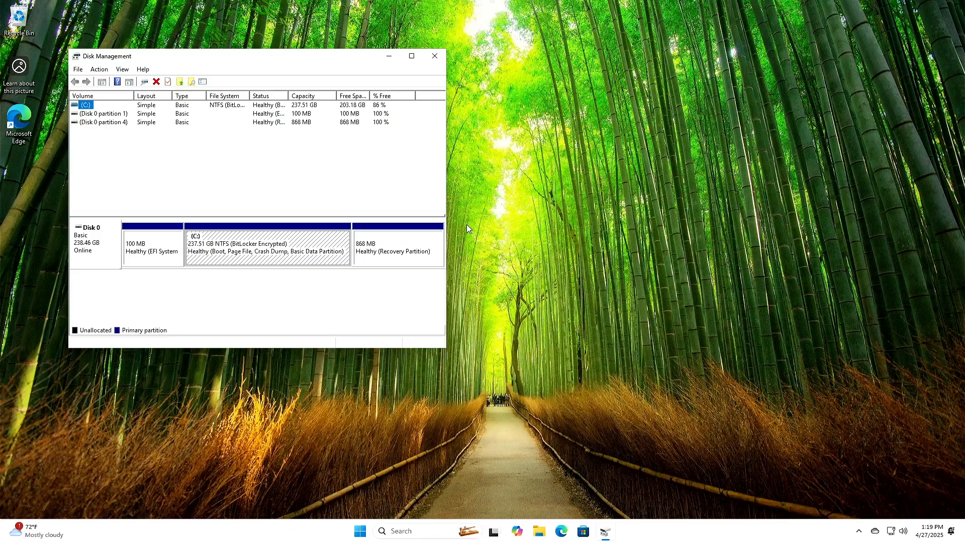
mouse_move(446, 346)
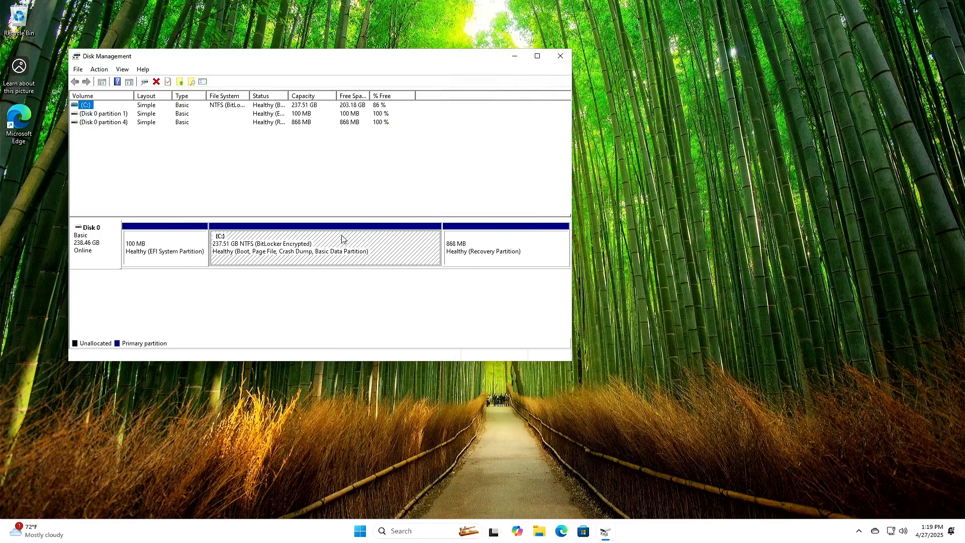
mouse_move(336, 247)
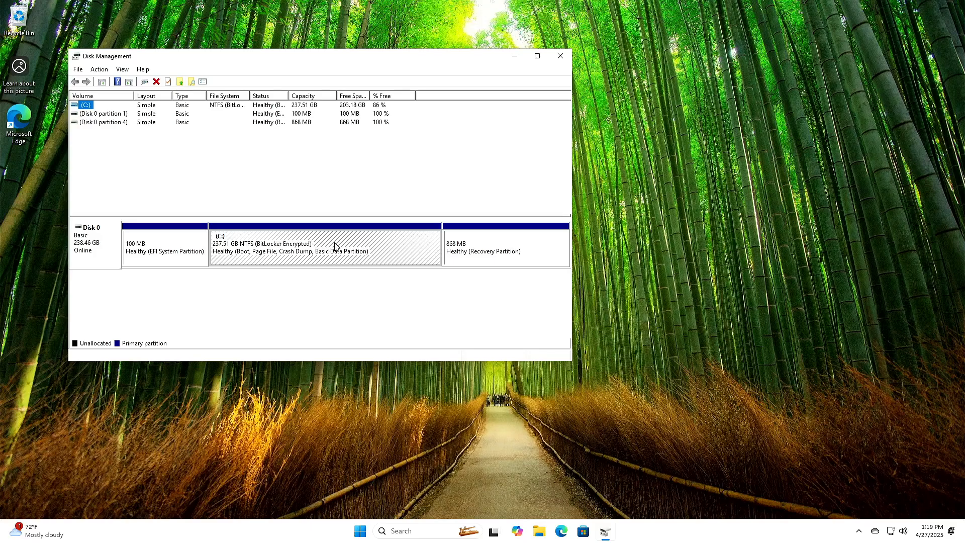
mouse_move(207, 275)
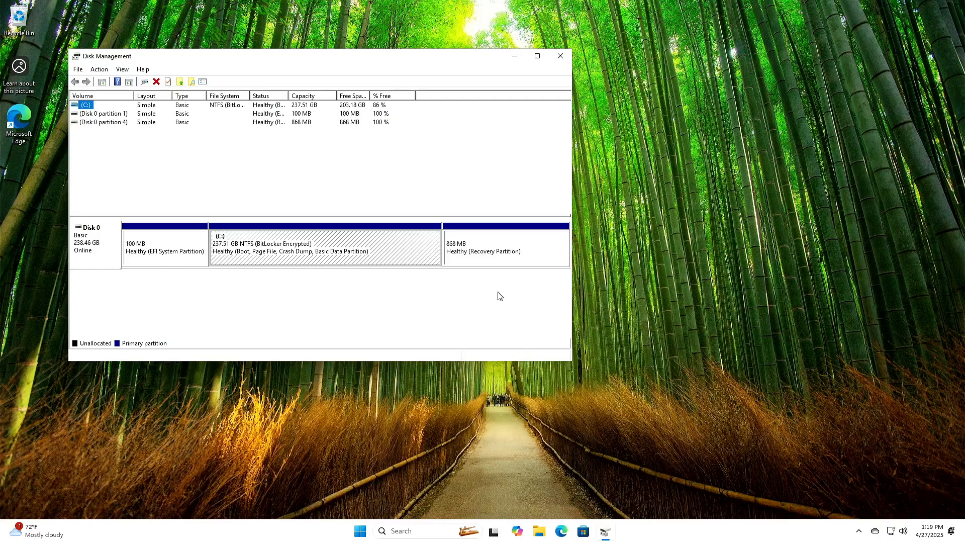
mouse_move(278, 251)
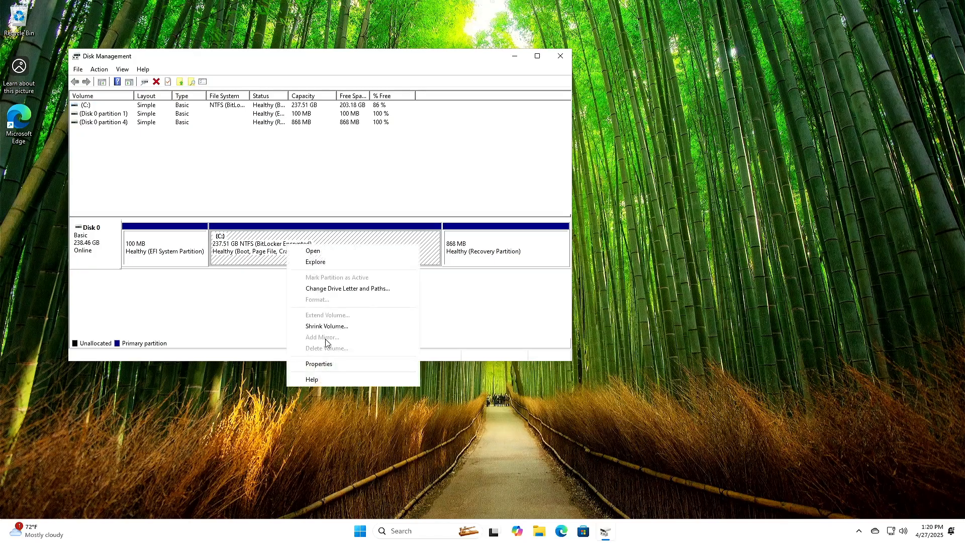
- Bring up the Shrink C: dialog, then open Search for another app
left_click(326, 326)
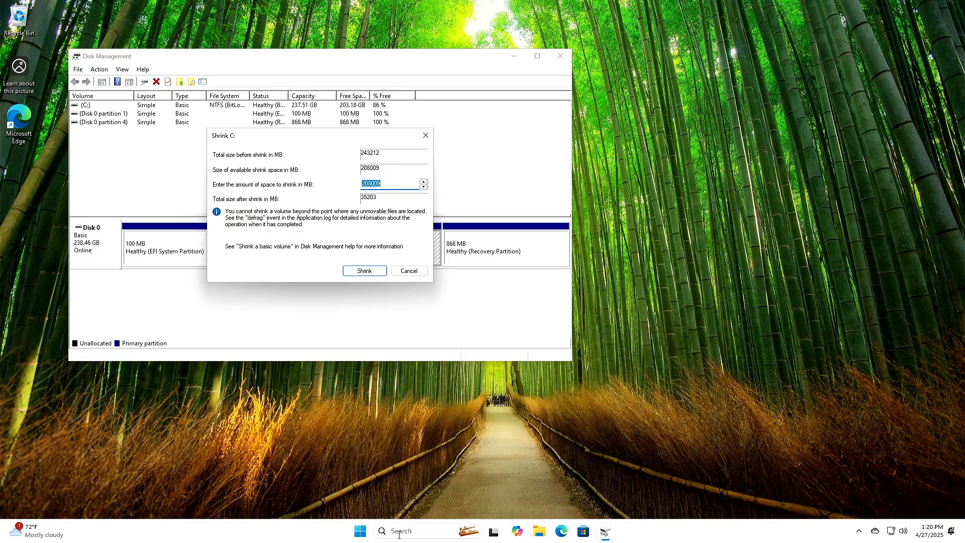
left_click(400, 531)
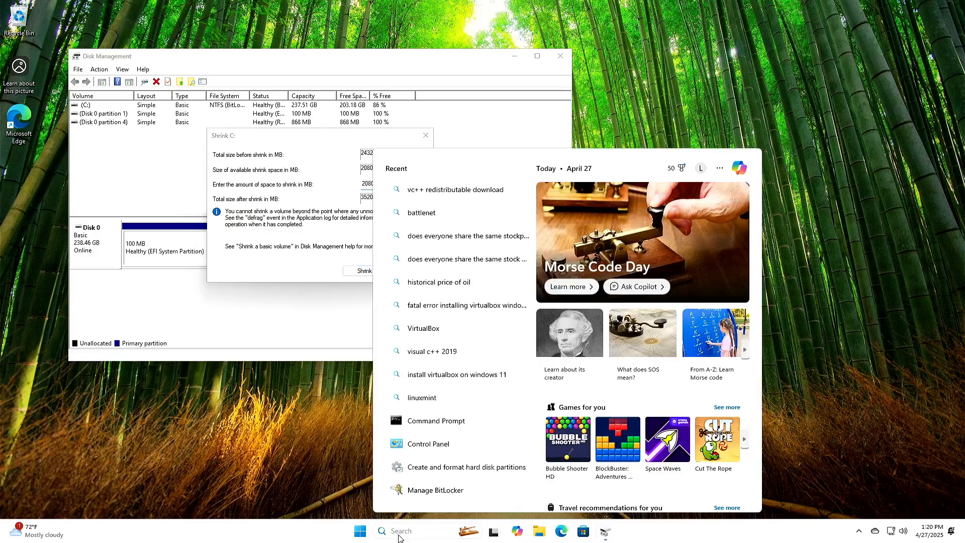
- Launch Calculator beside the dialog and compute 243212 ÷ 2 = 121,606, then select the shrink amount
type("calculator")
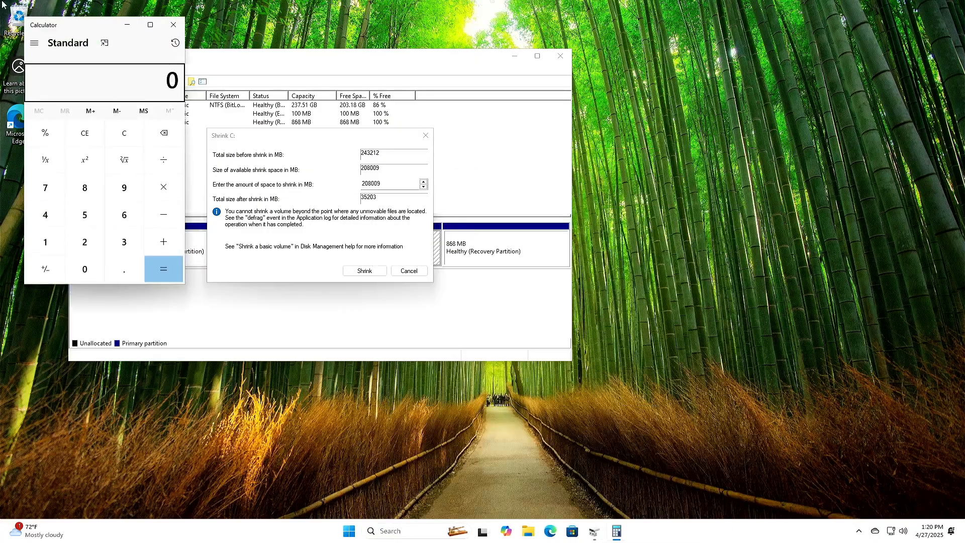
left_click_drag(73, 25, 609, 91)
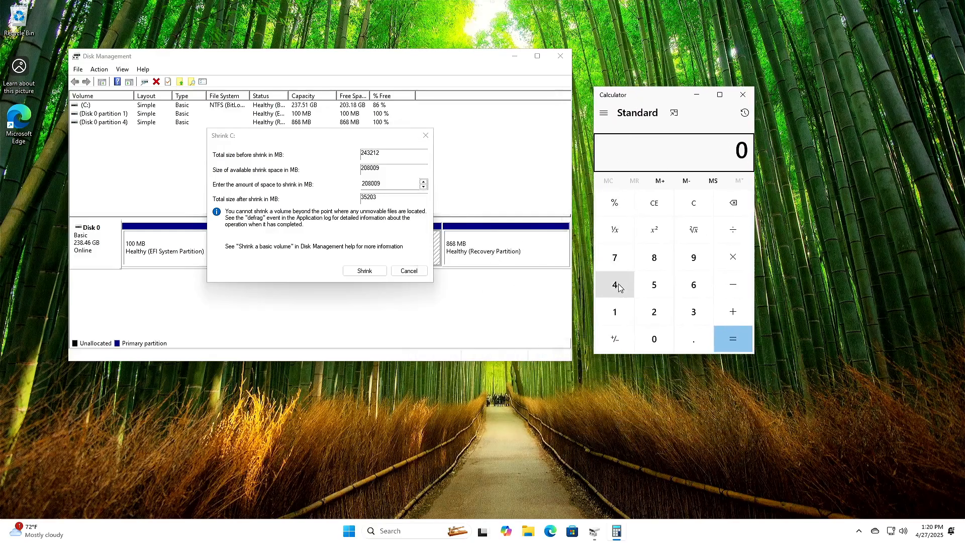
mouse_move(613, 284)
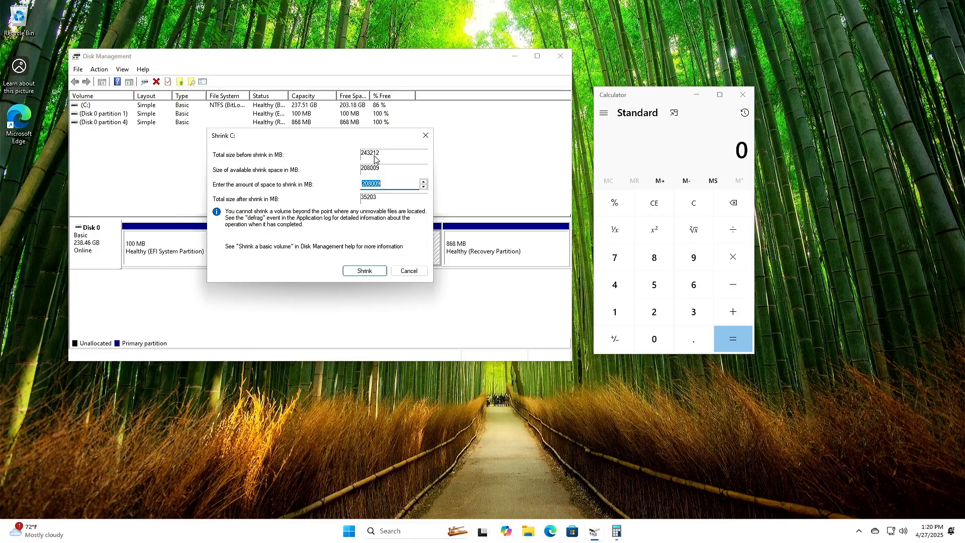
left_click(654, 312)
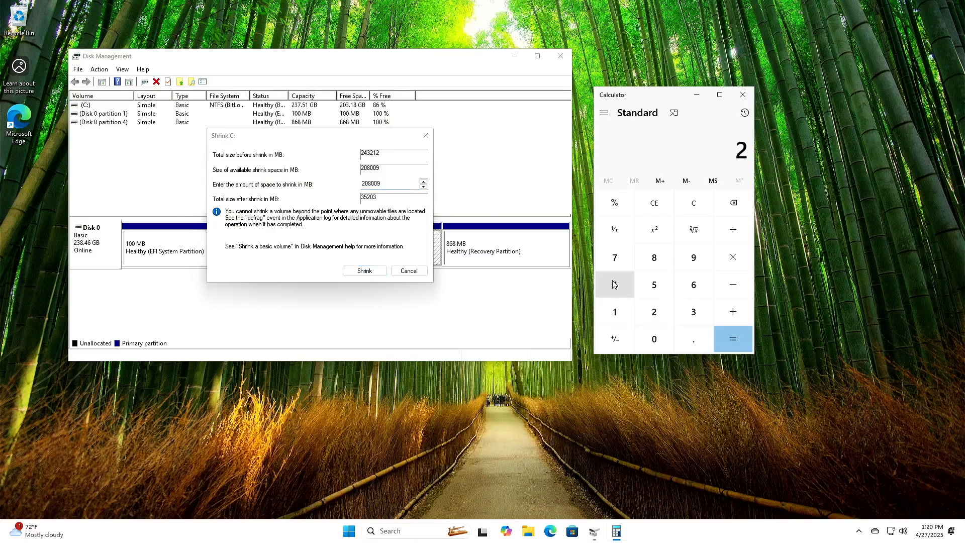
left_click(653, 312)
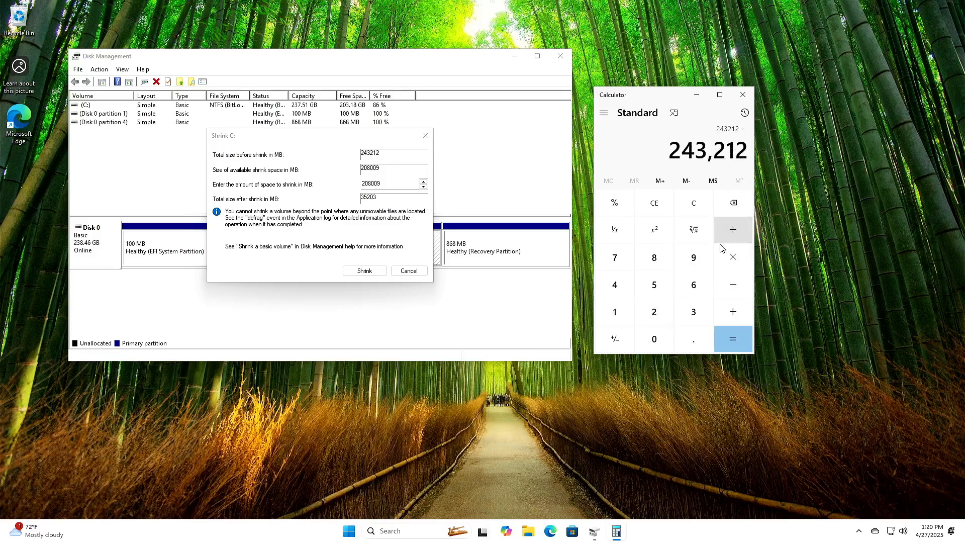
left_click(654, 312)
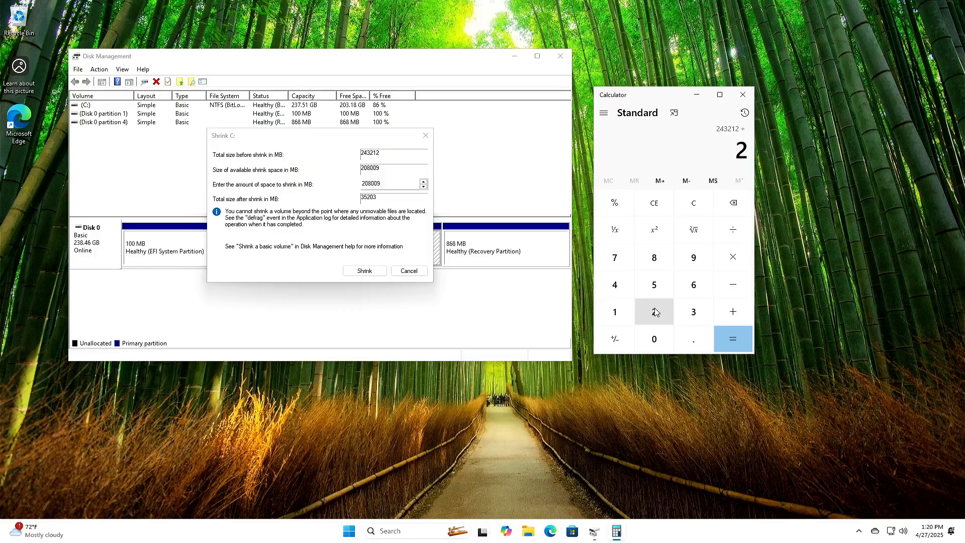
left_click(732, 339)
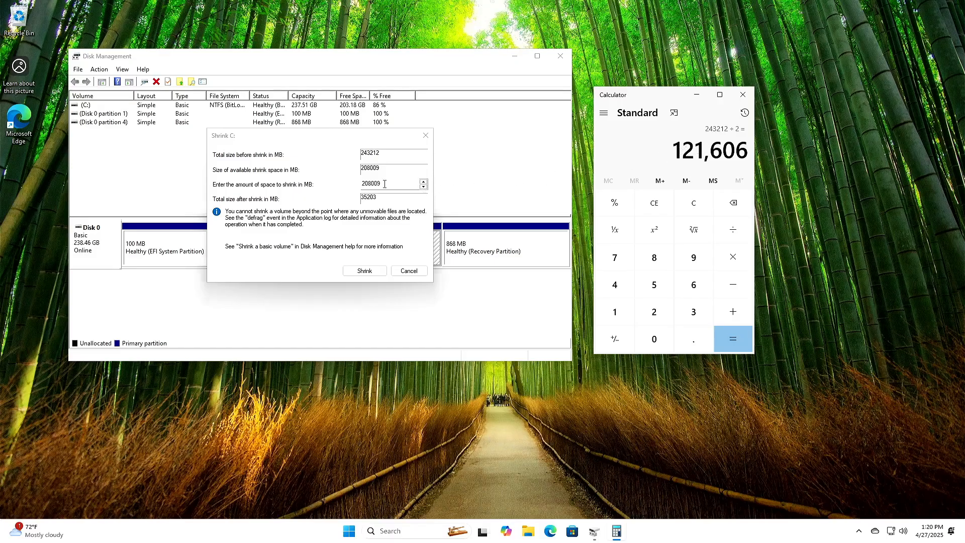
triple_click(388, 184)
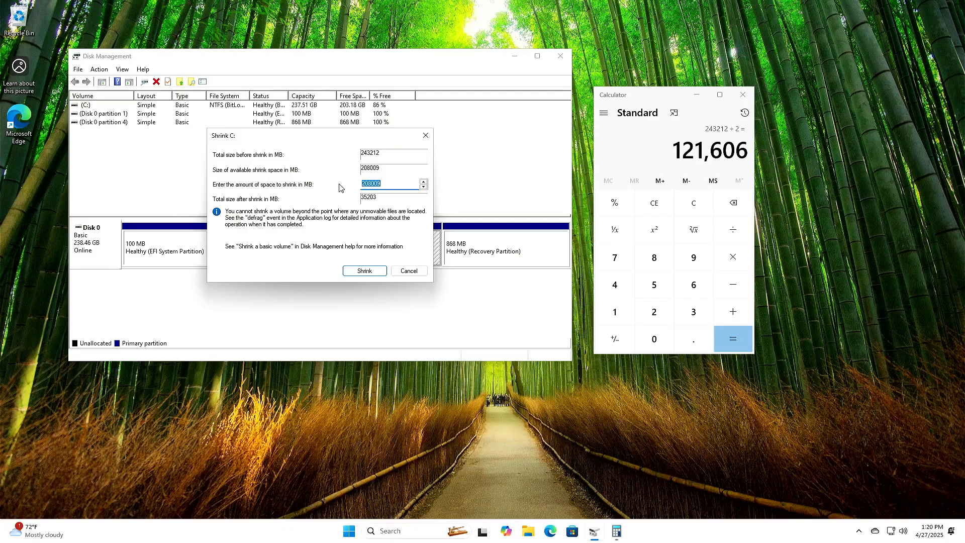
- Shrink C: by 121,606 MB, leaving 118.76 GB unallocated, and close Calculator
type("121606")
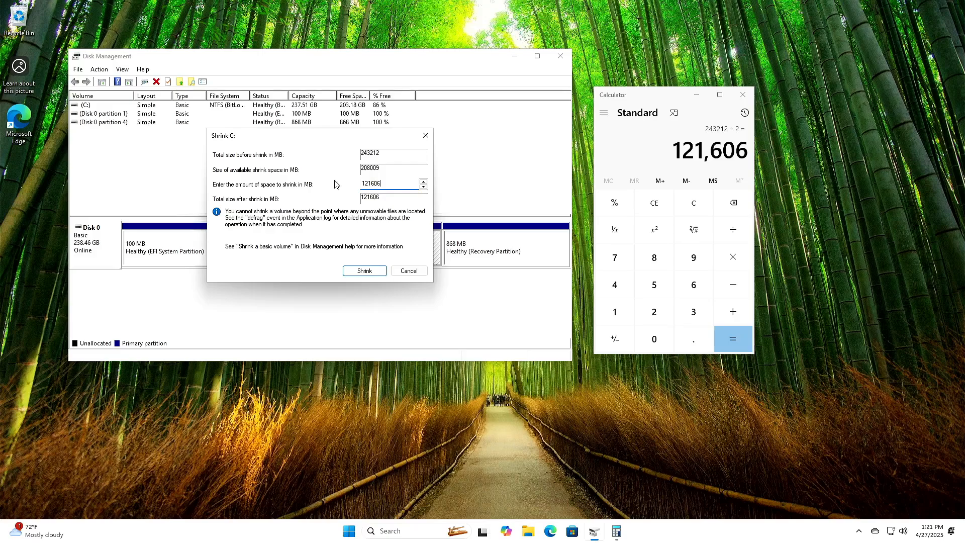
mouse_move(383, 201)
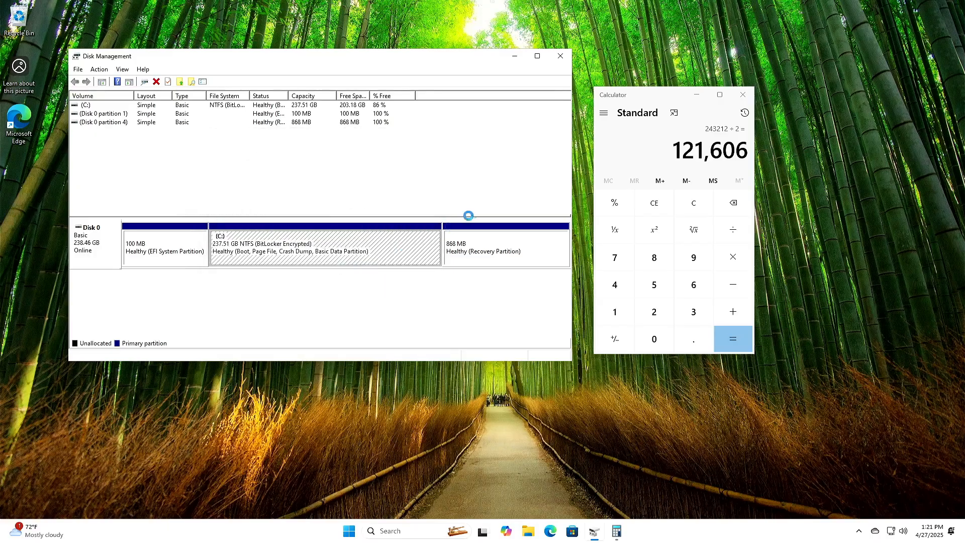
left_click(742, 94)
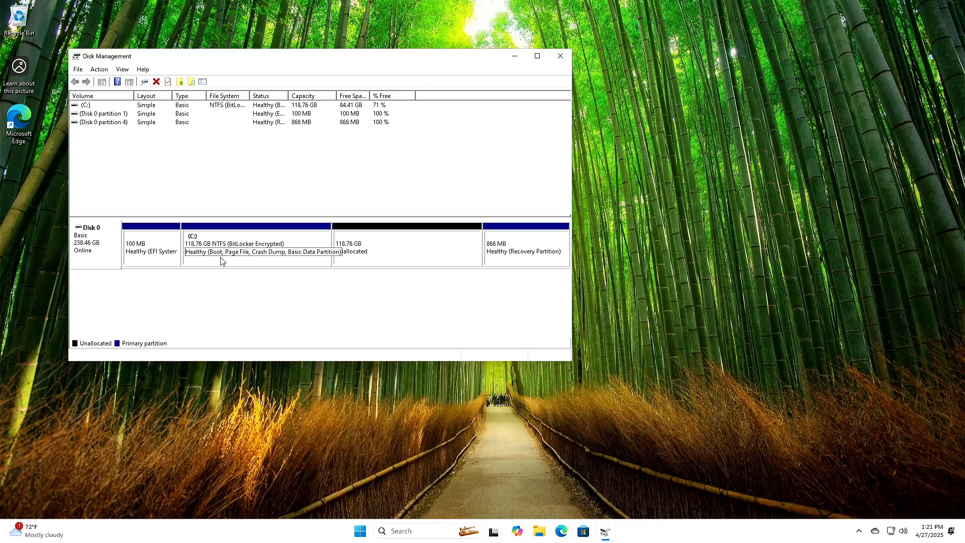
mouse_move(401, 249)
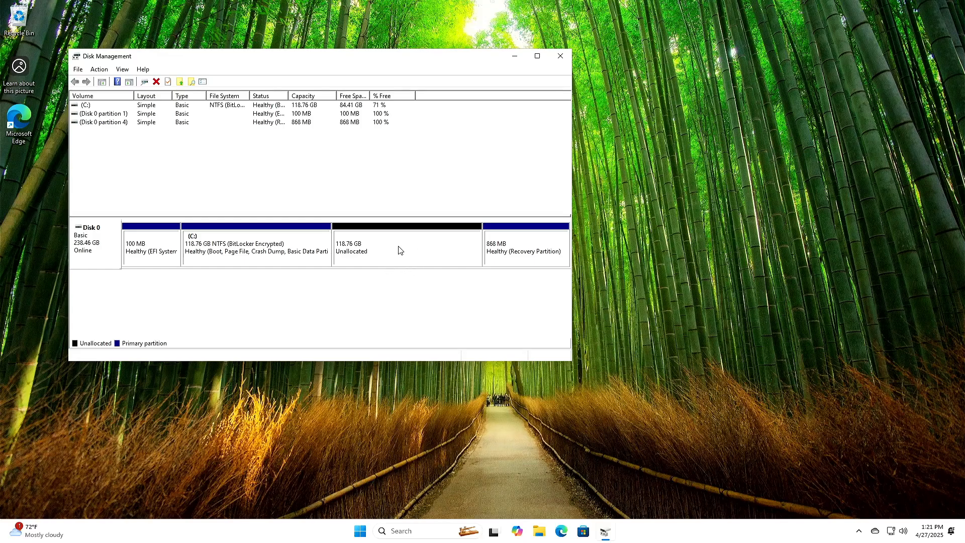
left_click(559, 56)
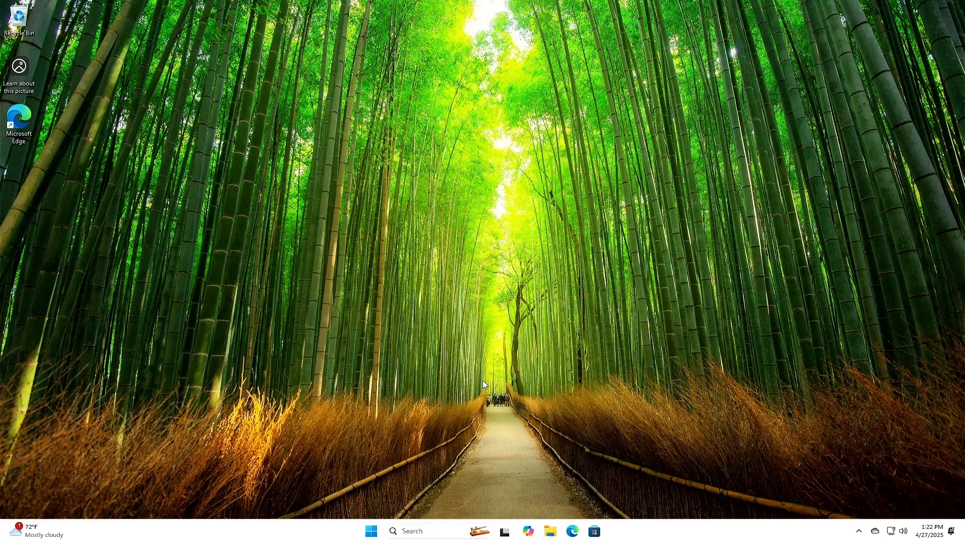
- Restart Windows 11 from the Start menu power options
left_click(370, 531)
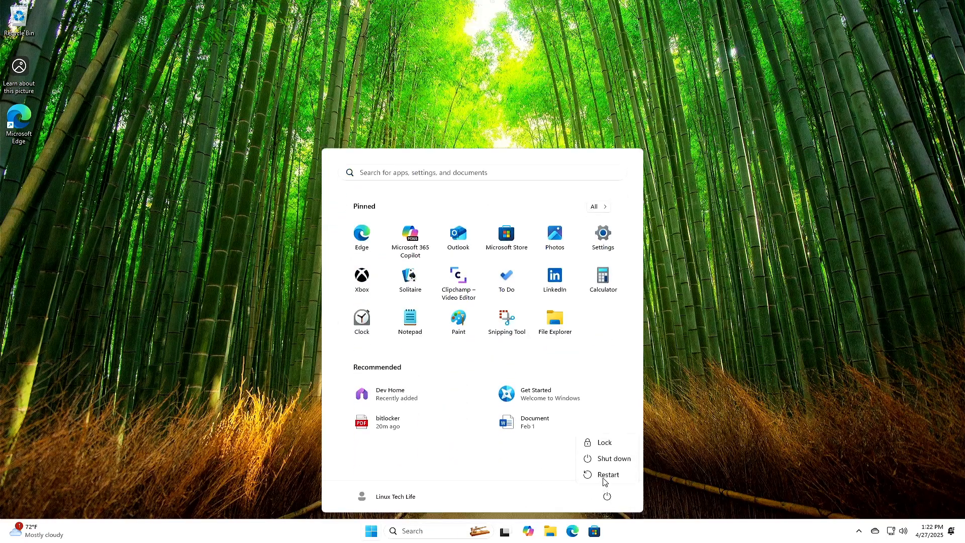
left_click(602, 442)
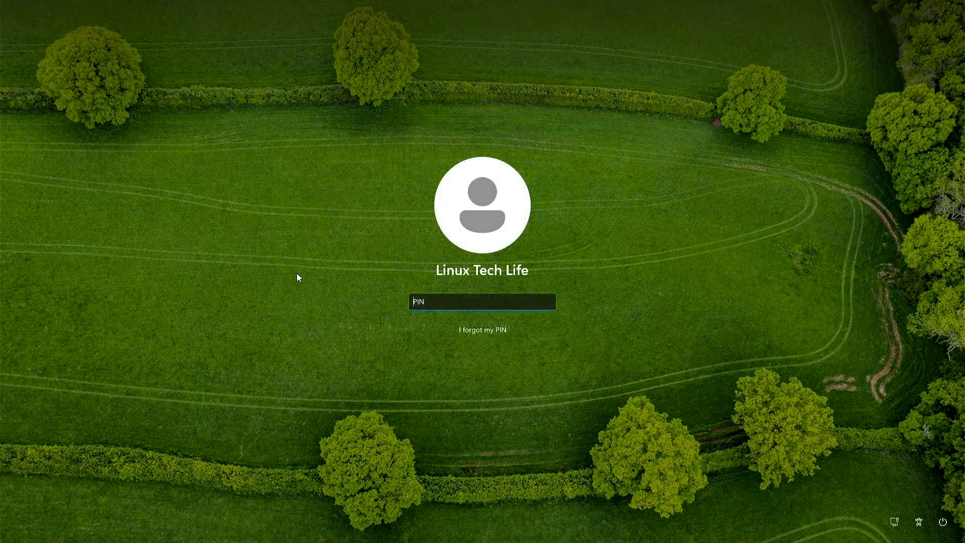
- Sign in with the PIN and check C: under This PC shows 118 GB, then close Explorer
key("Return")
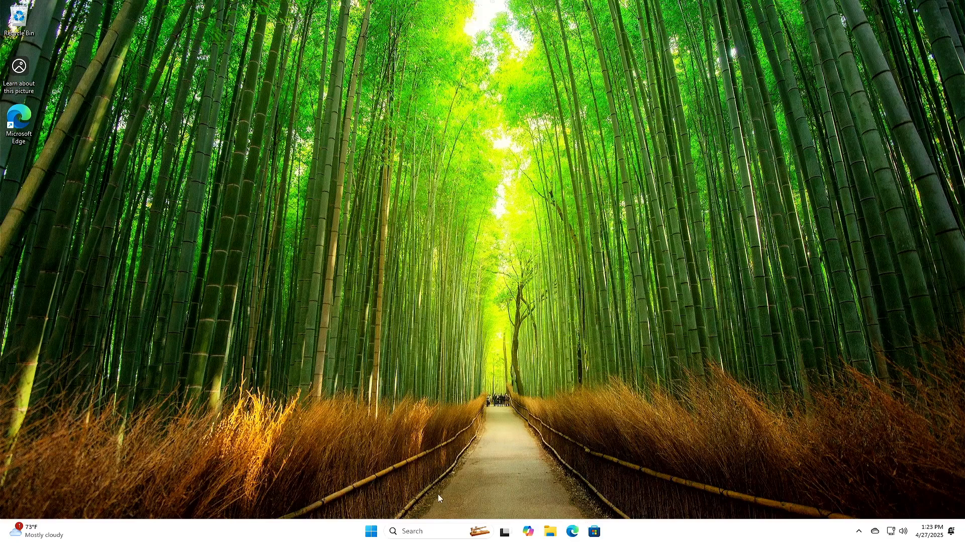
mouse_move(367, 525)
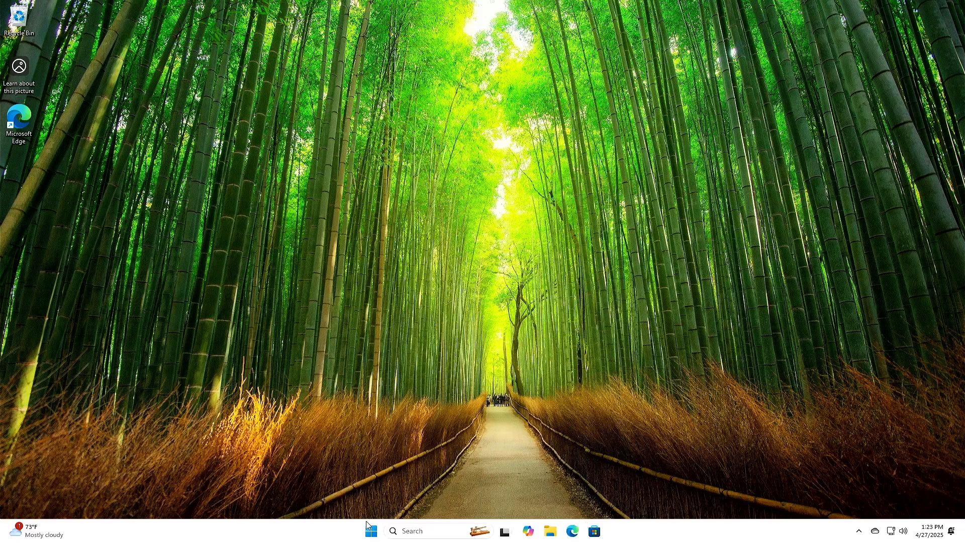
mouse_move(550, 531)
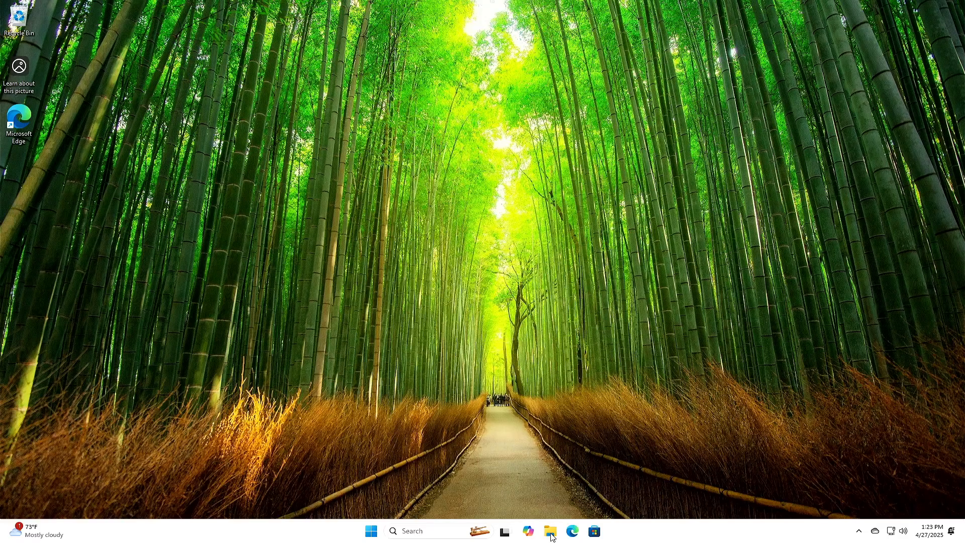
left_click(550, 531)
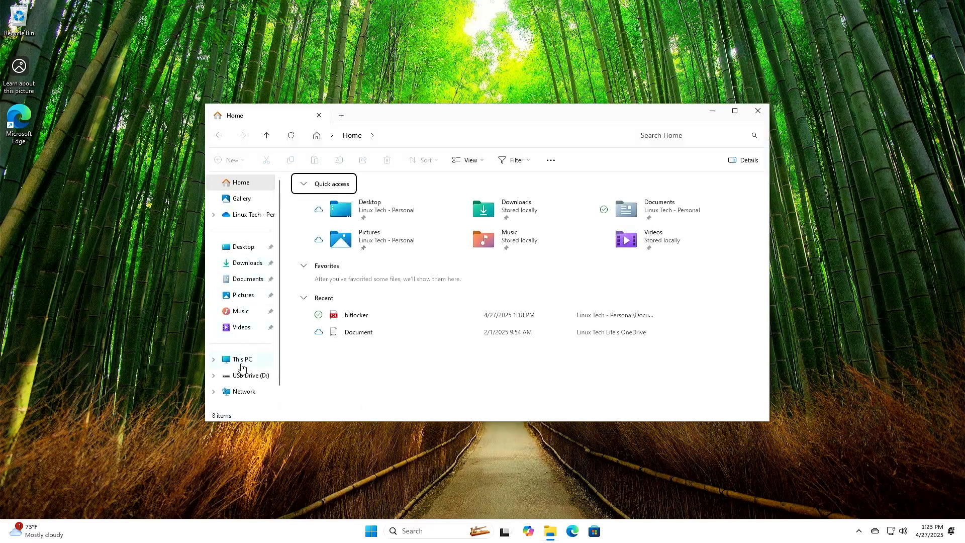
left_click(242, 359)
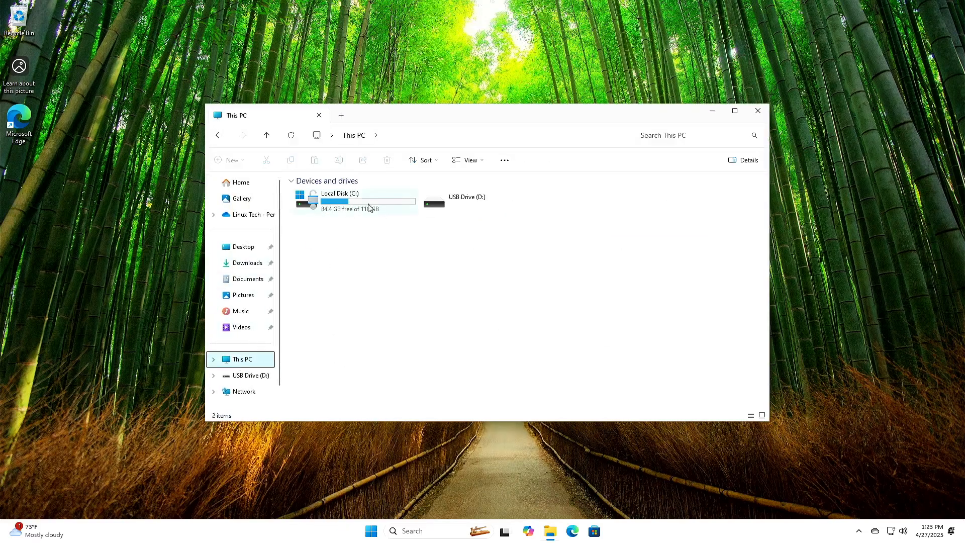
mouse_move(386, 235)
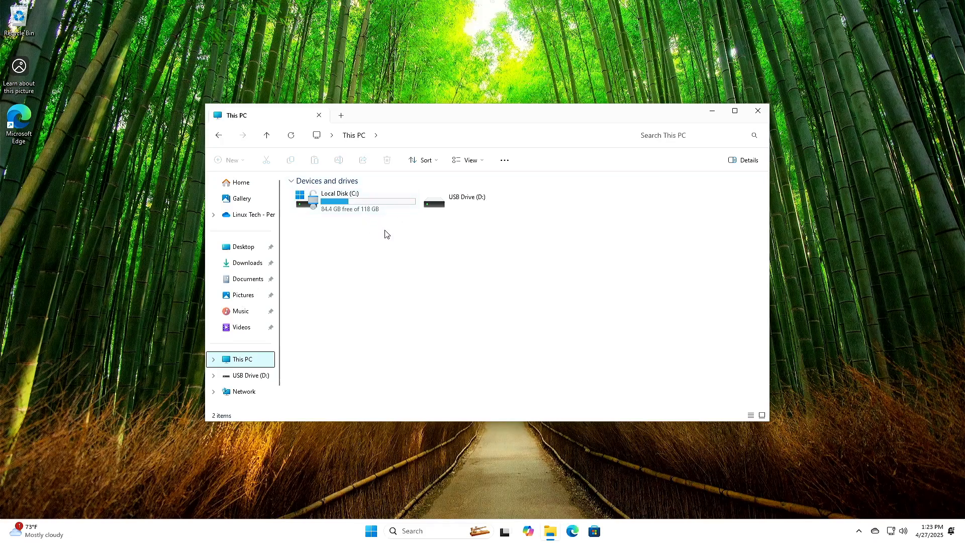
mouse_move(407, 272)
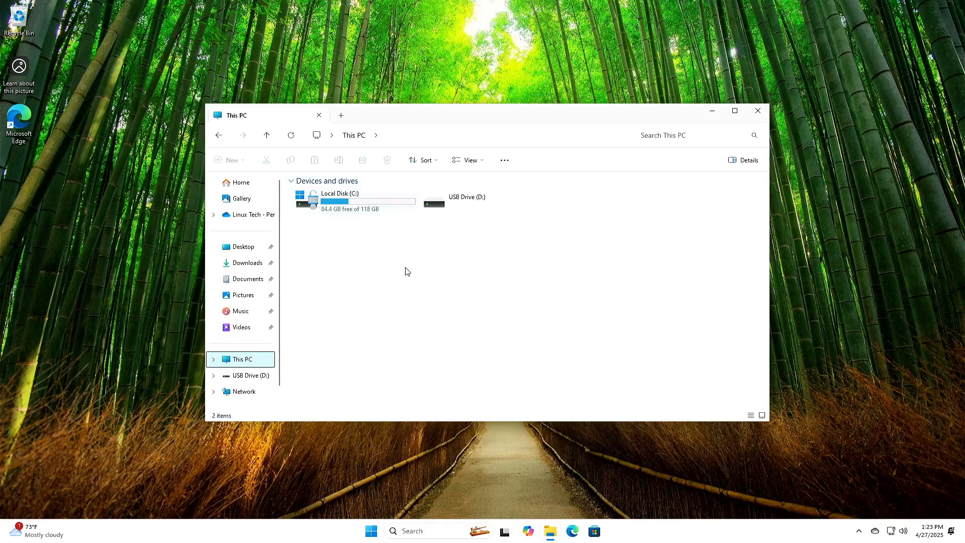
left_click(757, 111)
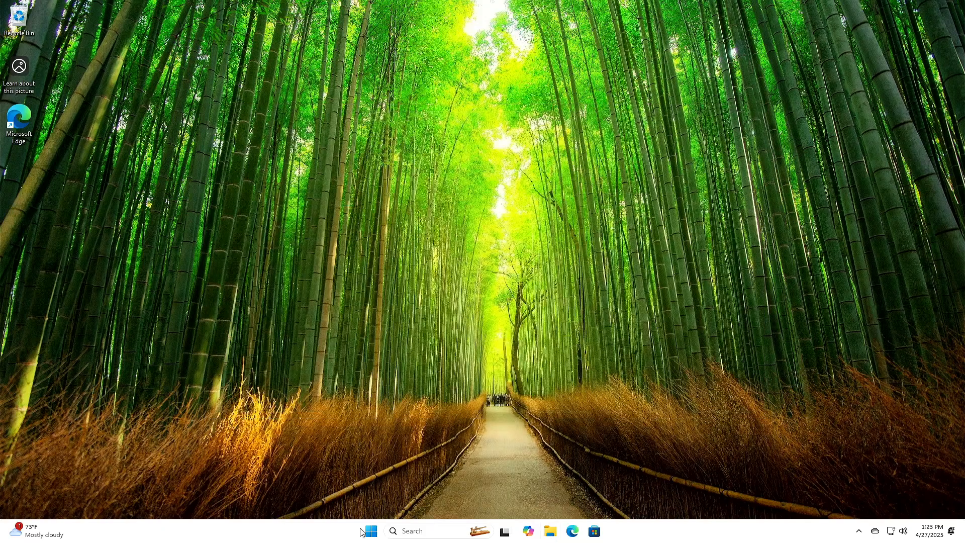
- Restart Windows 11 again from the Start menu power options
left_click(369, 531)
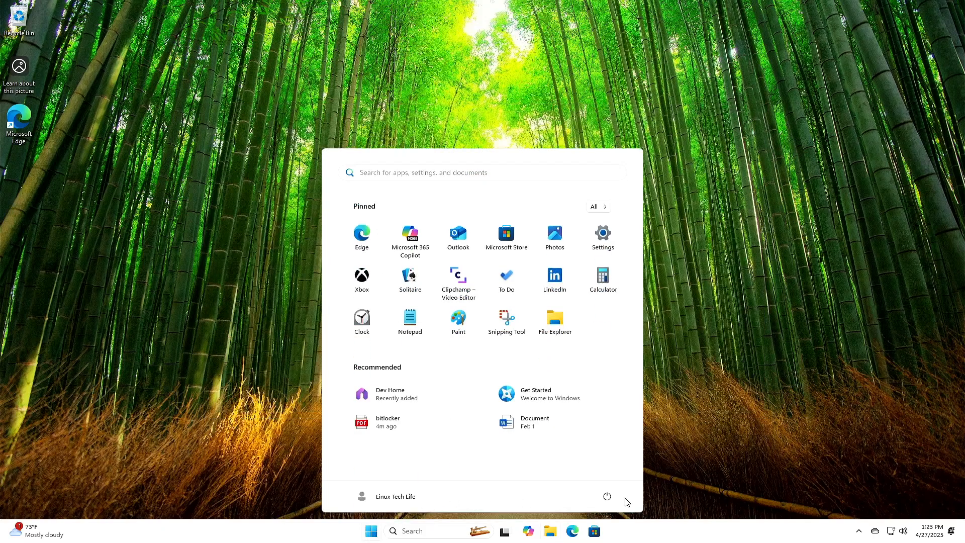
left_click(606, 495)
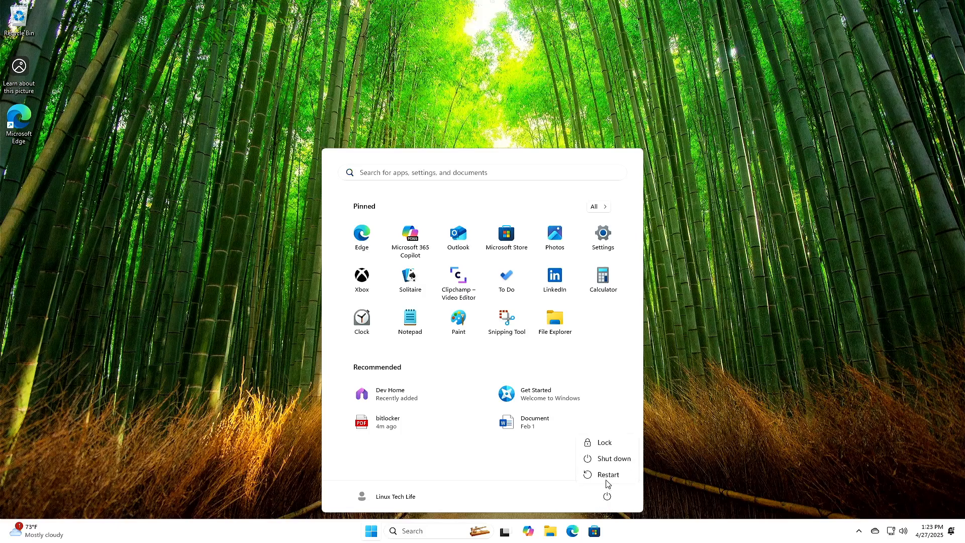
left_click(608, 474)
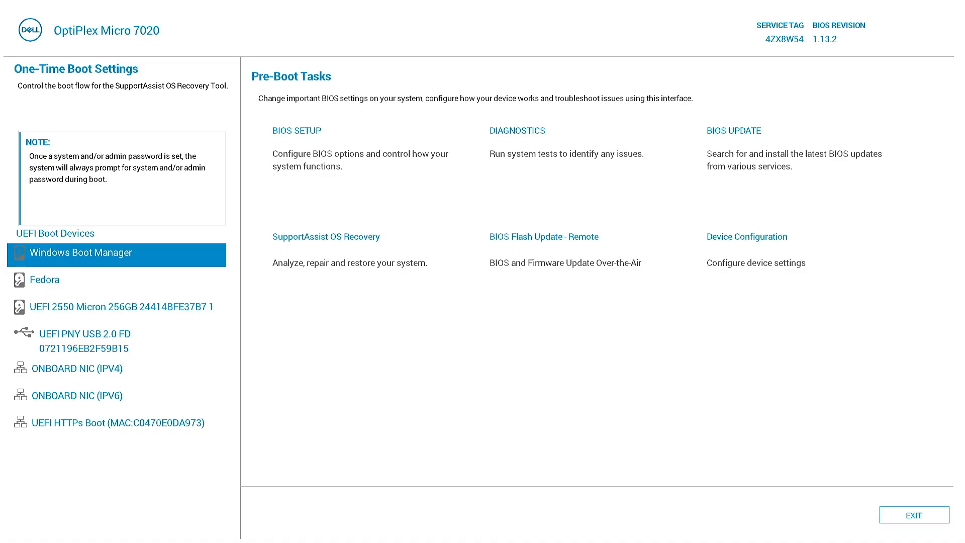
mouse_move(482, 281)
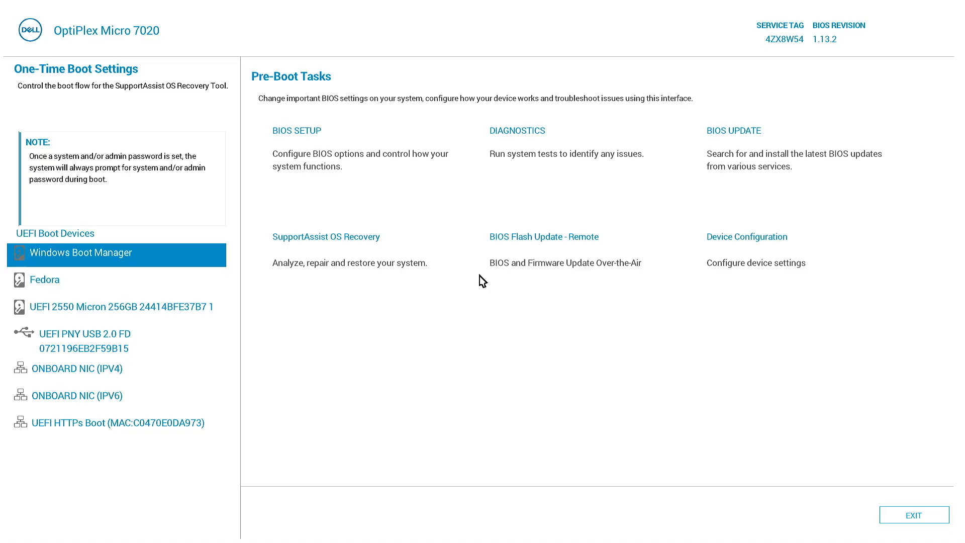
mouse_move(79, 346)
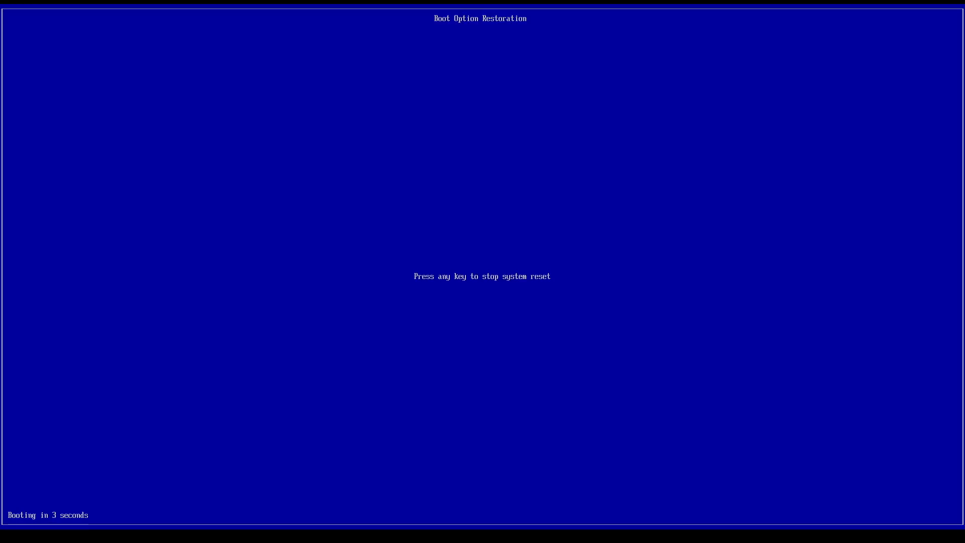
- Stop the automatic Boot Option Restoration so the PNY USB boots into the Fedora Live GRUB menu
key("space")
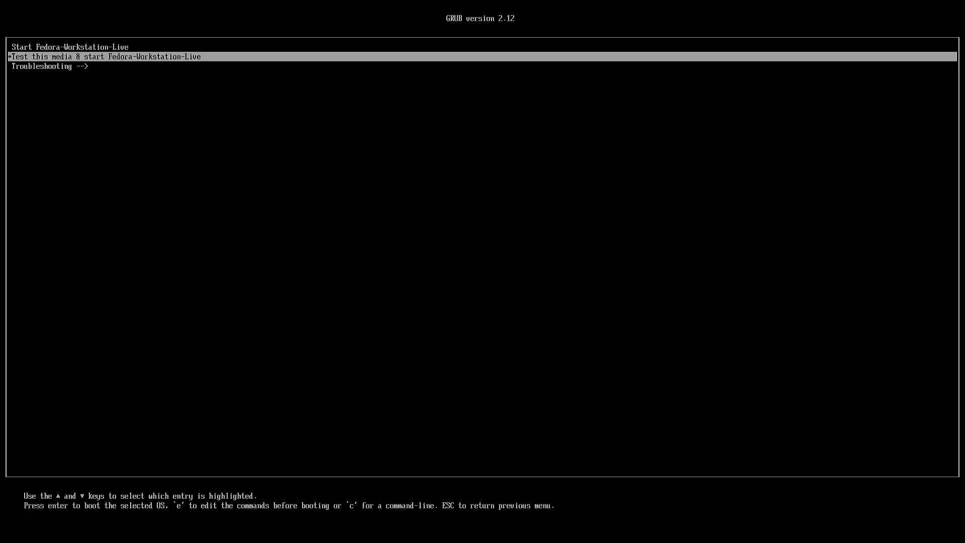
- Boot the 'Start Fedora-Workstation-Live' entry, skipping the media test
key("up")
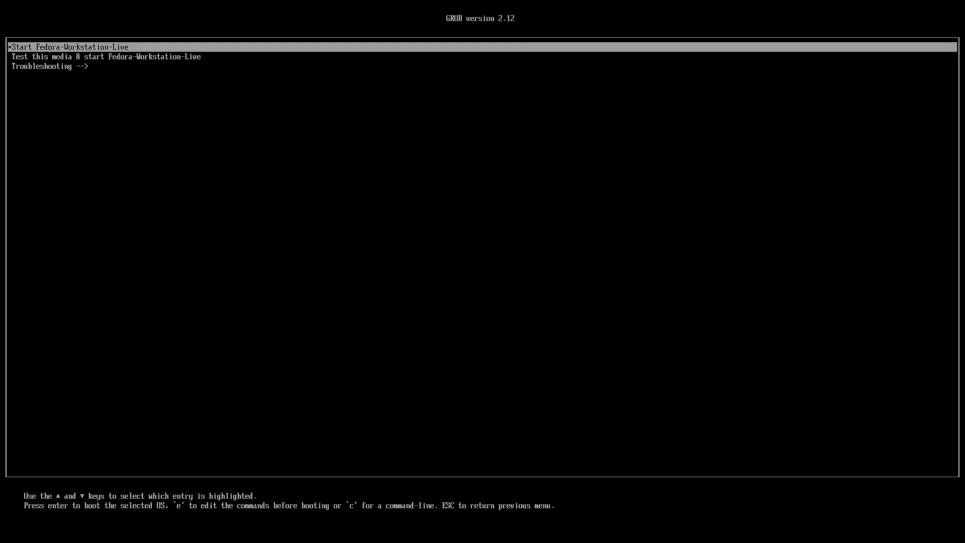
key("Return")
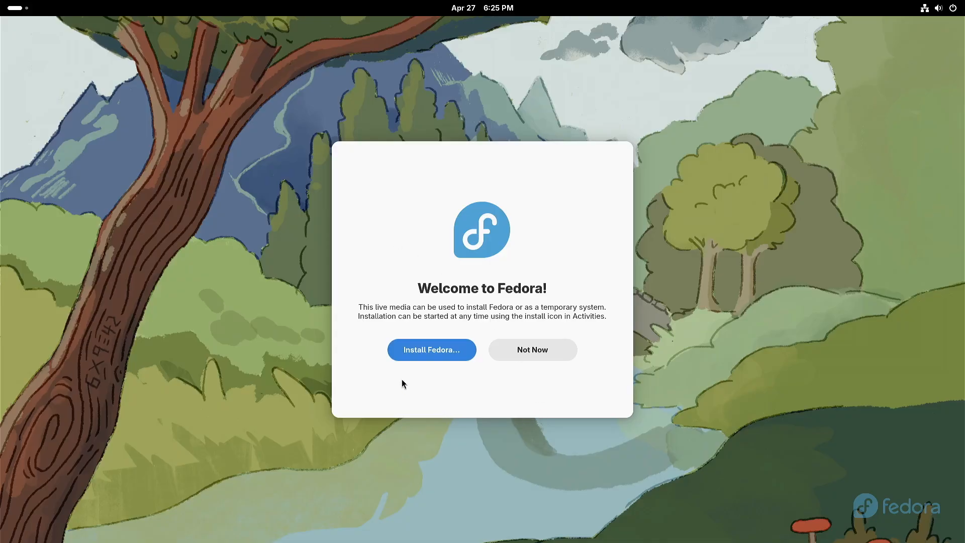
- Start the Fedora Linux 42 installer from the Welcome to Fedora dialog
left_click(531, 350)
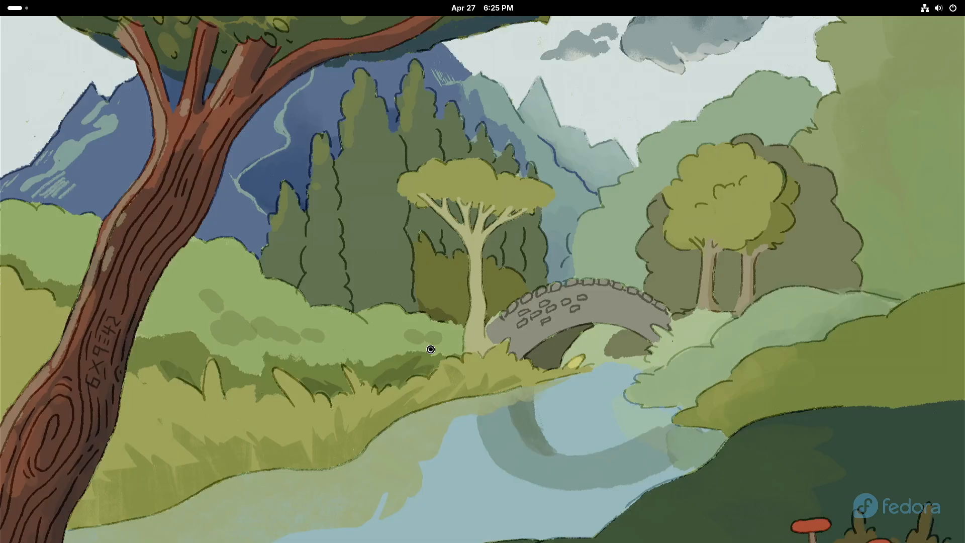
mouse_move(533, 324)
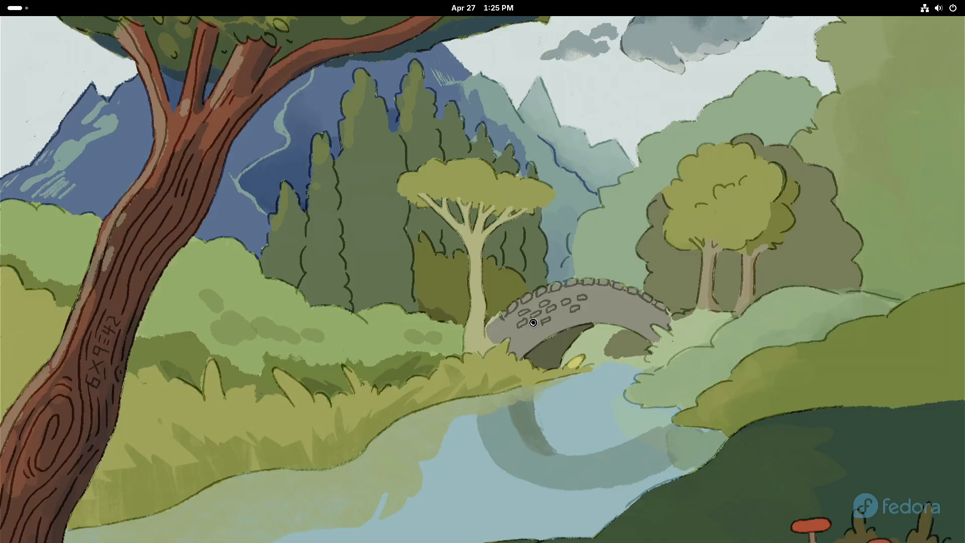
mouse_move(389, 293)
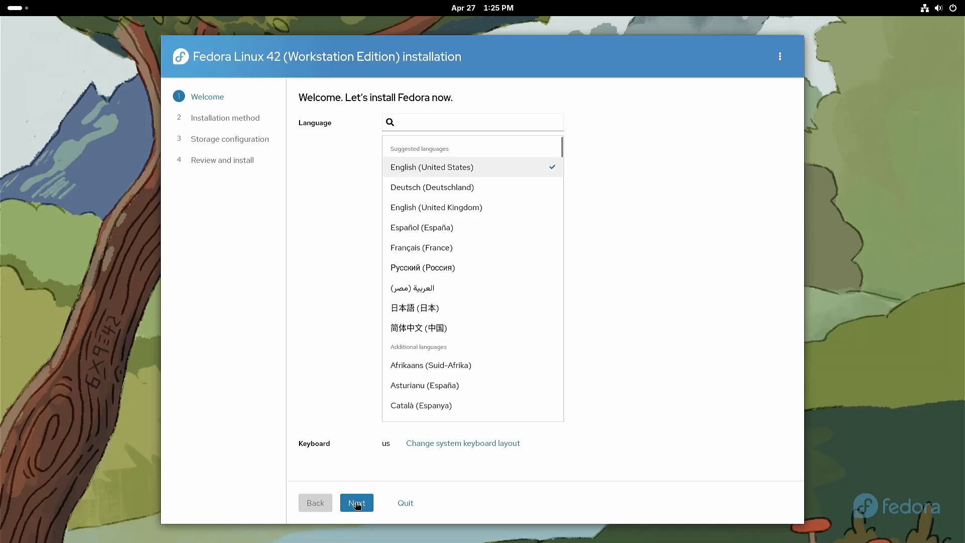
- Keep English, choose 'Share disk with other operating system' and continue to storage configuration
left_click(356, 503)
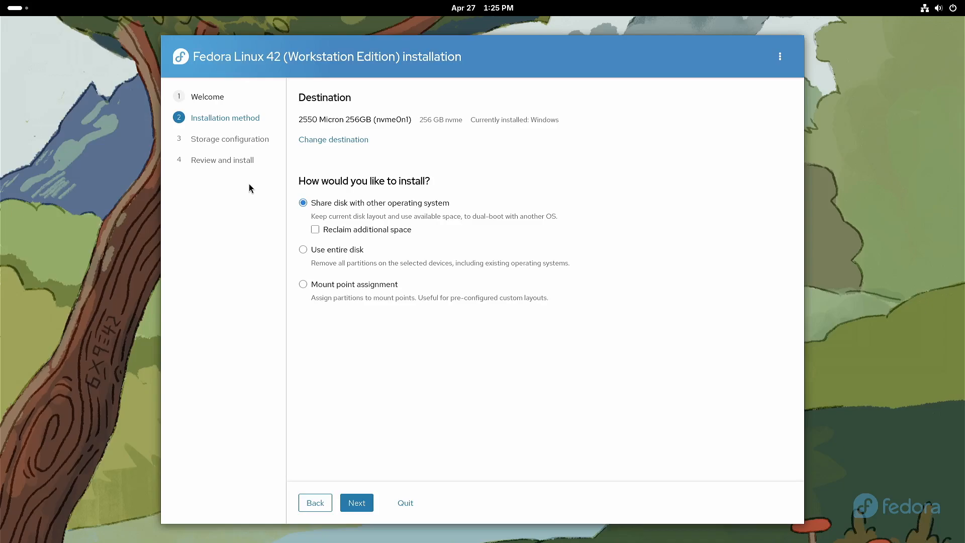
mouse_move(356, 116)
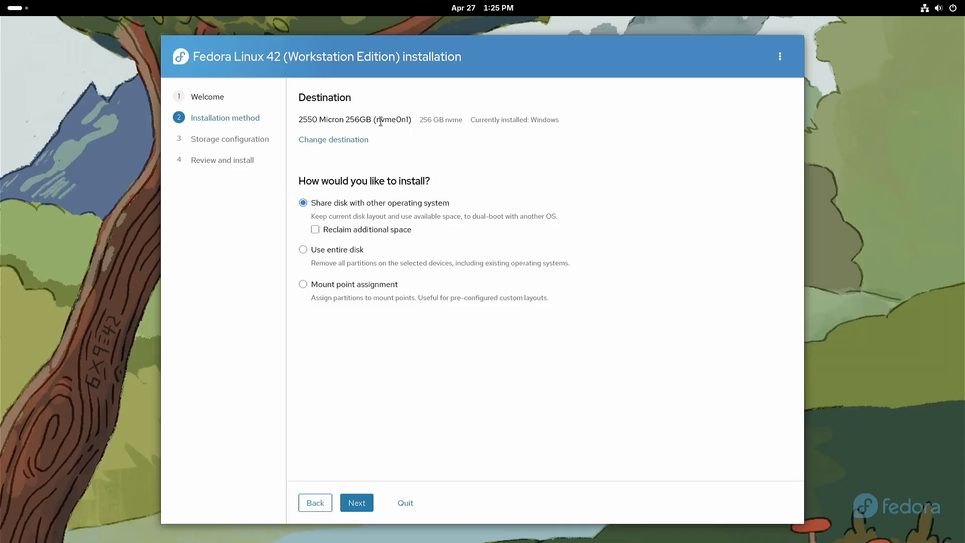
mouse_move(421, 124)
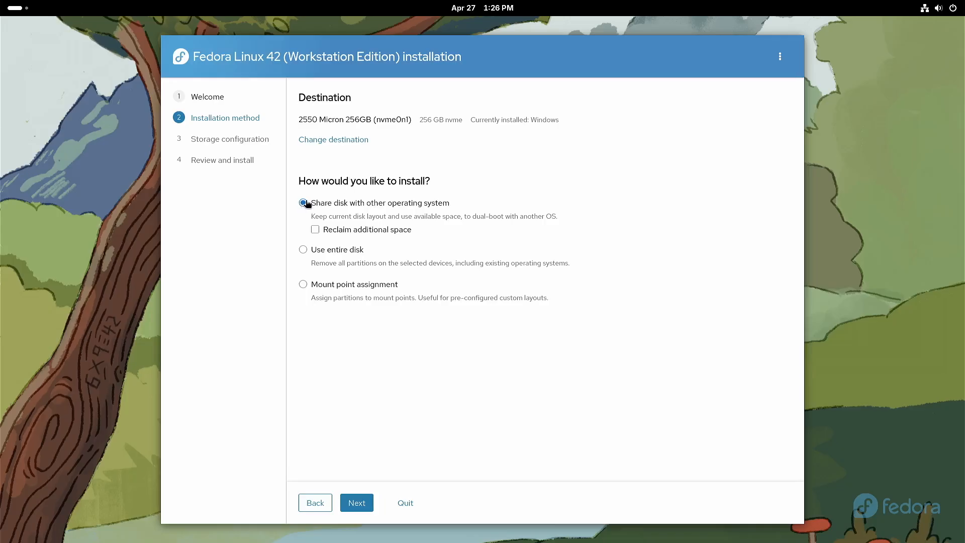
left_click(303, 202)
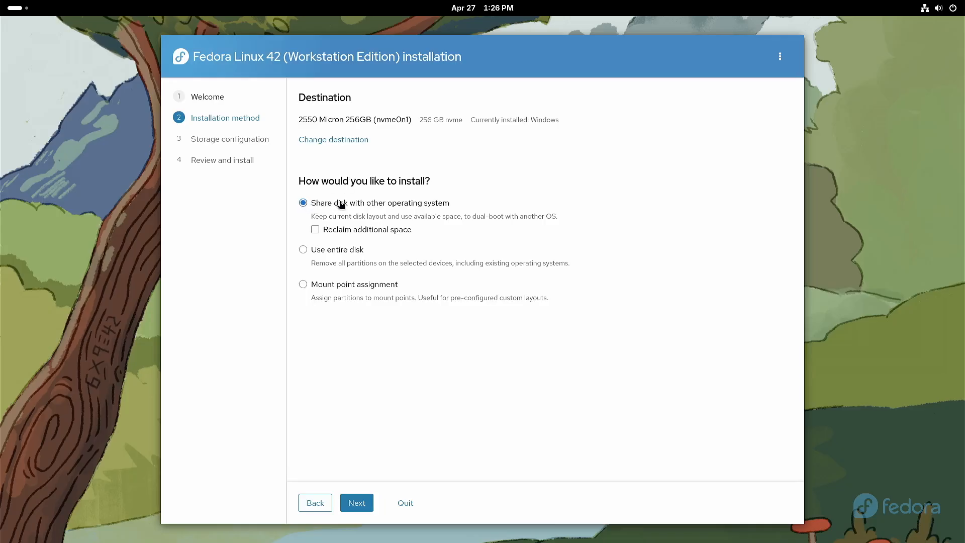
mouse_move(441, 206)
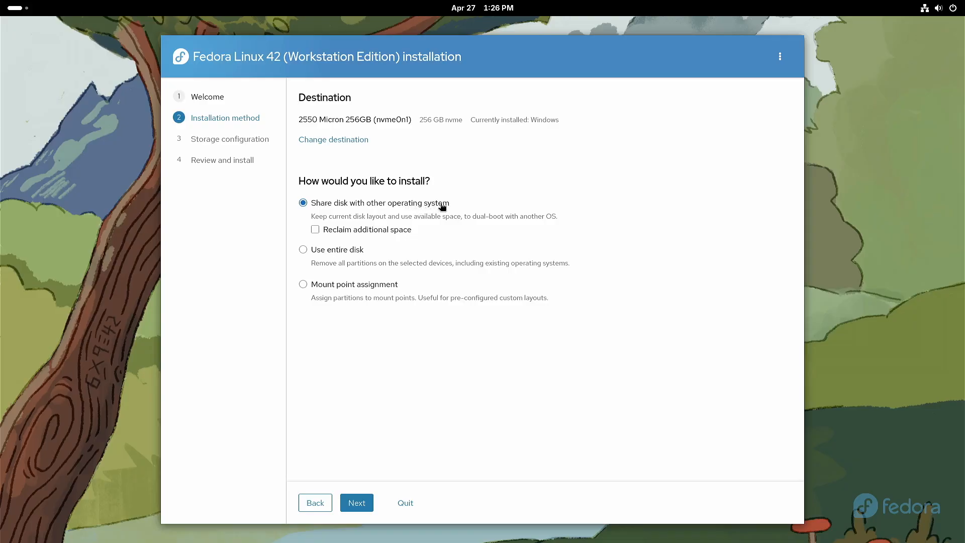
mouse_move(285, 290)
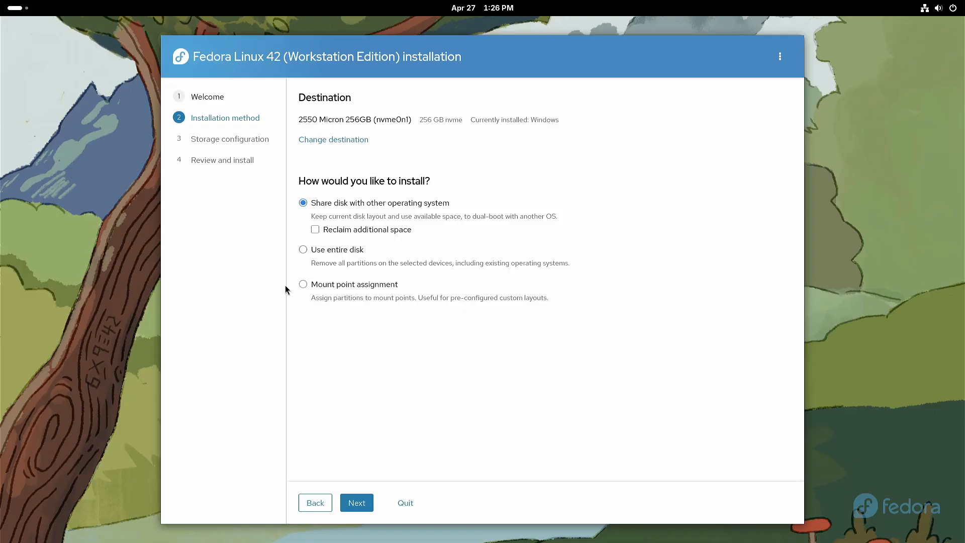
mouse_move(519, 210)
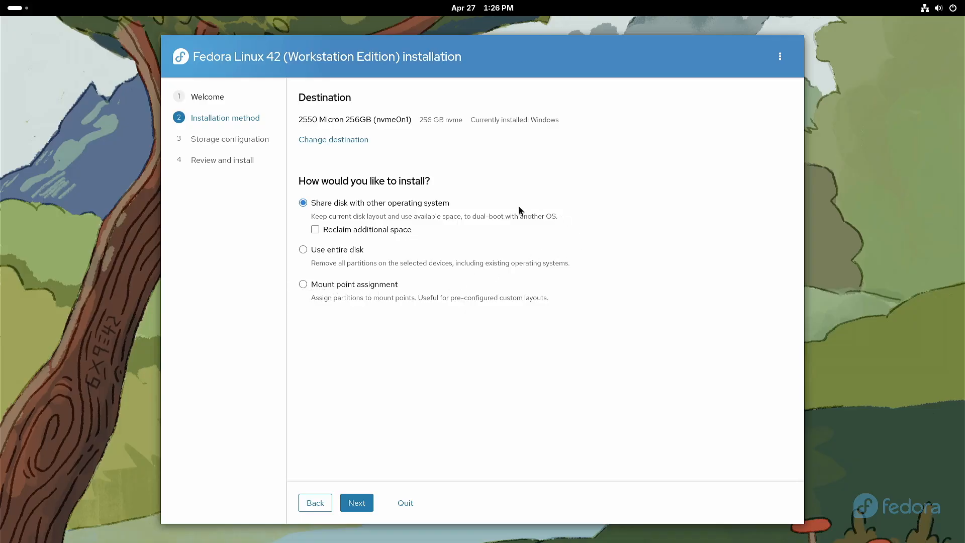
mouse_move(320, 253)
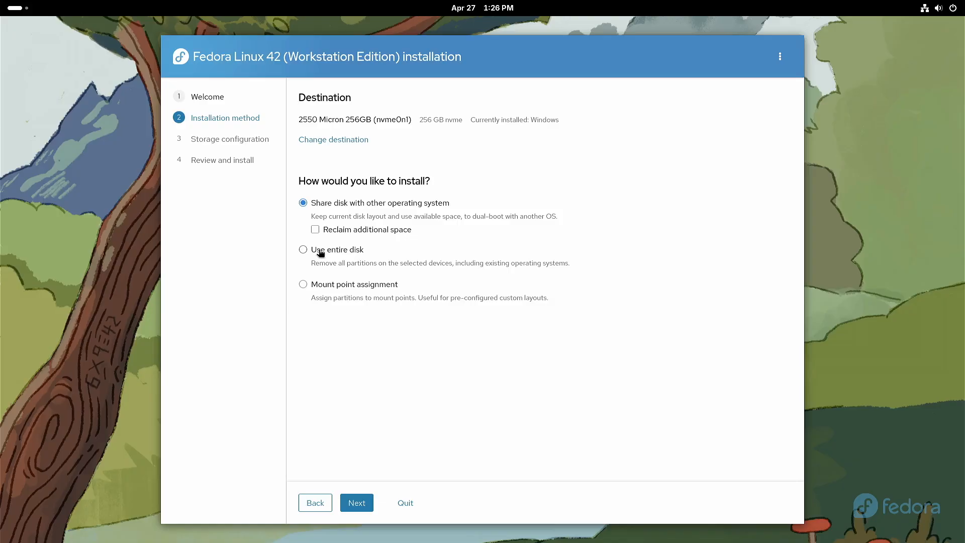
mouse_move(320, 203)
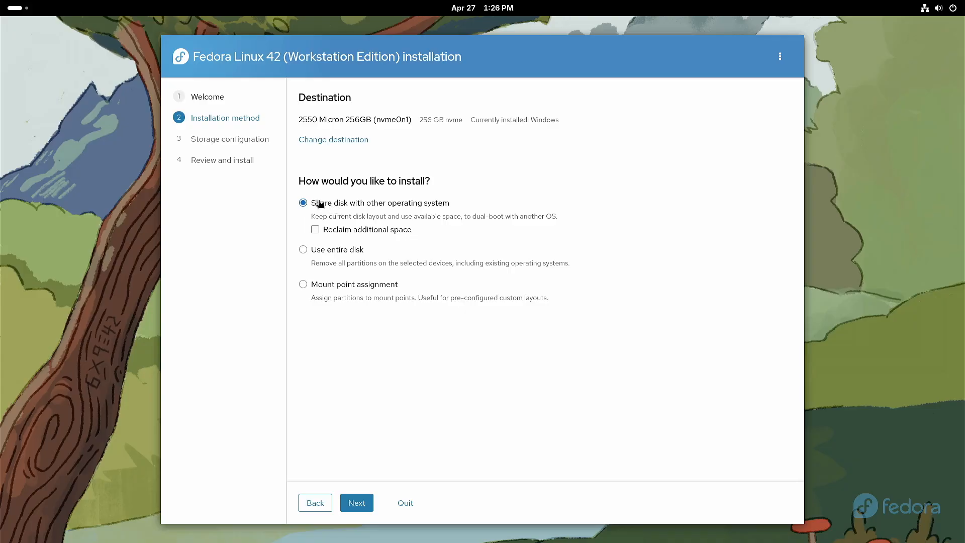
mouse_move(342, 235)
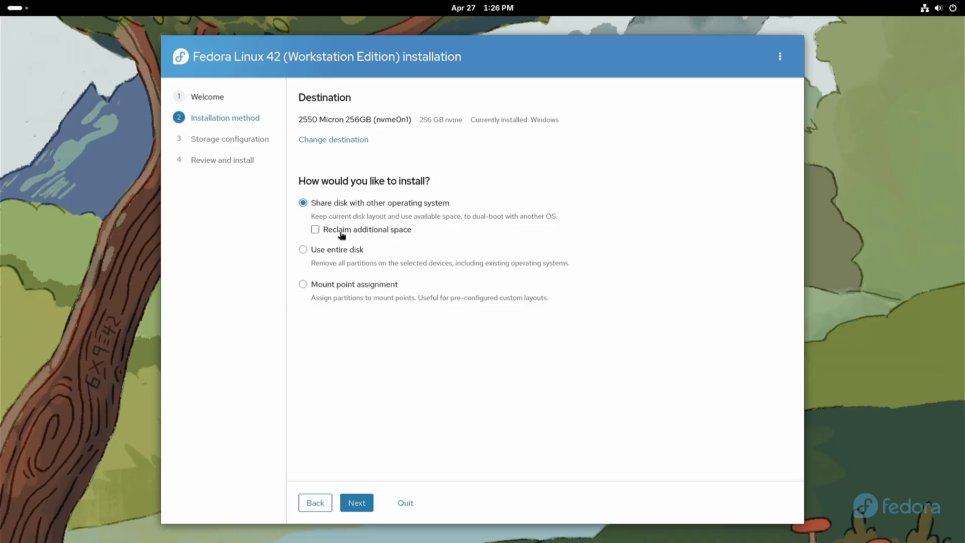
mouse_move(343, 219)
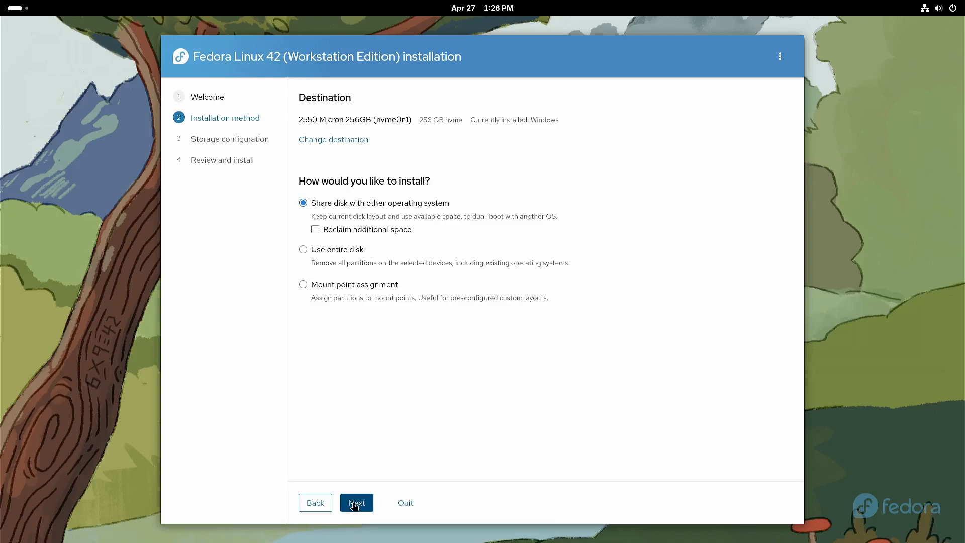
left_click(356, 503)
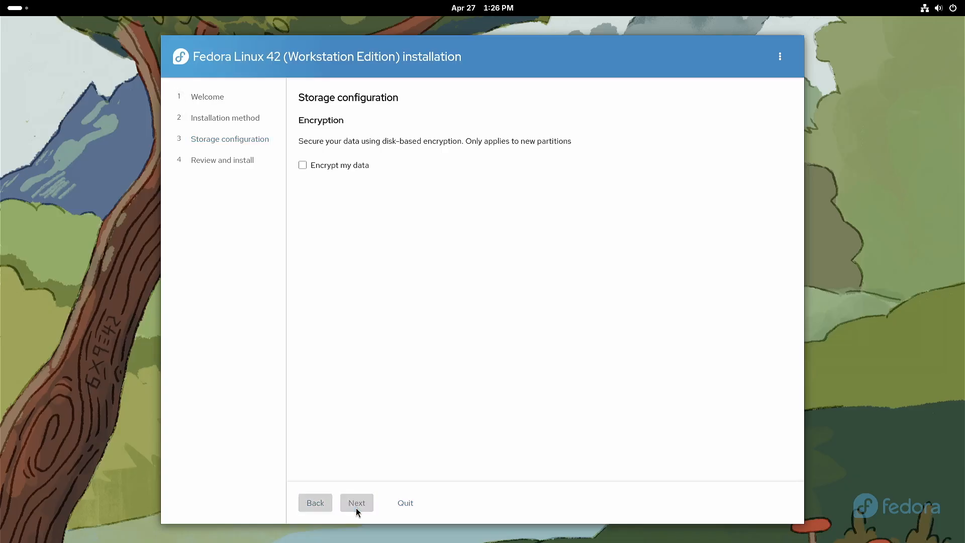
- Leave data encryption off, accept the EFI/boot/root/home partition plan and install Fedora
left_click(356, 502)
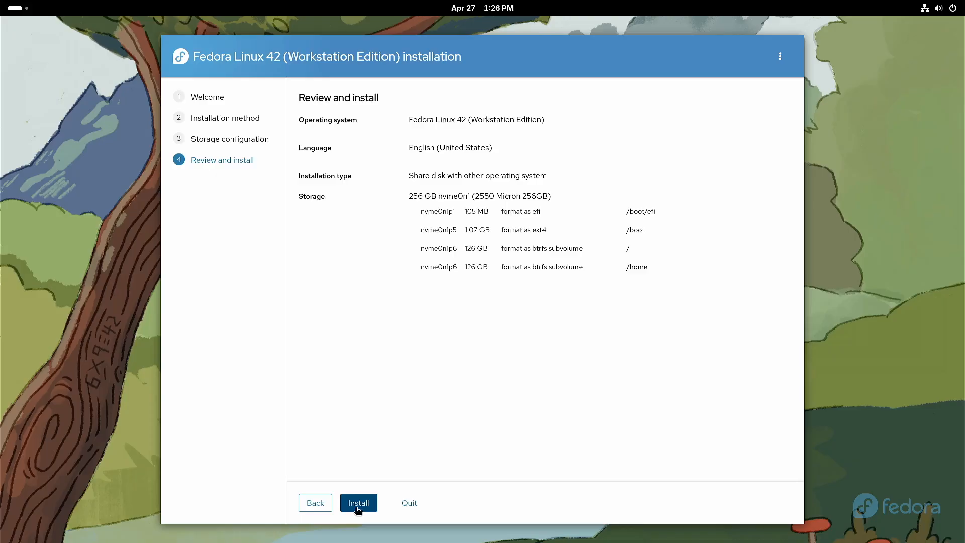
mouse_move(468, 281)
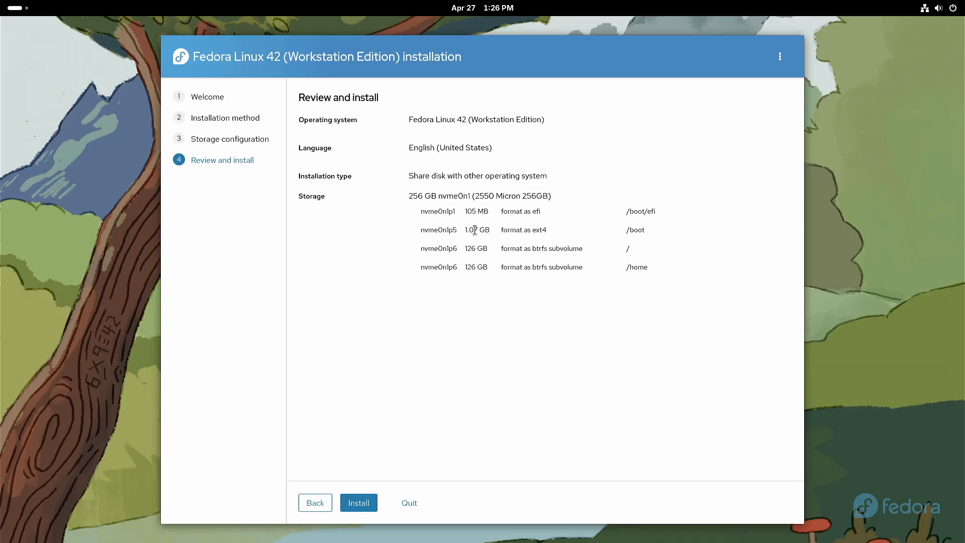
mouse_move(424, 175)
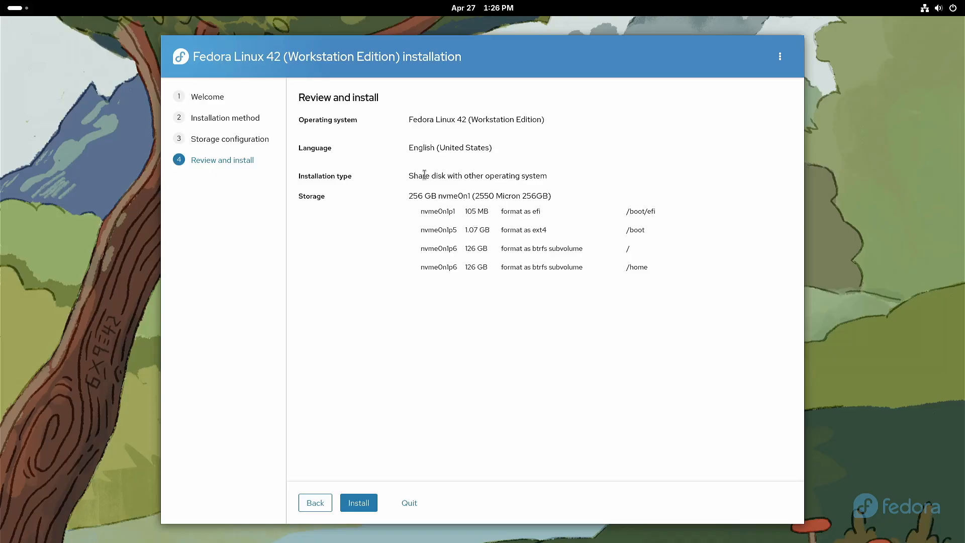
mouse_move(473, 209)
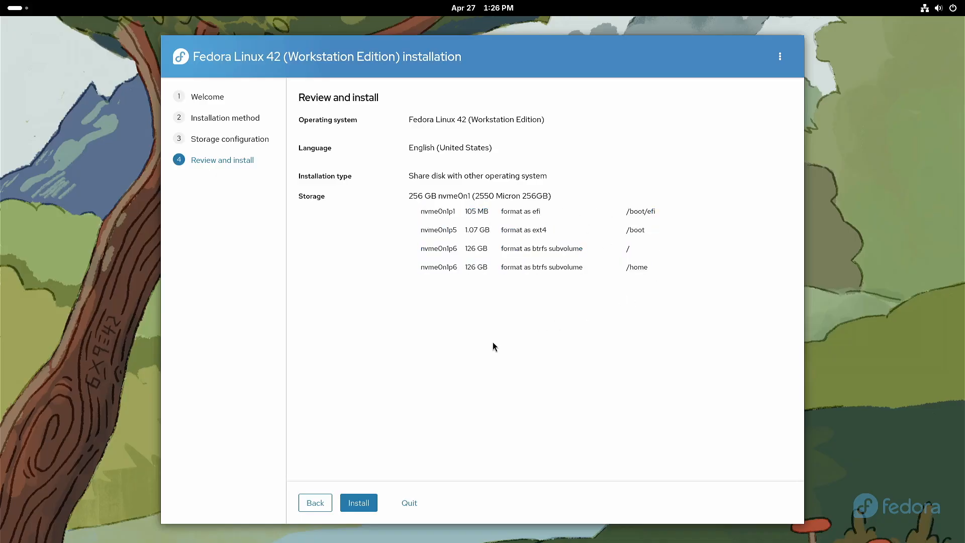
left_click(358, 503)
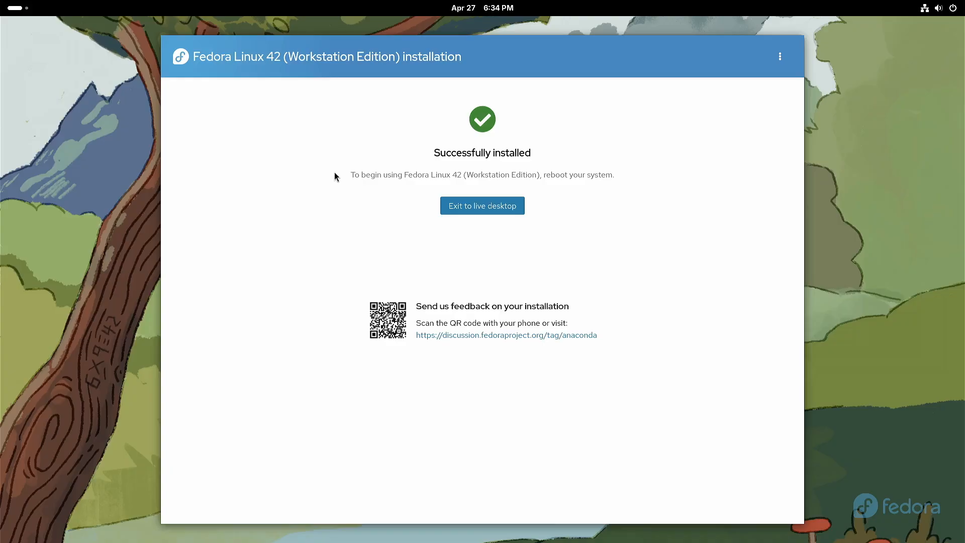
- Exit the installer to the live desktop and choose Restart from the system menu's power options
left_click(481, 205)
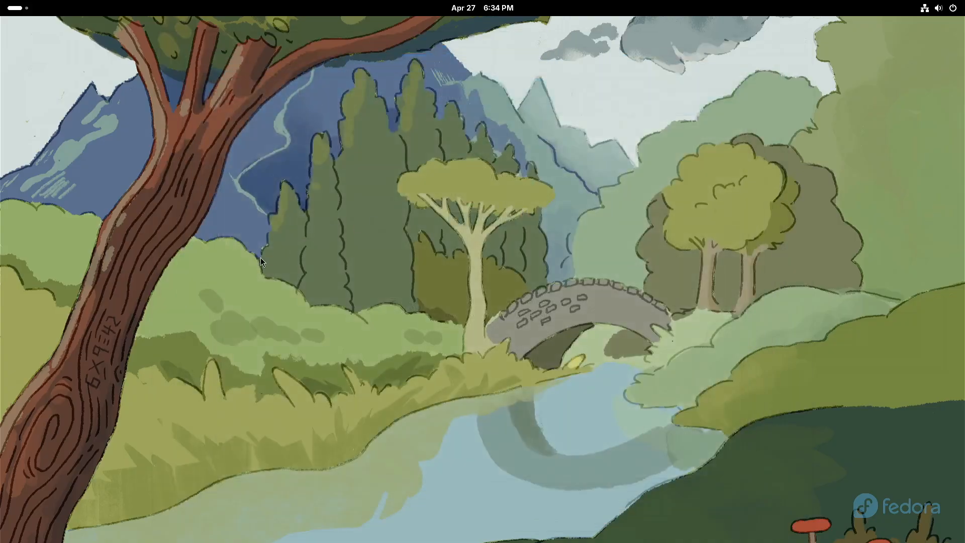
mouse_move(714, 194)
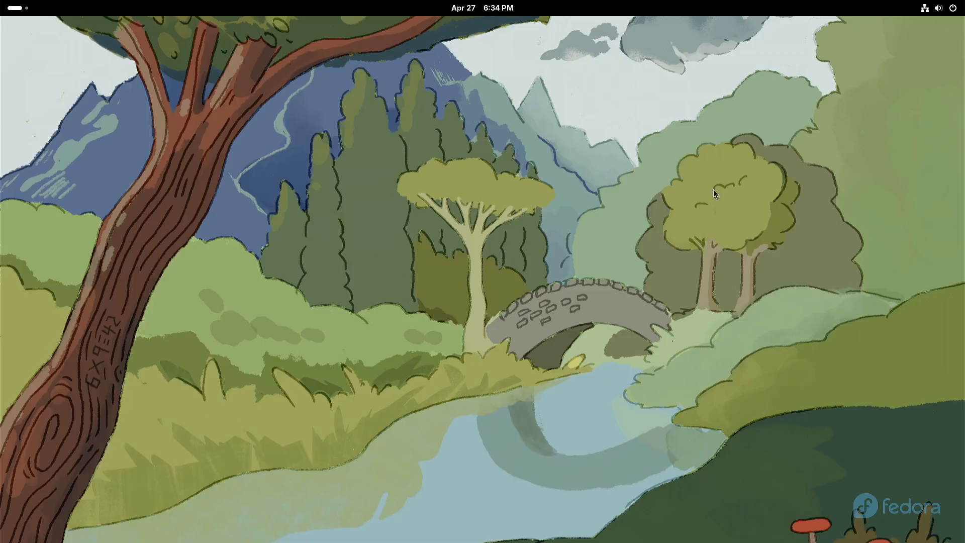
left_click(931, 8)
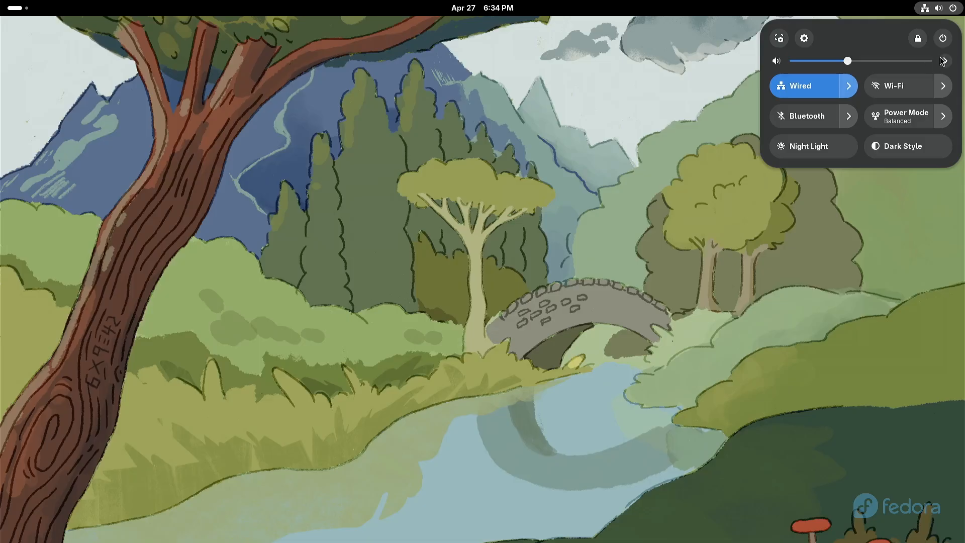
left_click(943, 39)
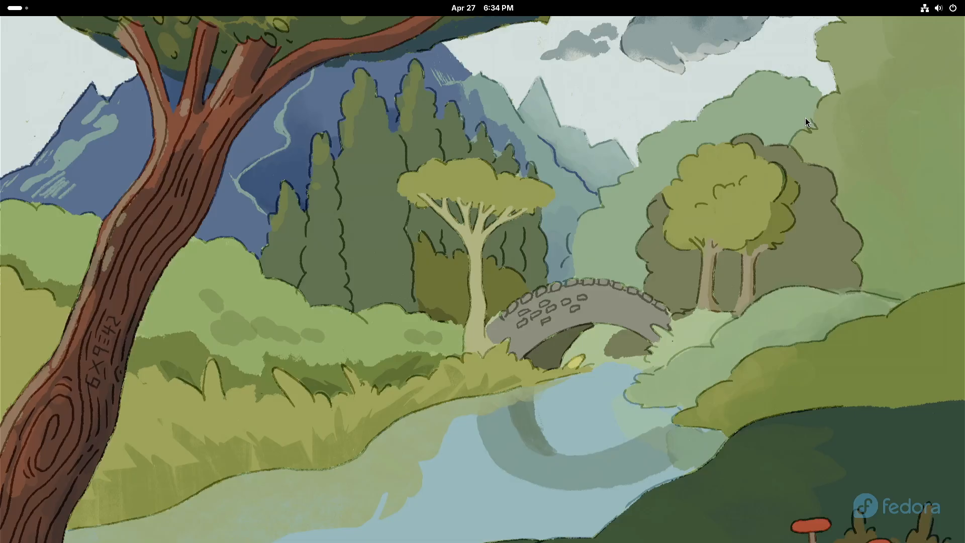
left_click(953, 7)
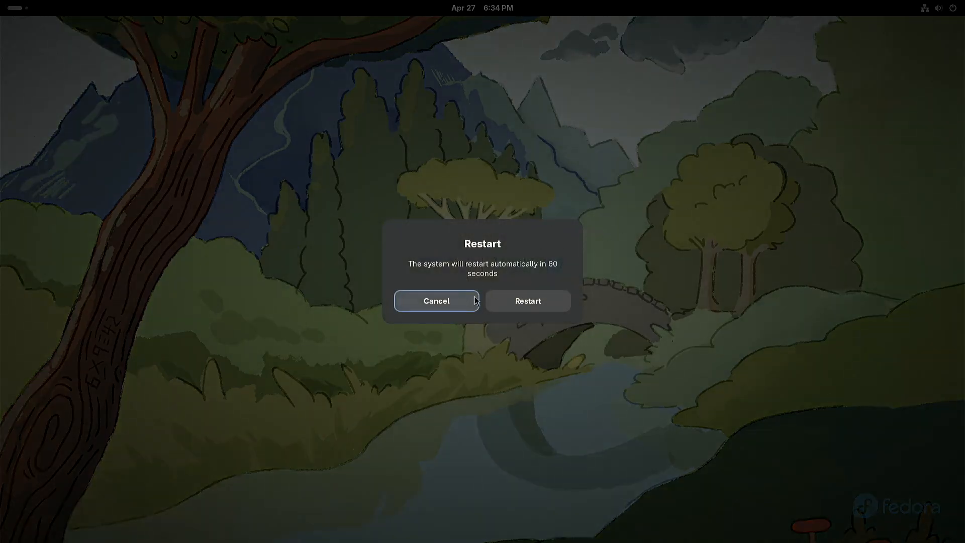
left_click(436, 301)
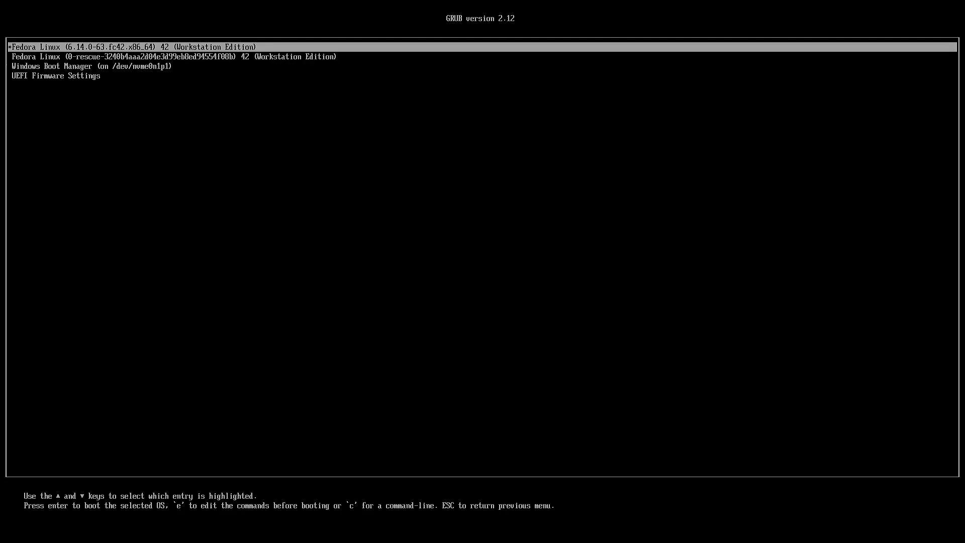
- Browse the GRUB entries (Fedora, rescue, Windows Boot Manager) and boot the installed Fedora Linux
key("Down")
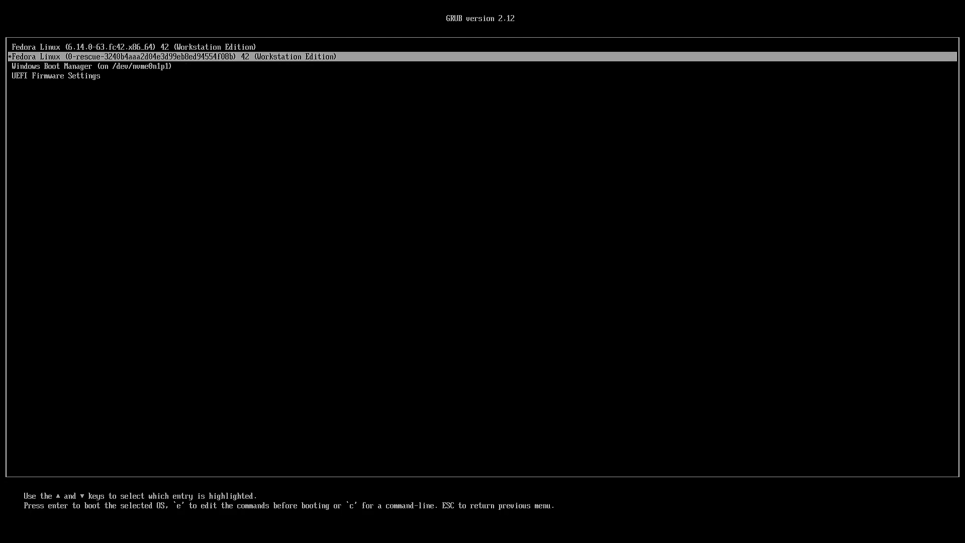
key("Up")
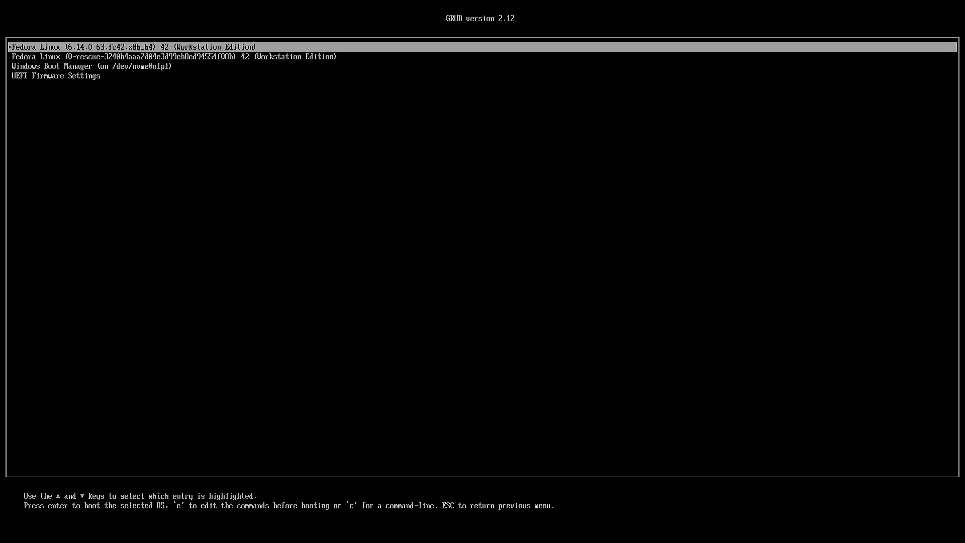
key("Down")
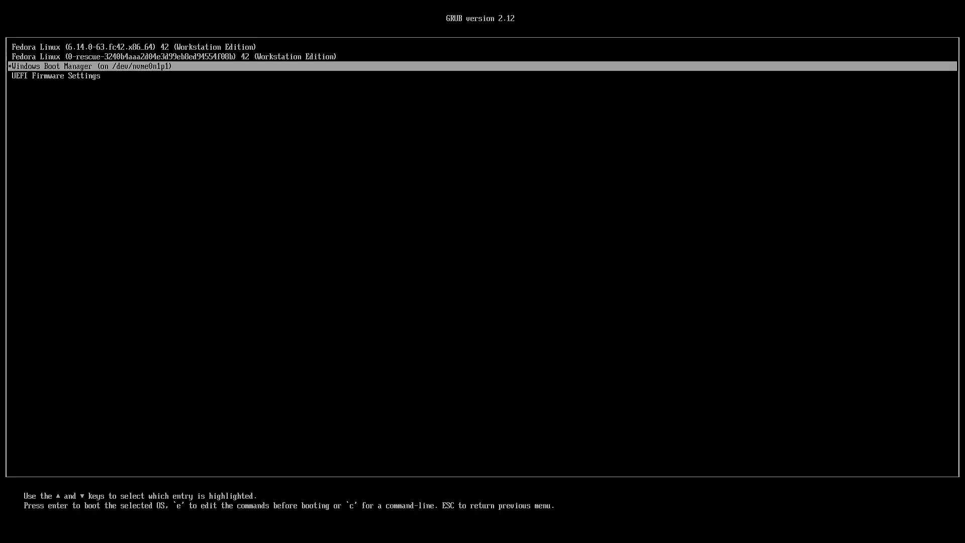
key("Up")
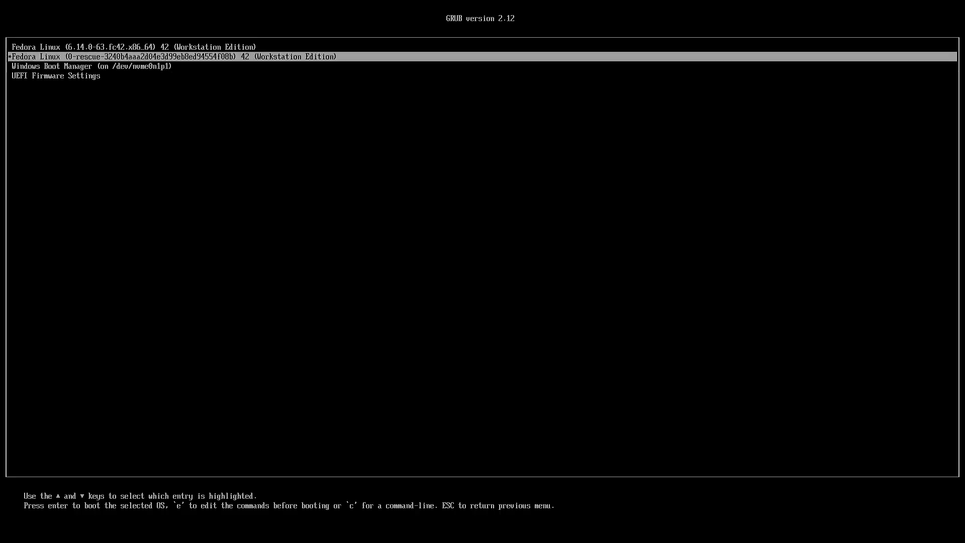
key("Down")
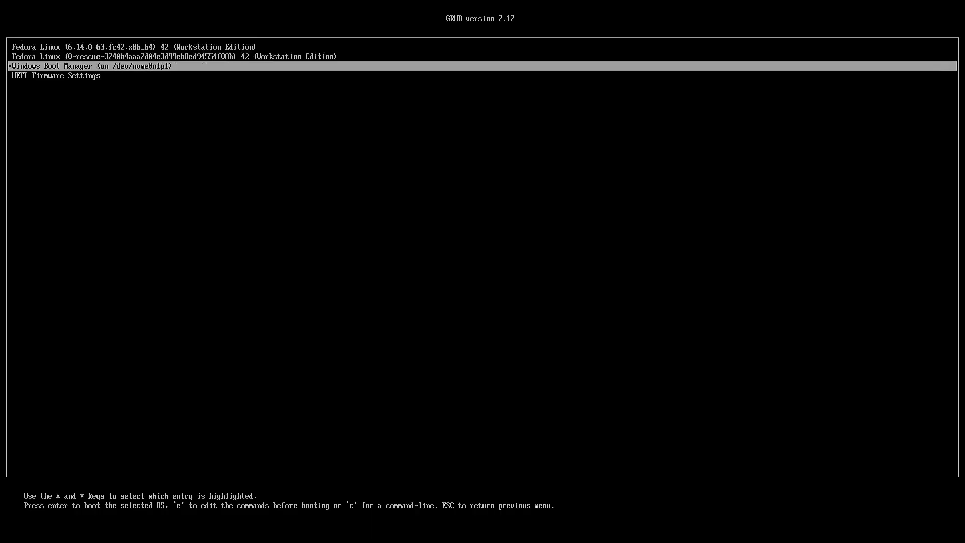
key("Return")
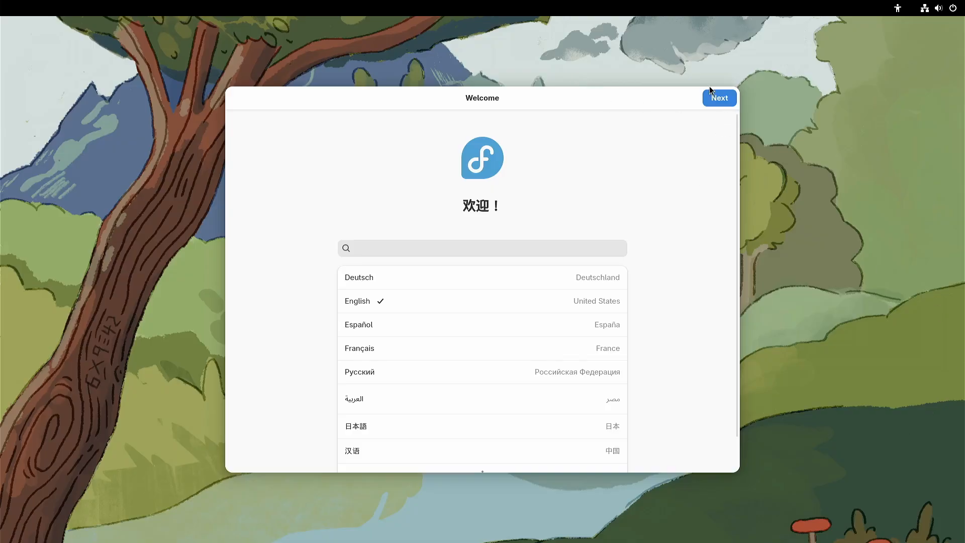
- Accept English, skip Wi‑Fi and keep the default privacy settings
left_click(718, 97)
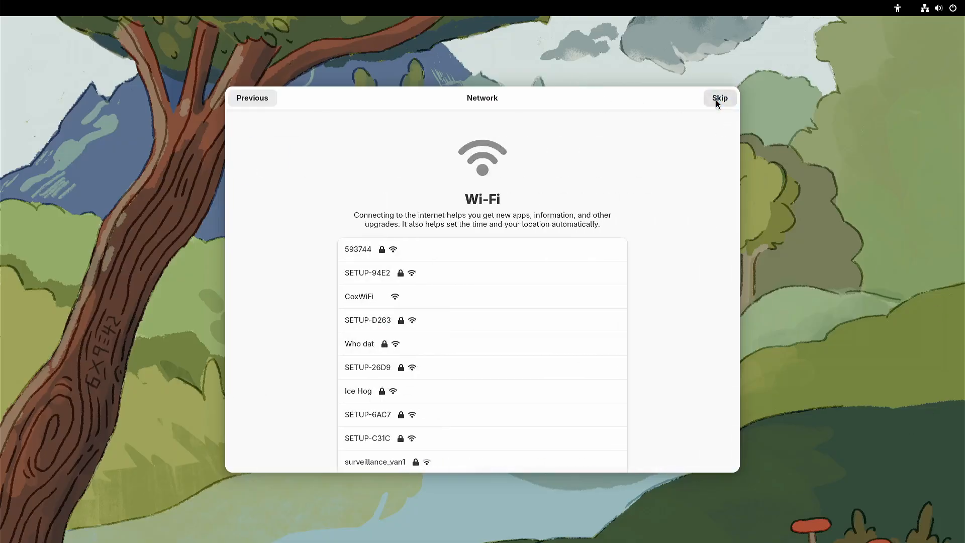
left_click(719, 97)
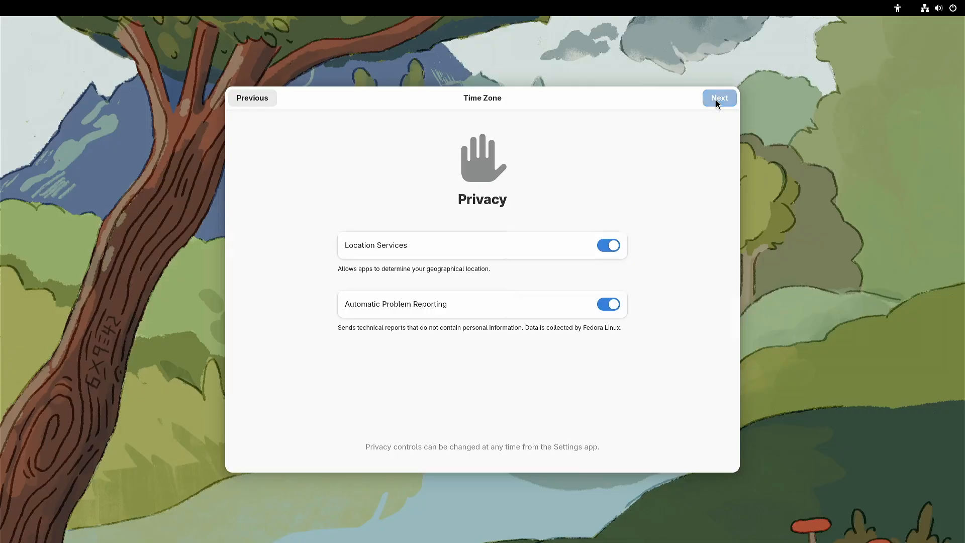
left_click(719, 97)
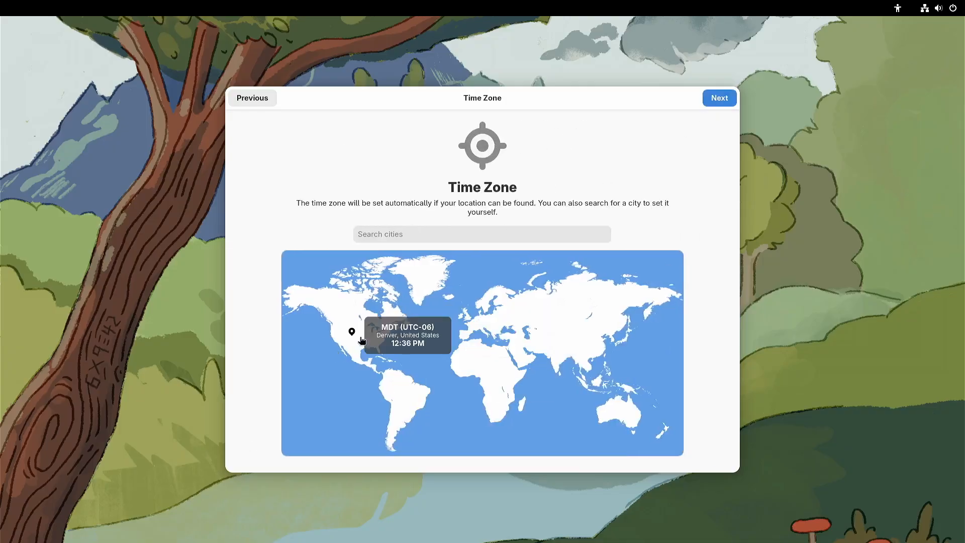
mouse_move(361, 344)
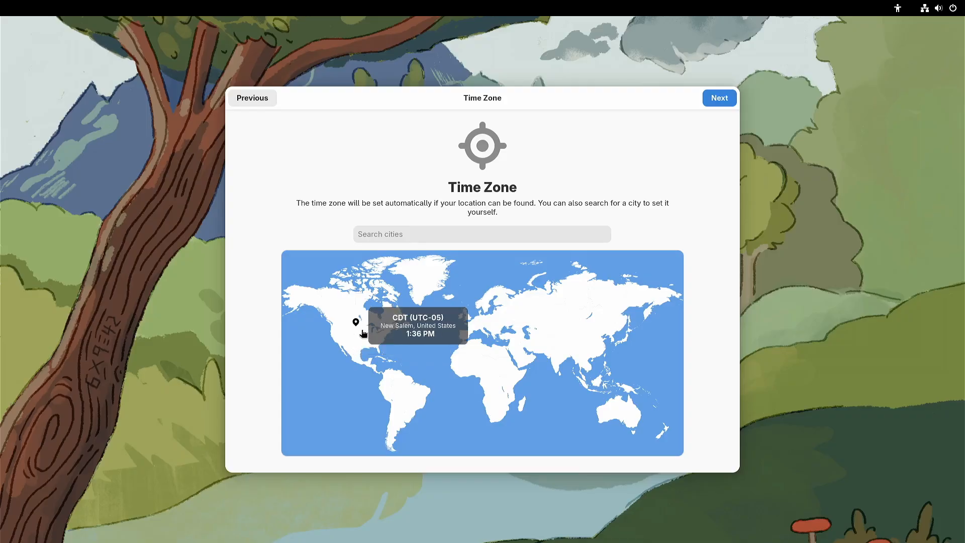
mouse_move(370, 342)
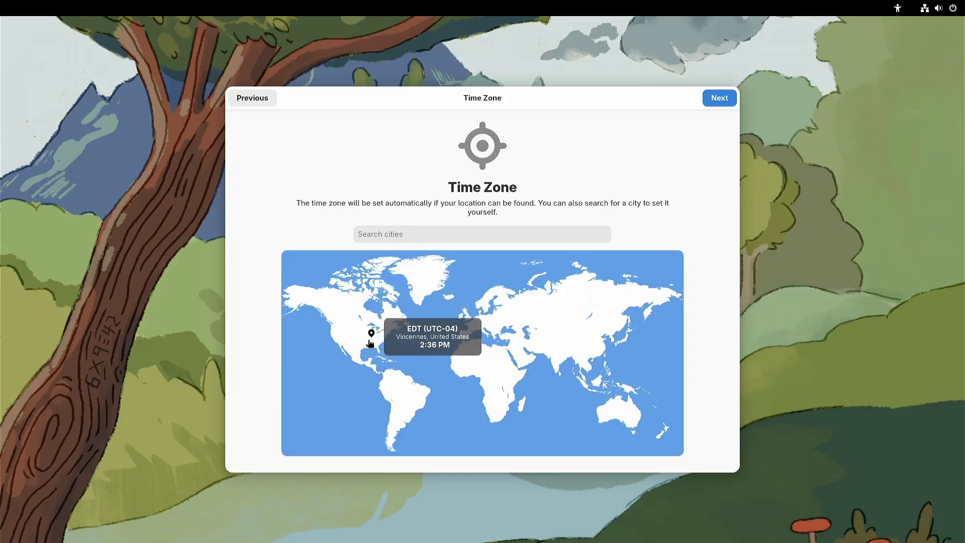
mouse_move(411, 301)
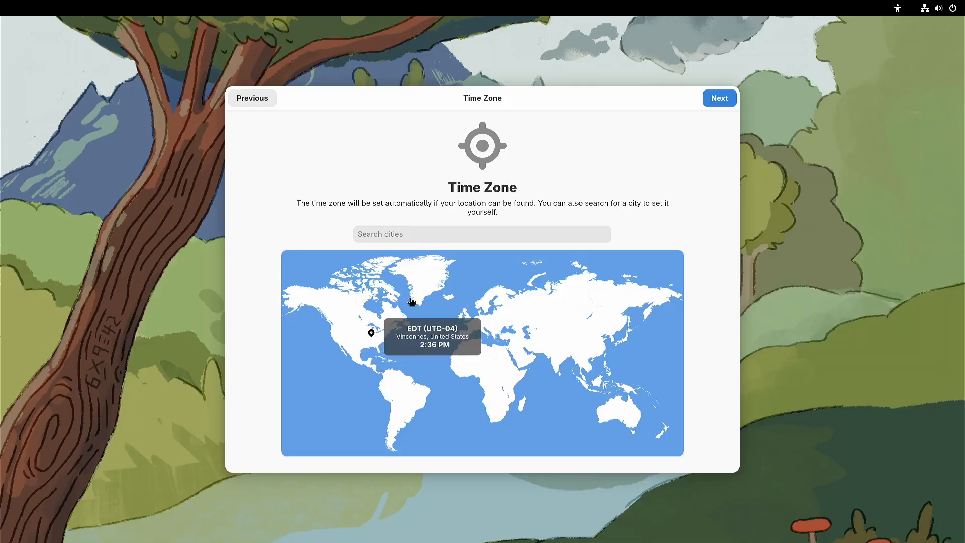
- Search 'chicago' and set the time zone to Chicago, Illinois, United States
type("c")
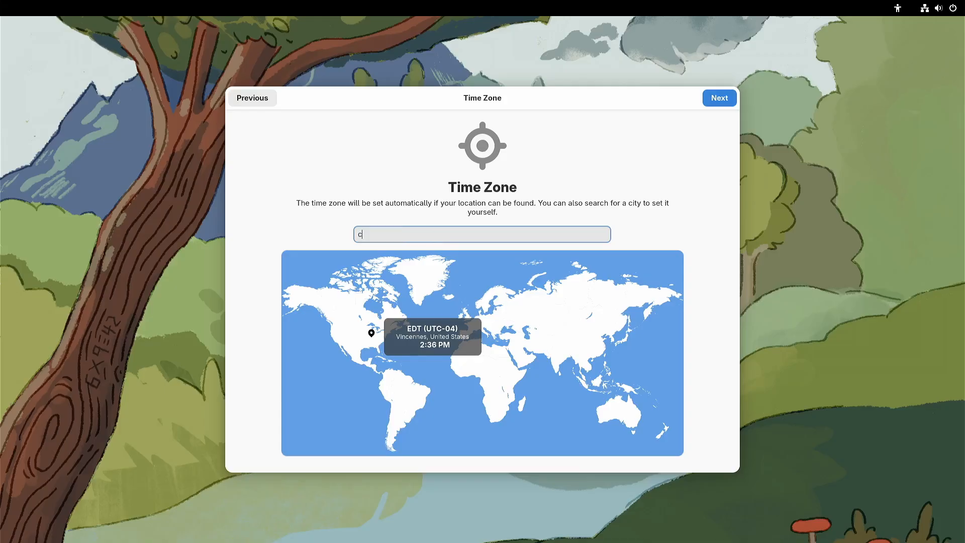
type("hicago")
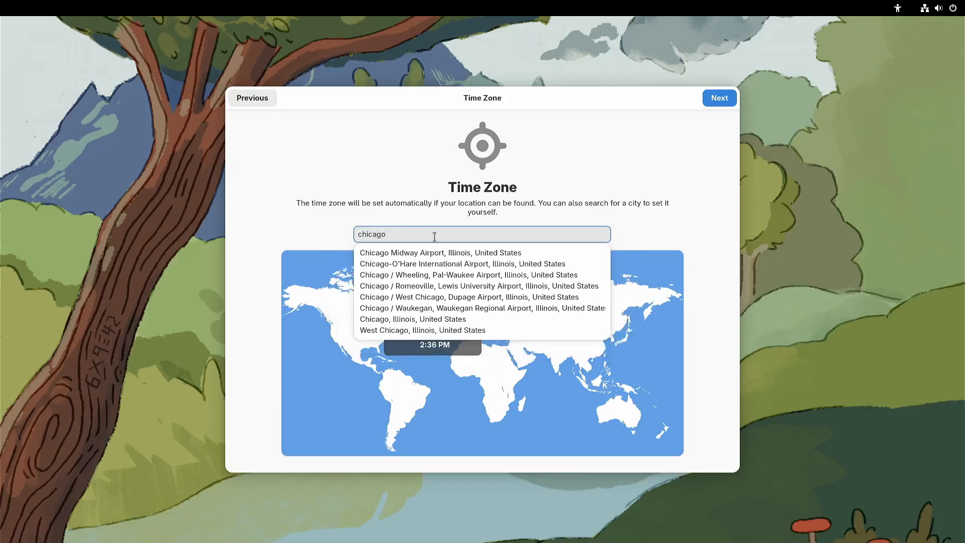
mouse_move(412, 318)
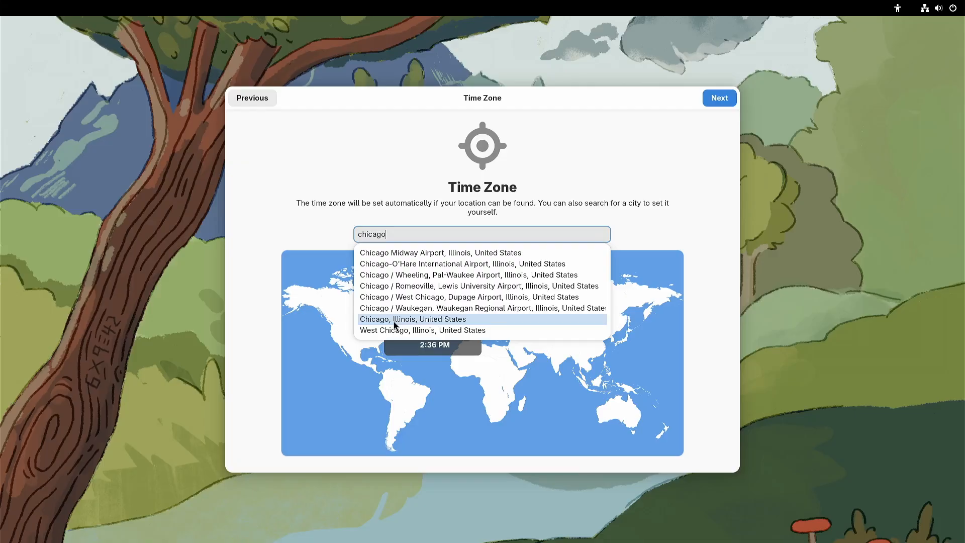
left_click(717, 97)
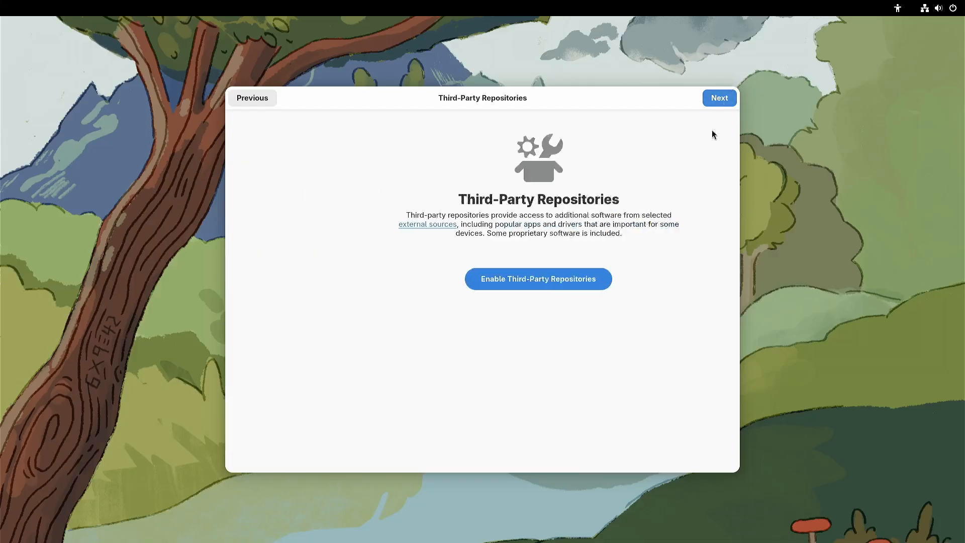
- Leave third-party repositories off and create the user 'Linux Tech Life', continuing to the password step
left_click(718, 97)
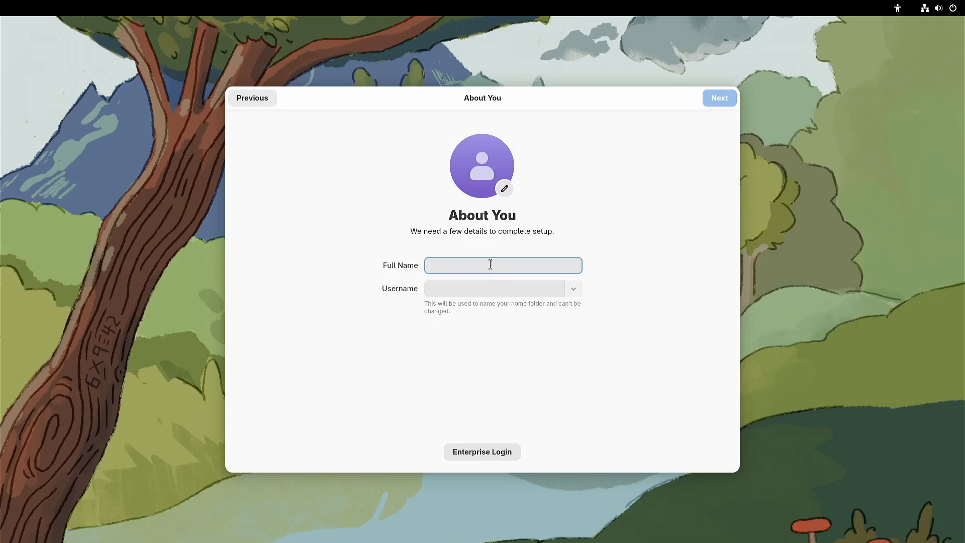
type("Linux Te")
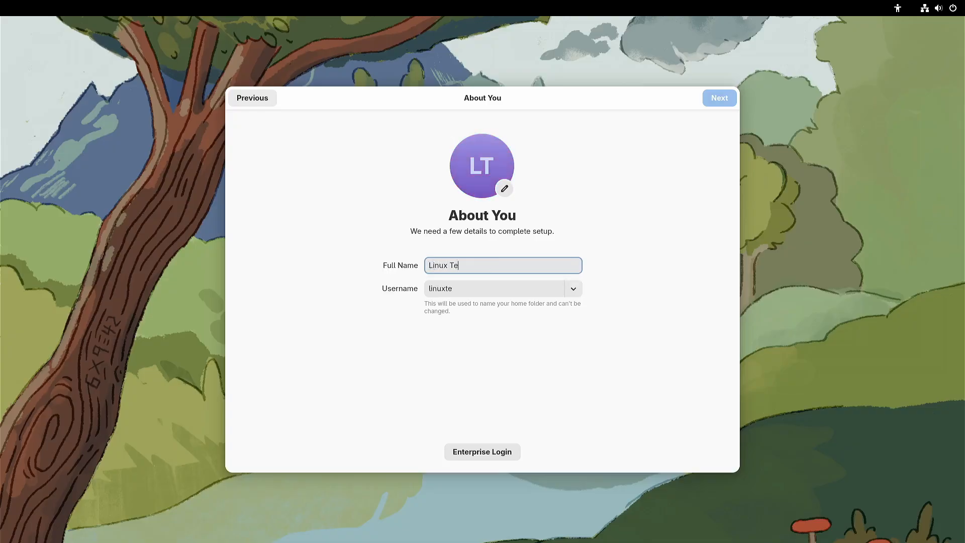
type("ch Life")
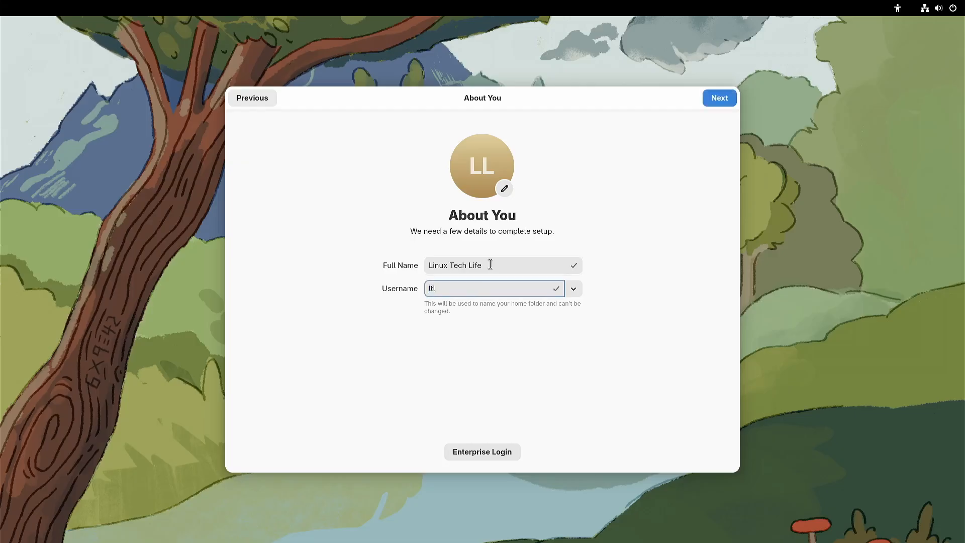
left_click(719, 98)
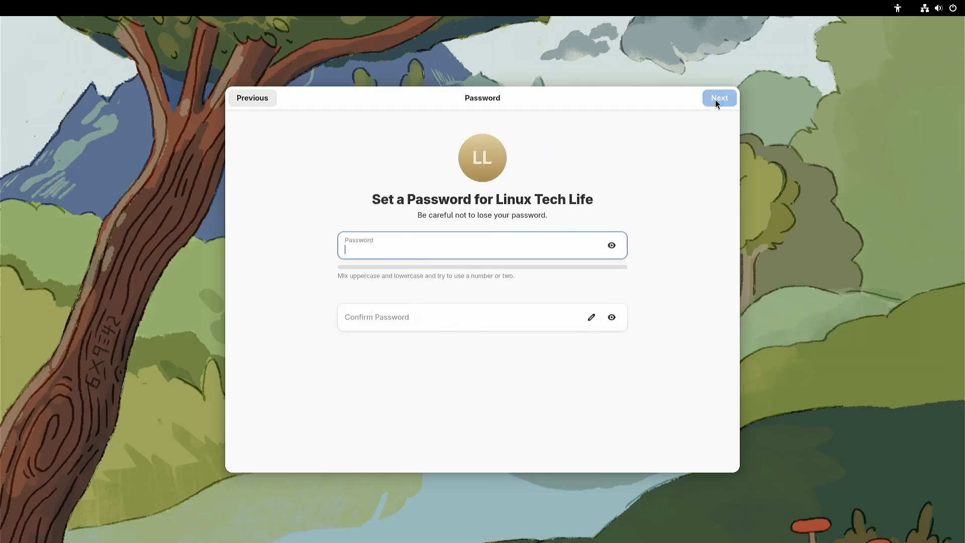
- Enter and confirm the password for Linux Tech Life and finish setup to reach the Fedora desktop
type("•")
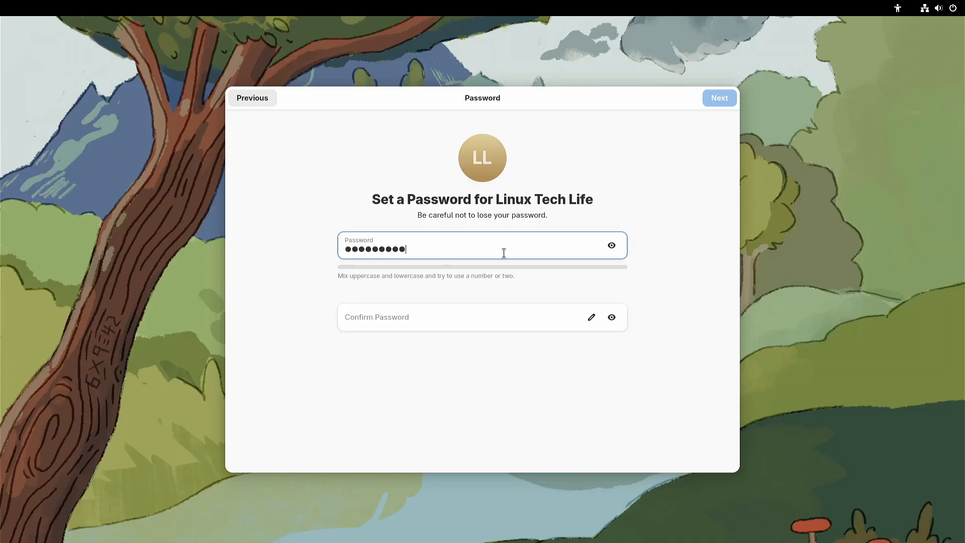
left_click(482, 317)
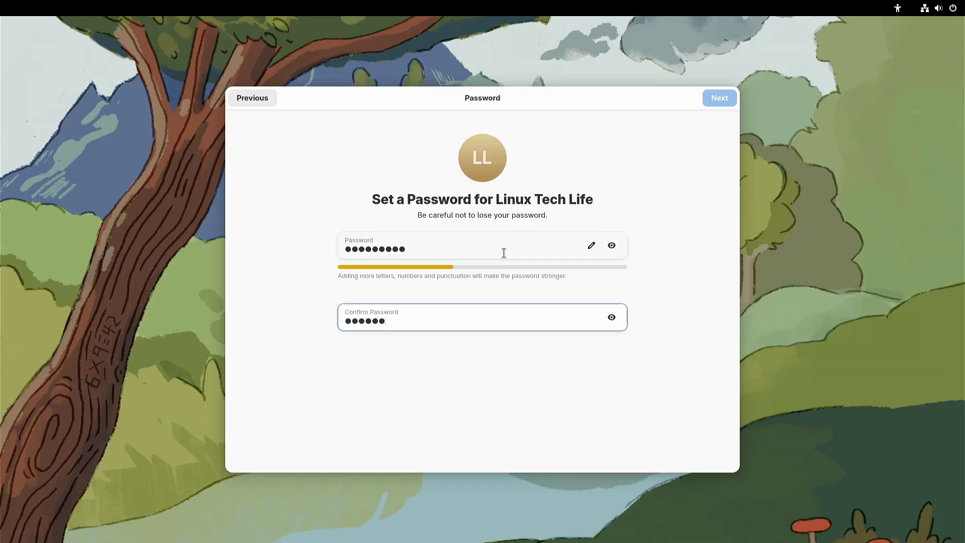
key("Backspace")
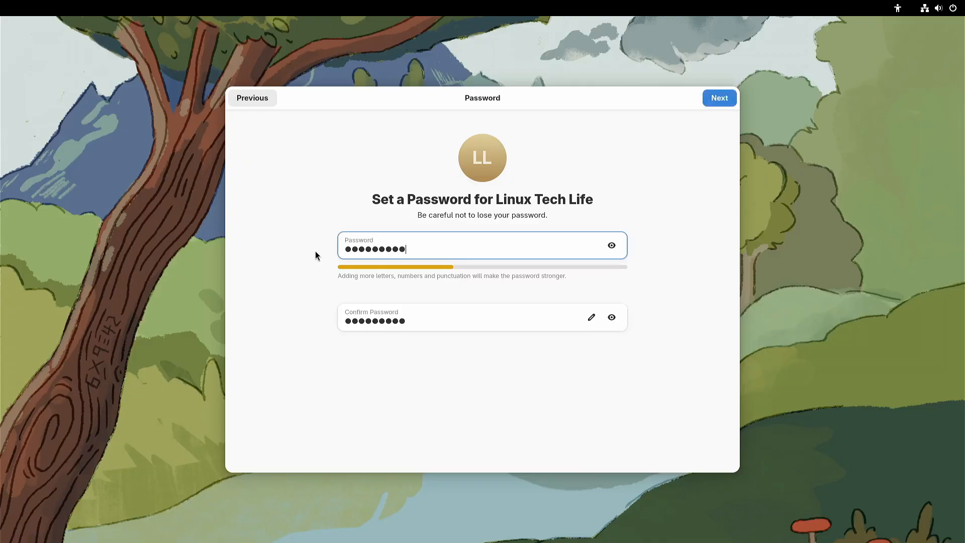
mouse_move(726, 97)
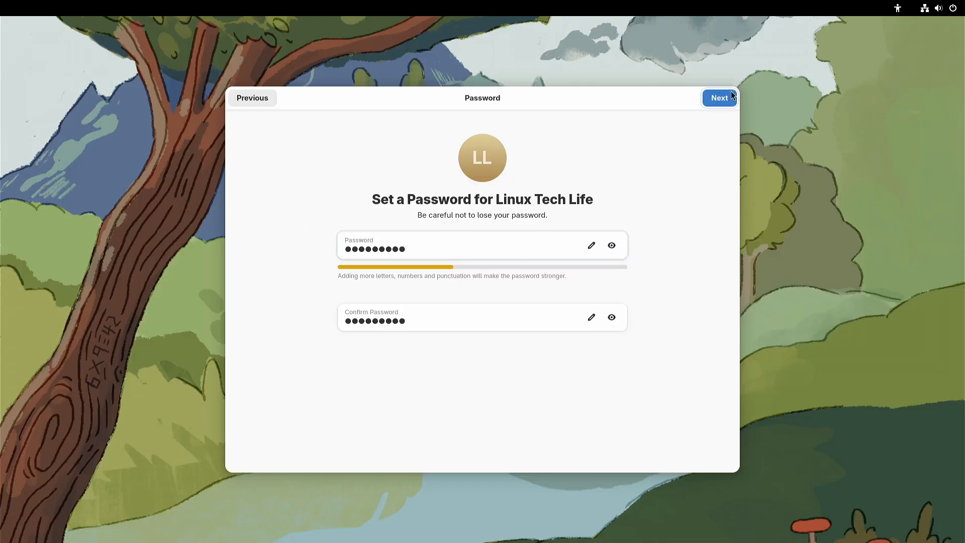
left_click(719, 98)
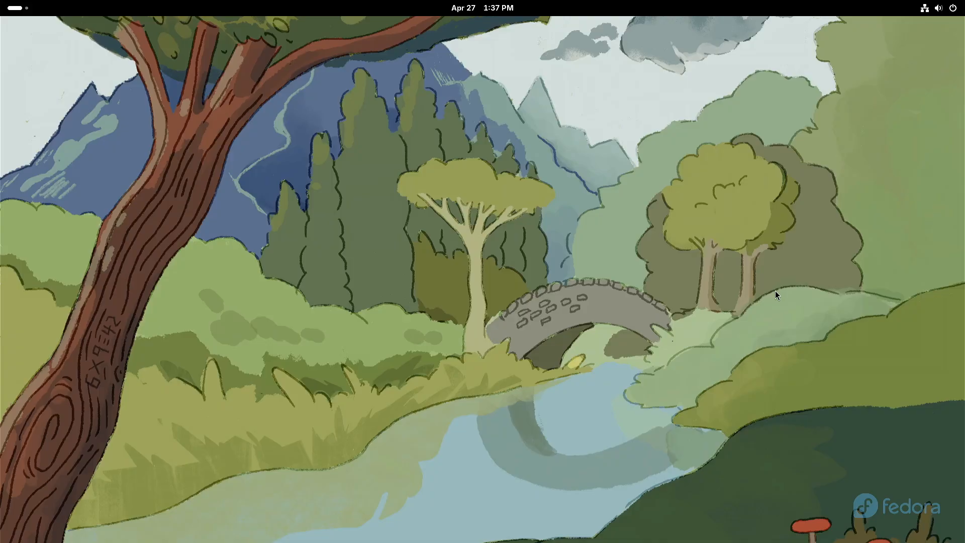
mouse_move(873, 213)
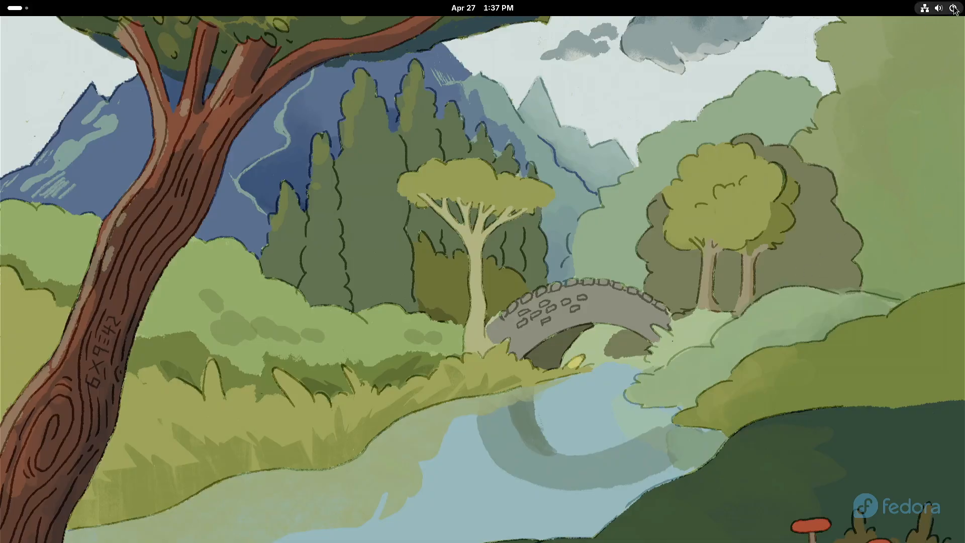
- Restart Fedora from the GNOME system menu to return to the GRUB boot menu
left_click(953, 7)
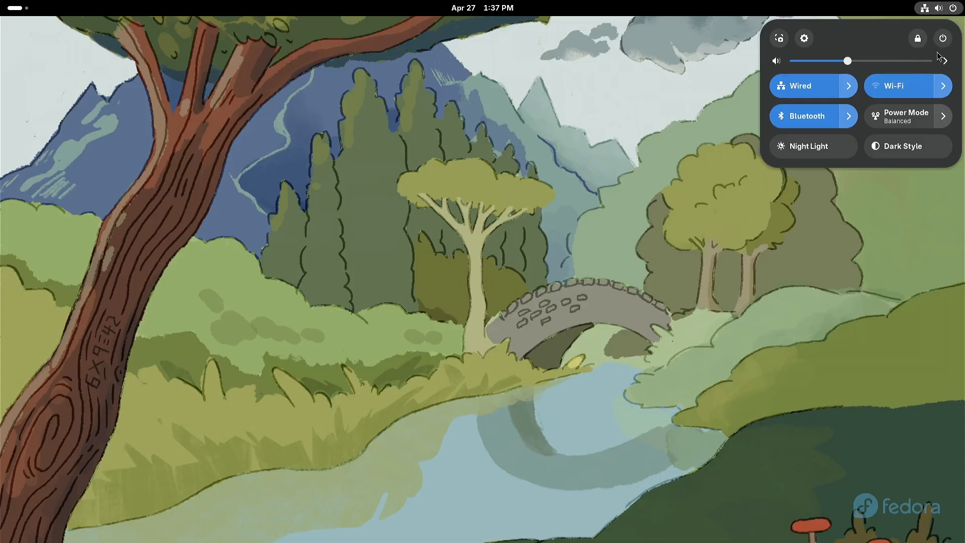
left_click(942, 37)
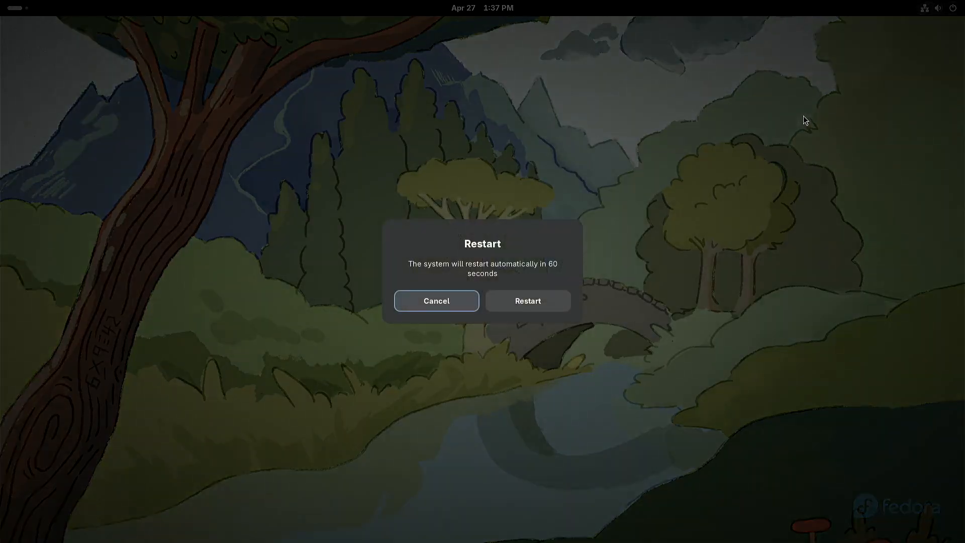
left_click(526, 301)
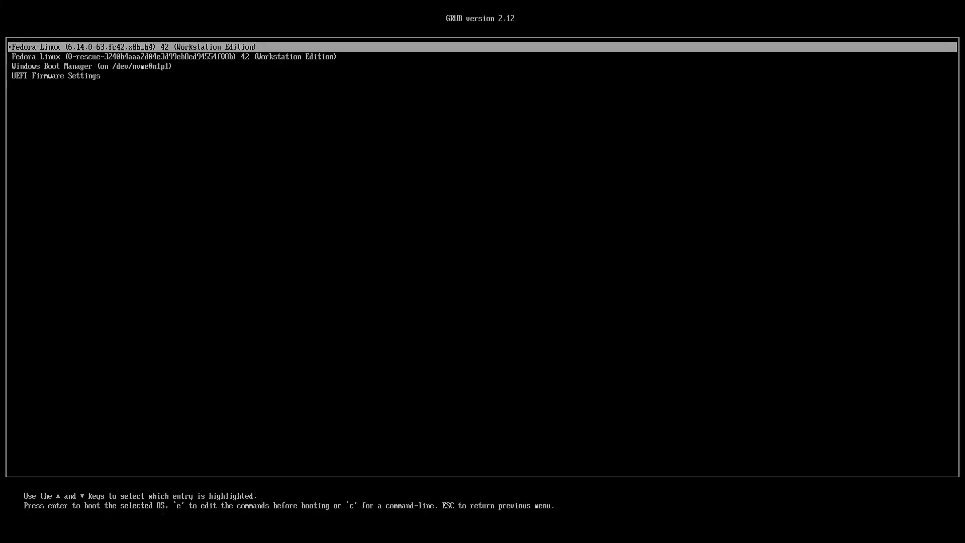
- Select Windows Boot Manager in GRUB, landing at the BitLocker recovery key prompt
key("Down")
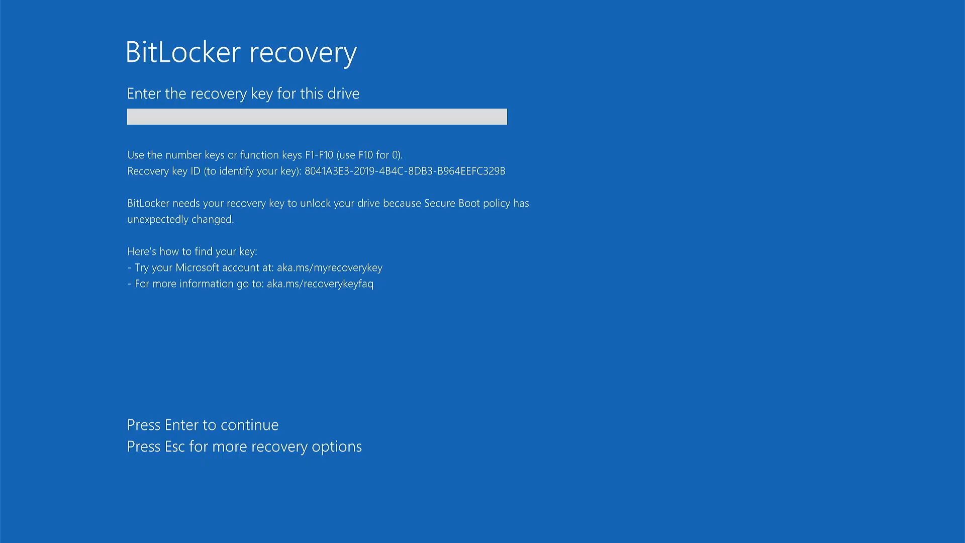
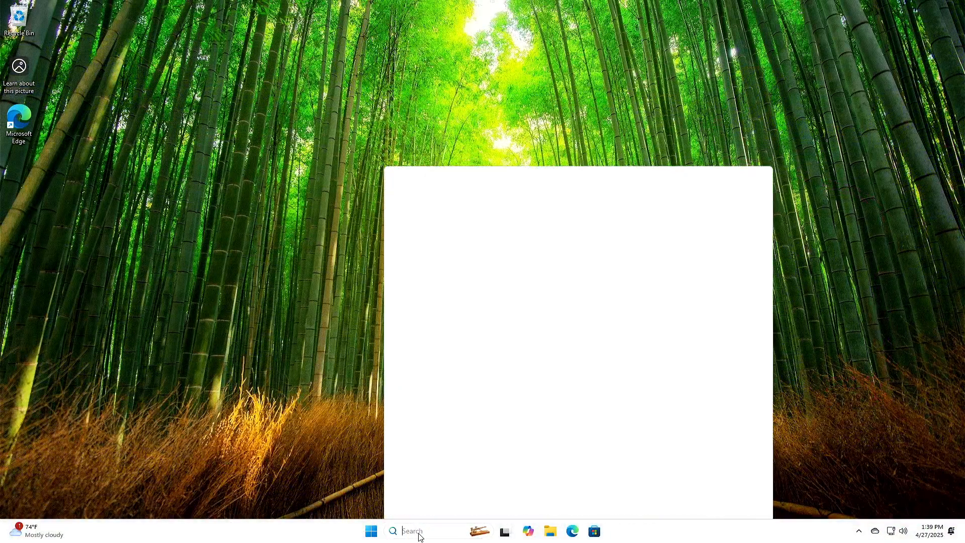
- Suspend BitLocker protection on drive C via Manage BitLocker, then restart Windows
left_click(411, 531)
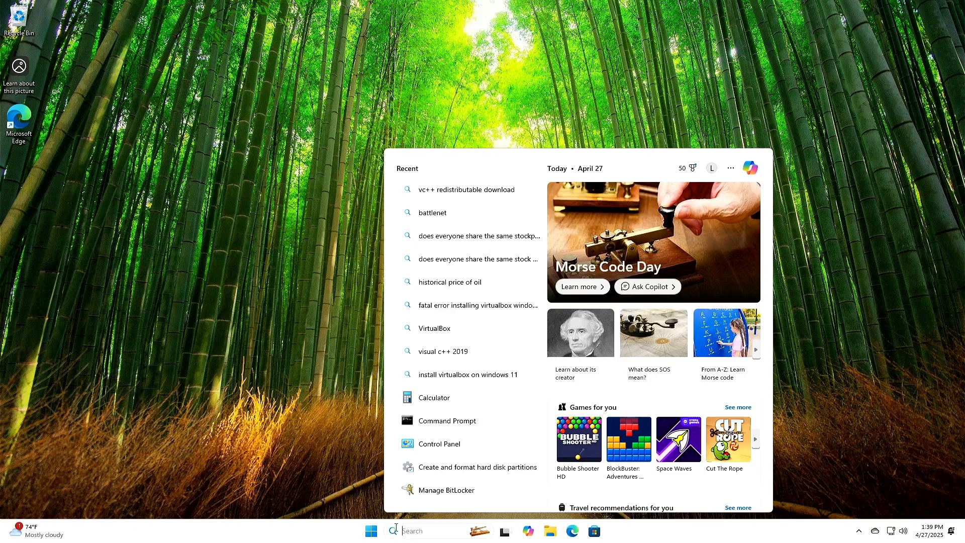
mouse_move(445, 494)
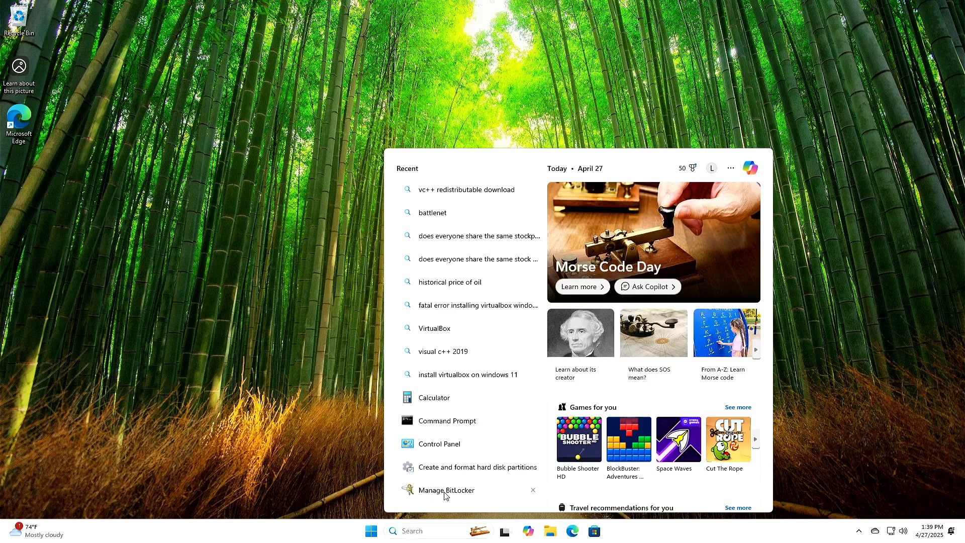
left_click(446, 489)
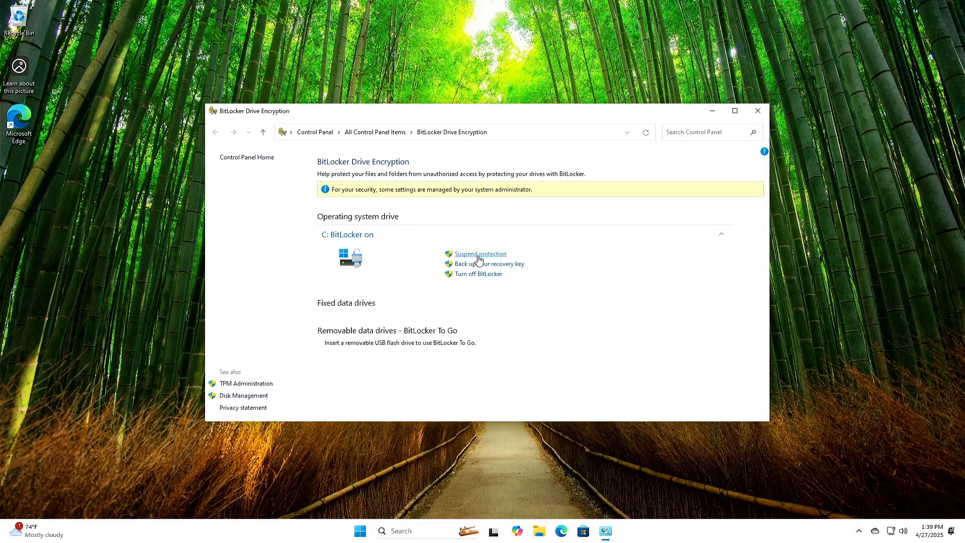
left_click(480, 253)
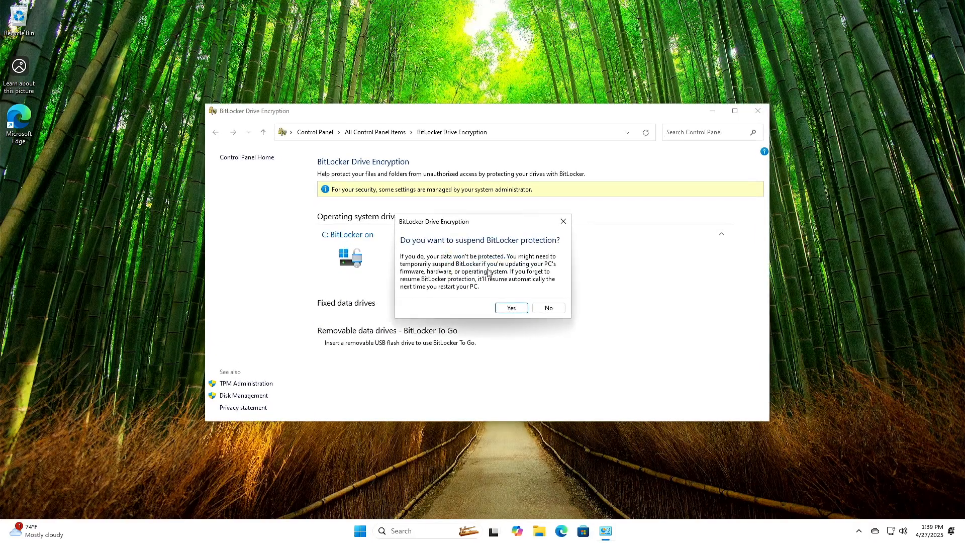
left_click(511, 308)
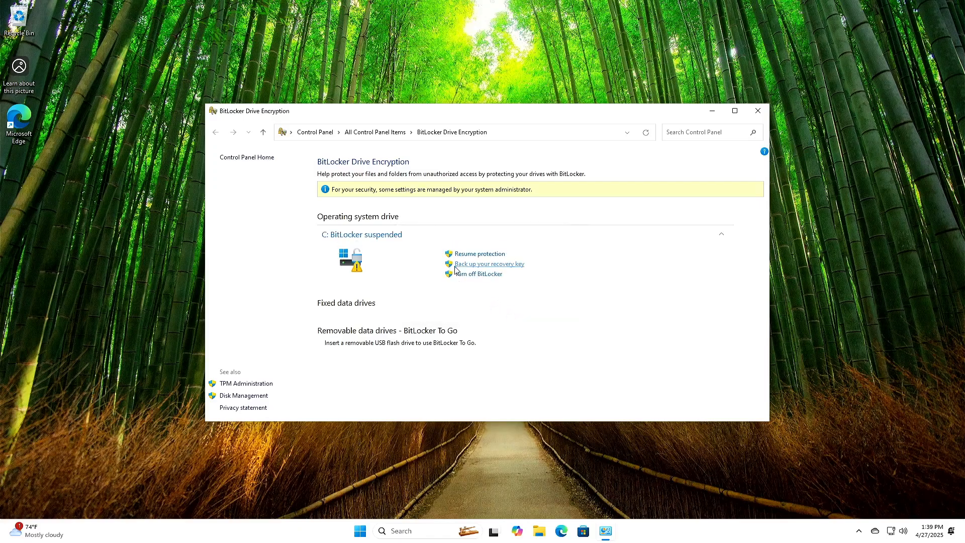
mouse_move(479, 254)
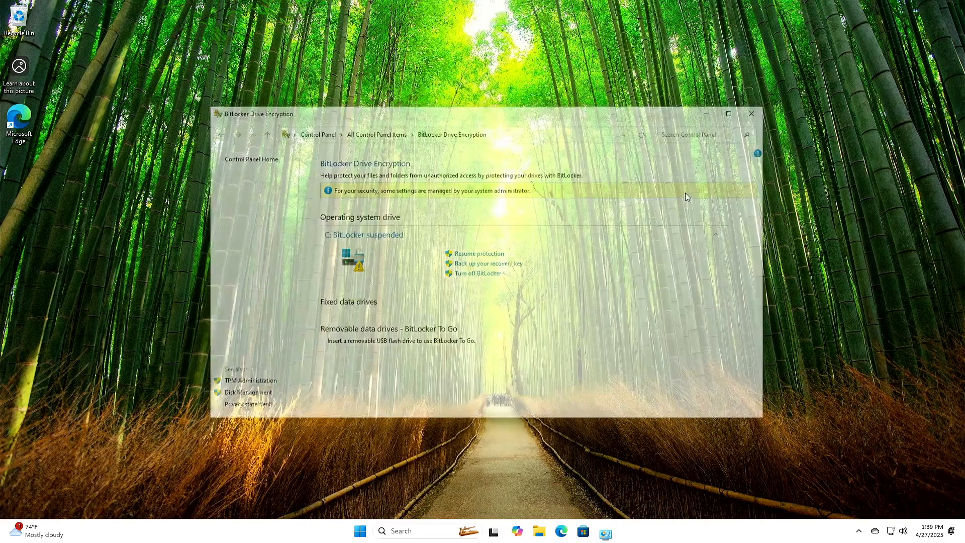
left_click(360, 531)
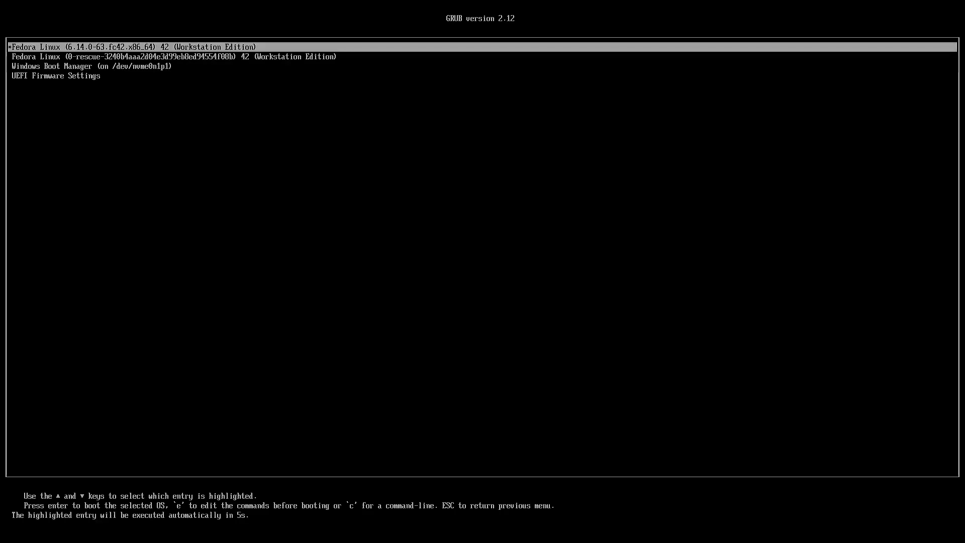
- Boot Windows from GRUB with no recovery prompt and sign in with the PIN
key("Return")
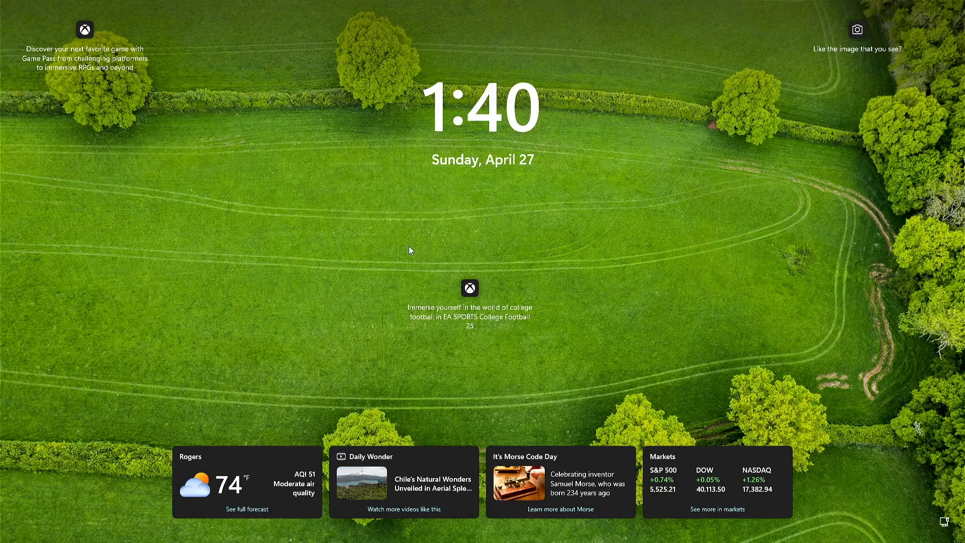
left_click(410, 250)
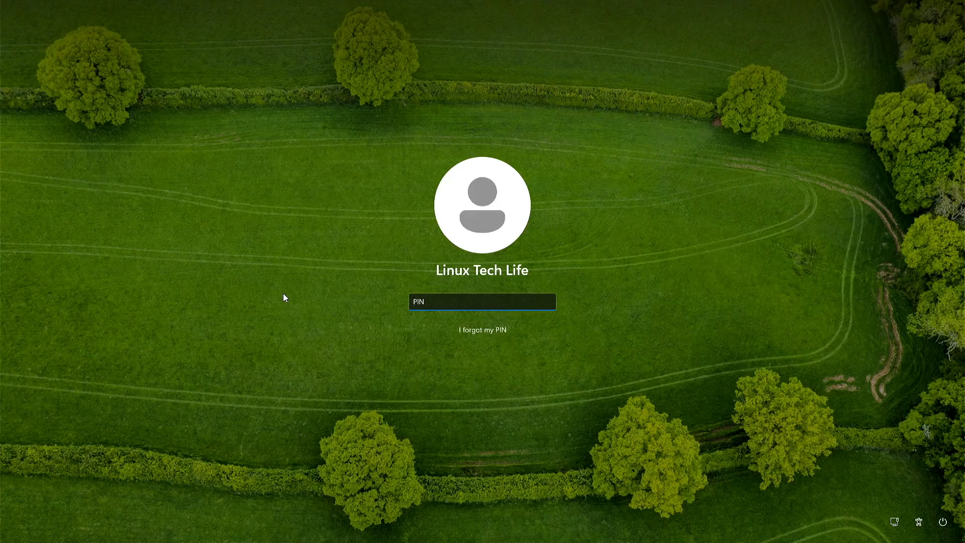
key("Return")
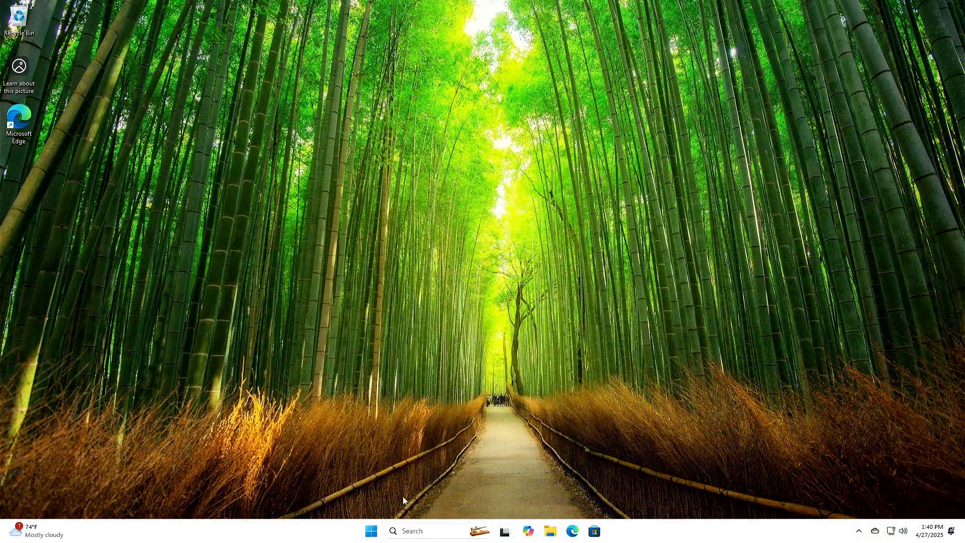
left_click(409, 531)
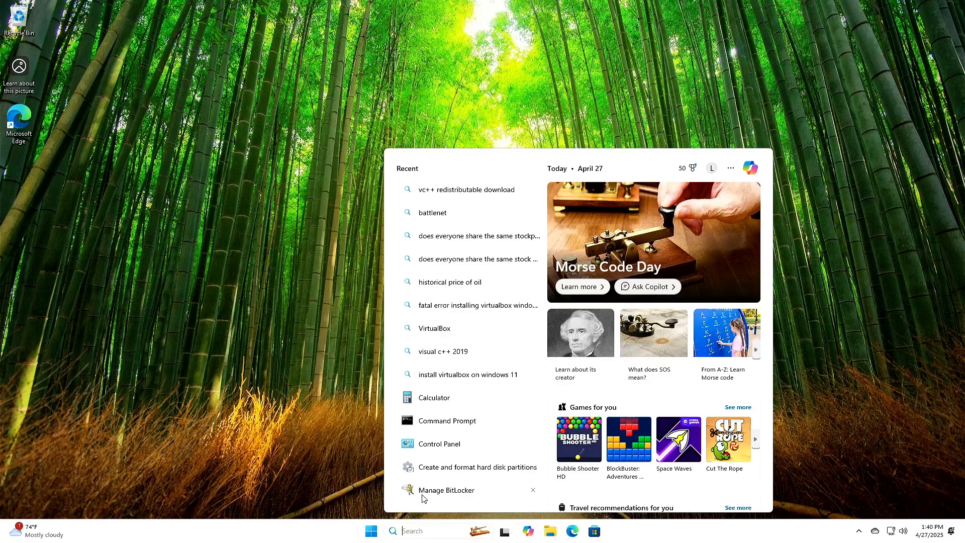
left_click(447, 489)
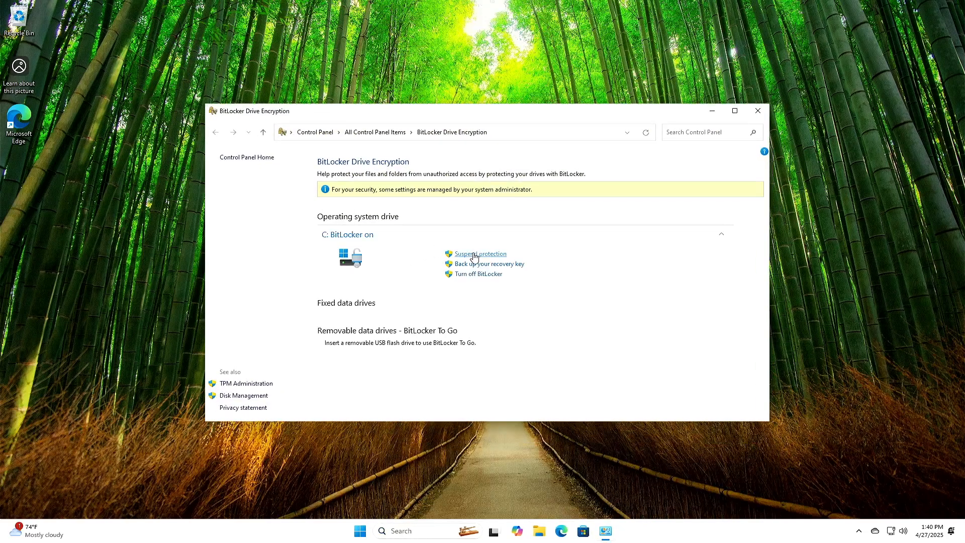
mouse_move(473, 256)
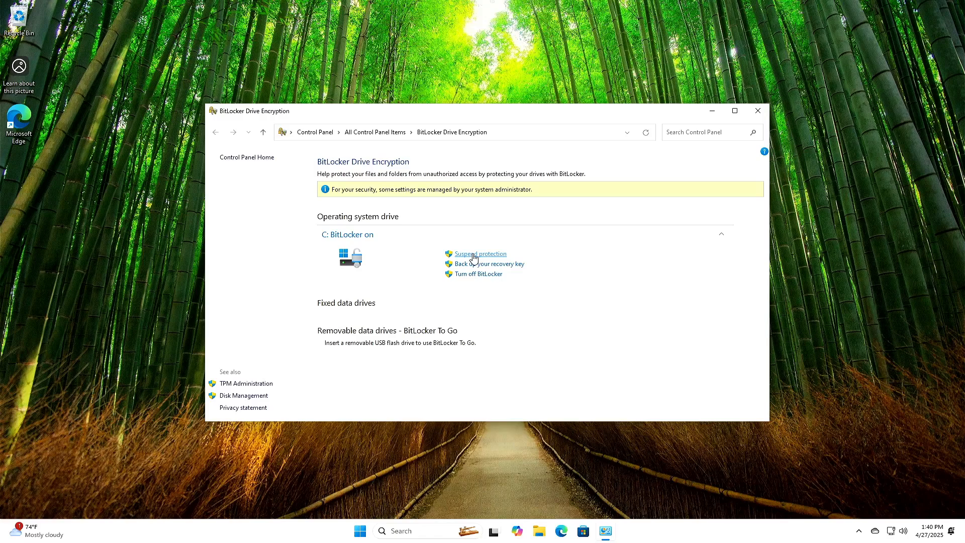
mouse_move(480, 259)
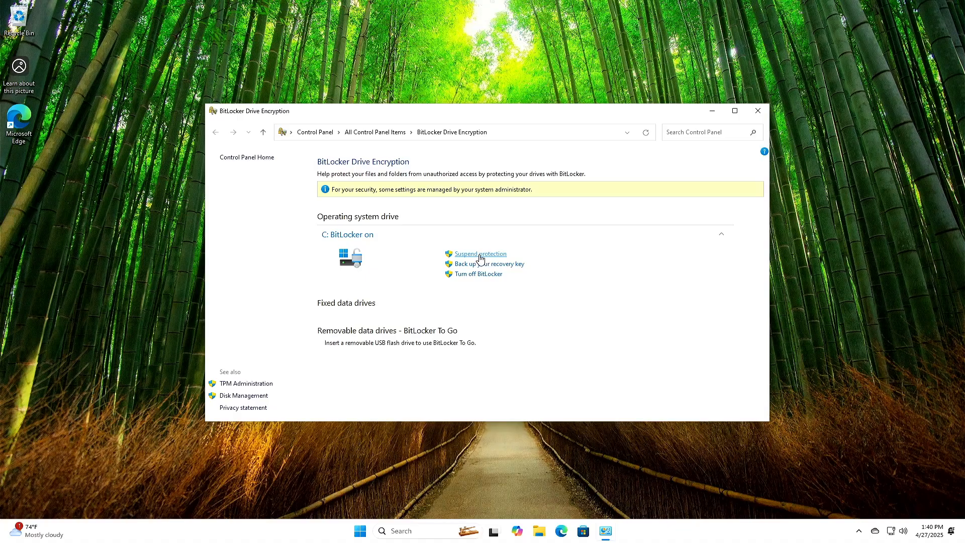
mouse_move(512, 259)
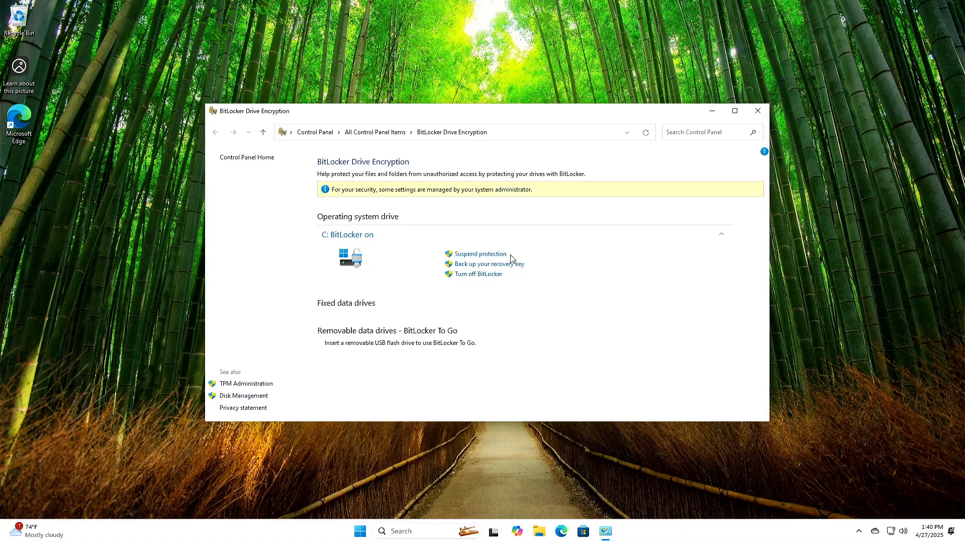
mouse_move(725, 172)
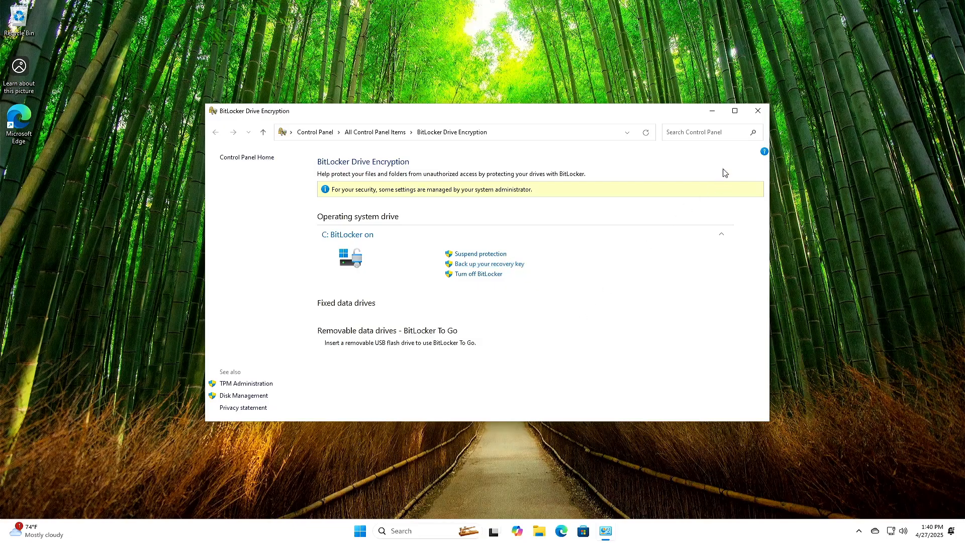
left_click(758, 111)
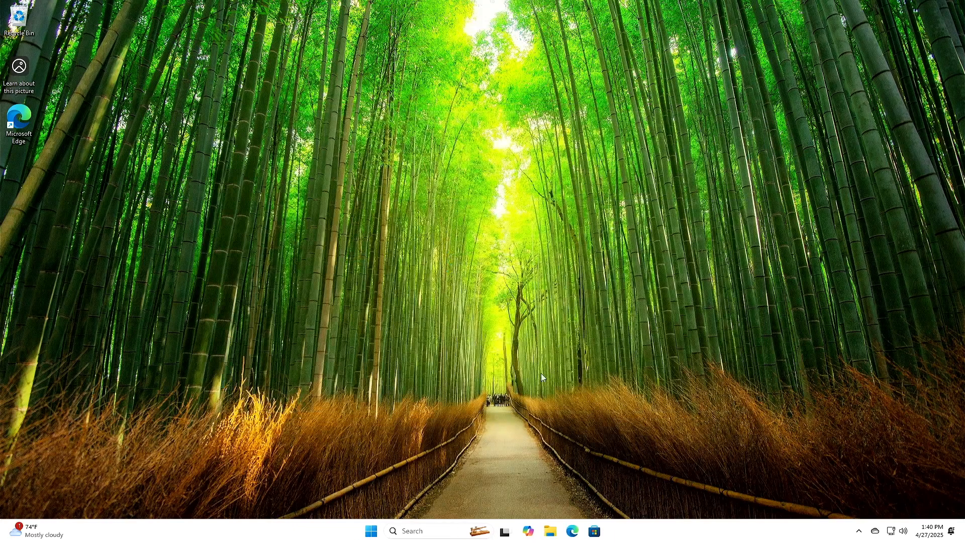
- Restart Windows 11 from the Start menu power options to reach GRUB again
left_click(370, 531)
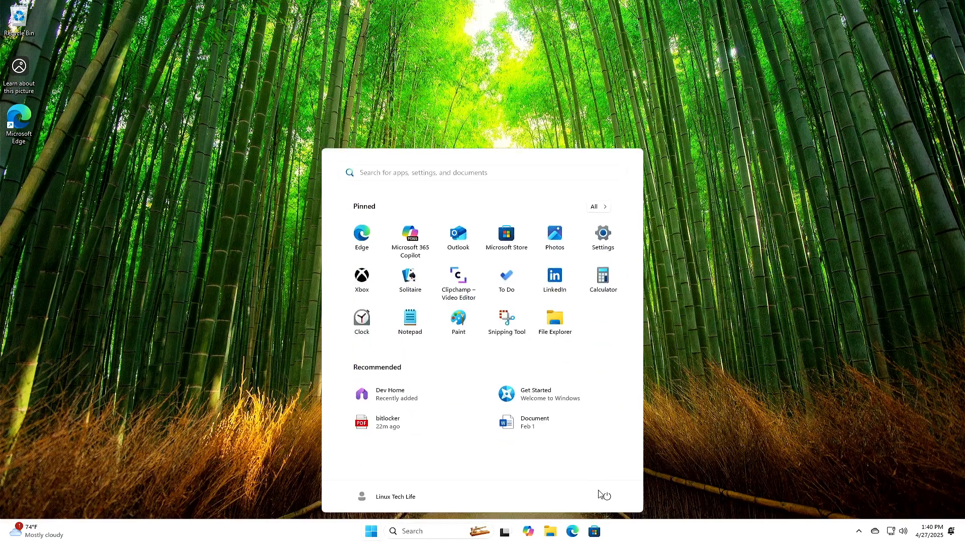
left_click(605, 495)
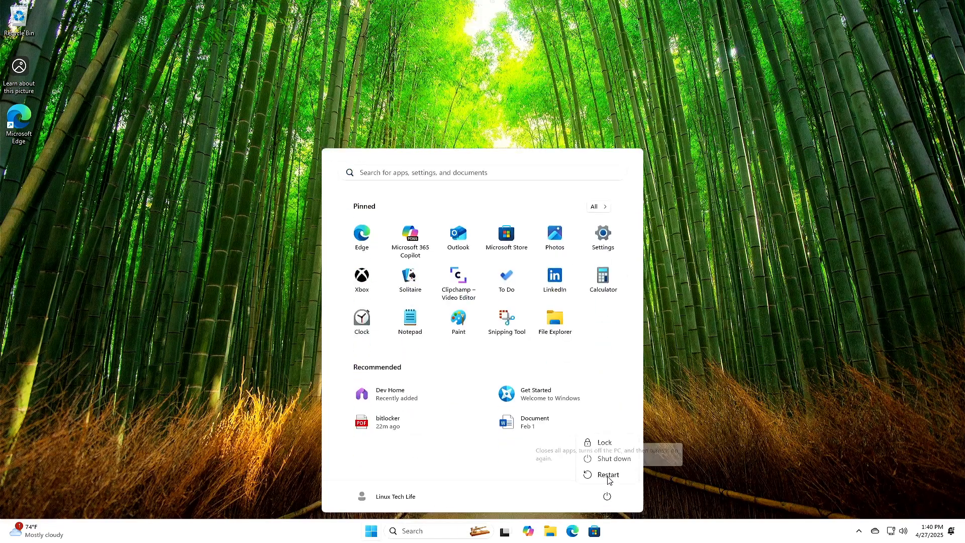
left_click(608, 473)
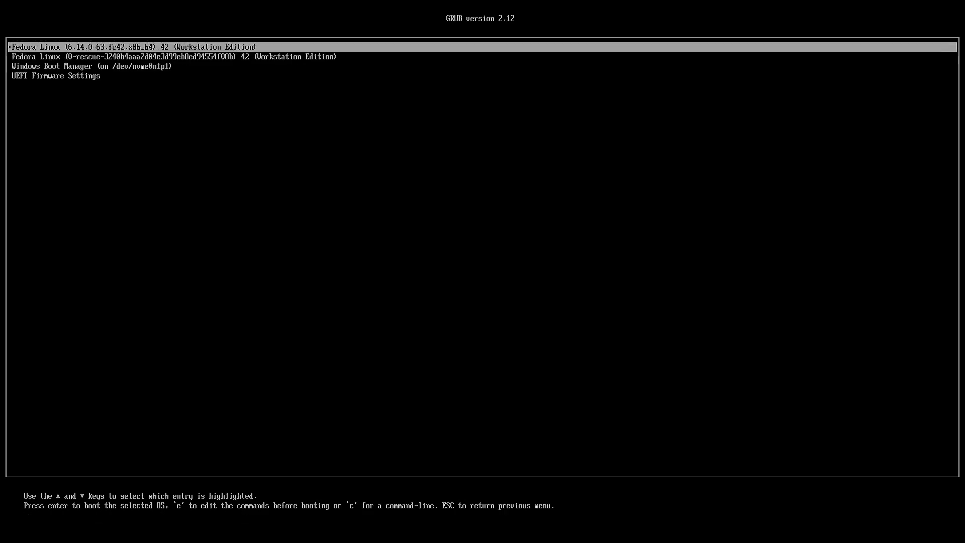
- Boot the default Fedora entry and log in as Linux Tech Life to the GNOME desktop
key("Return")
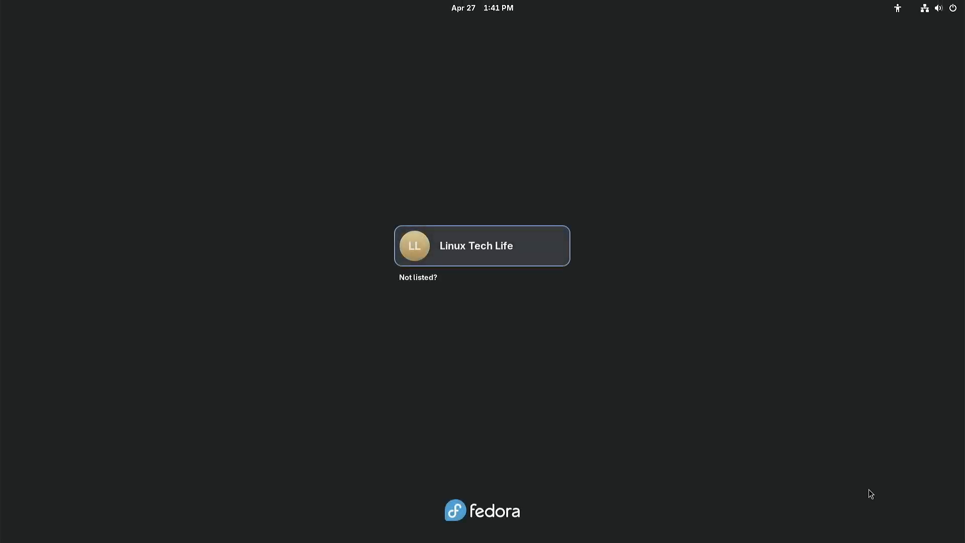
left_click(482, 246)
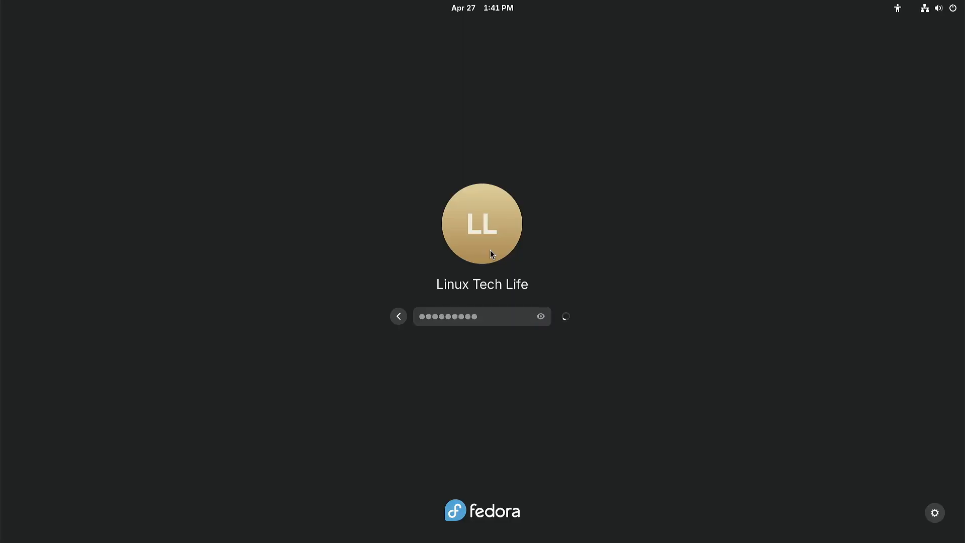
key("Return")
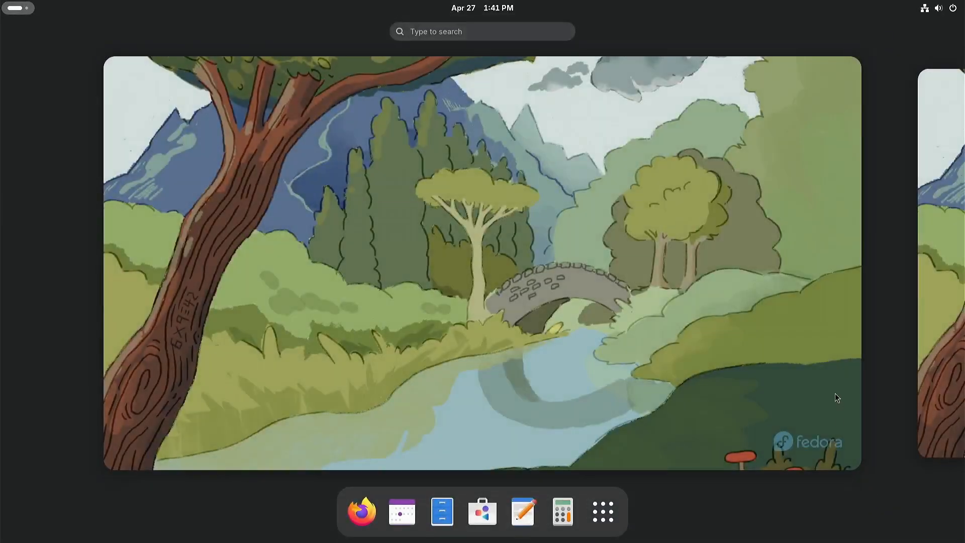